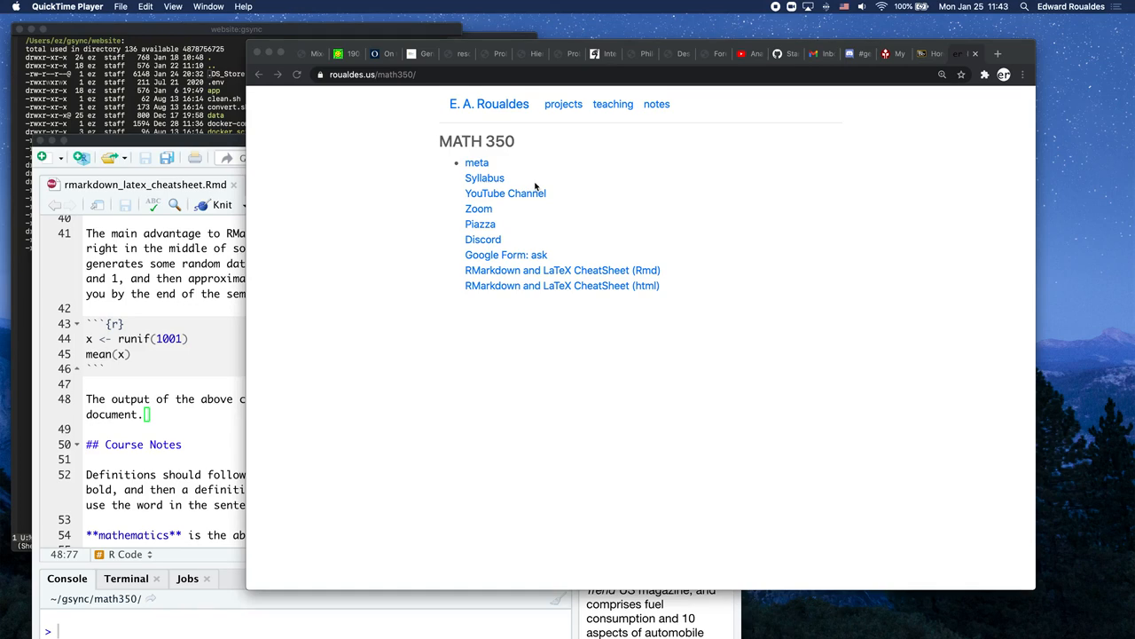
{"action": "mouse_move", "coordinate": [593, 179]}
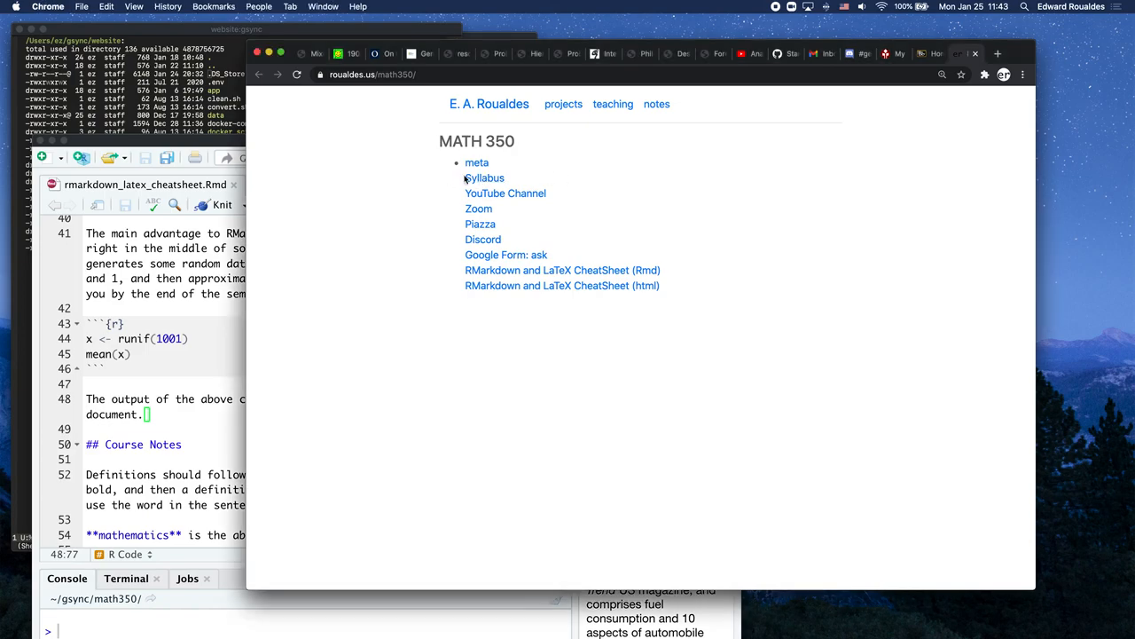
Step: Bring the syllabus Assignments section into view and select the word HTML
{"action": "left_click", "coordinate": [485, 178]}
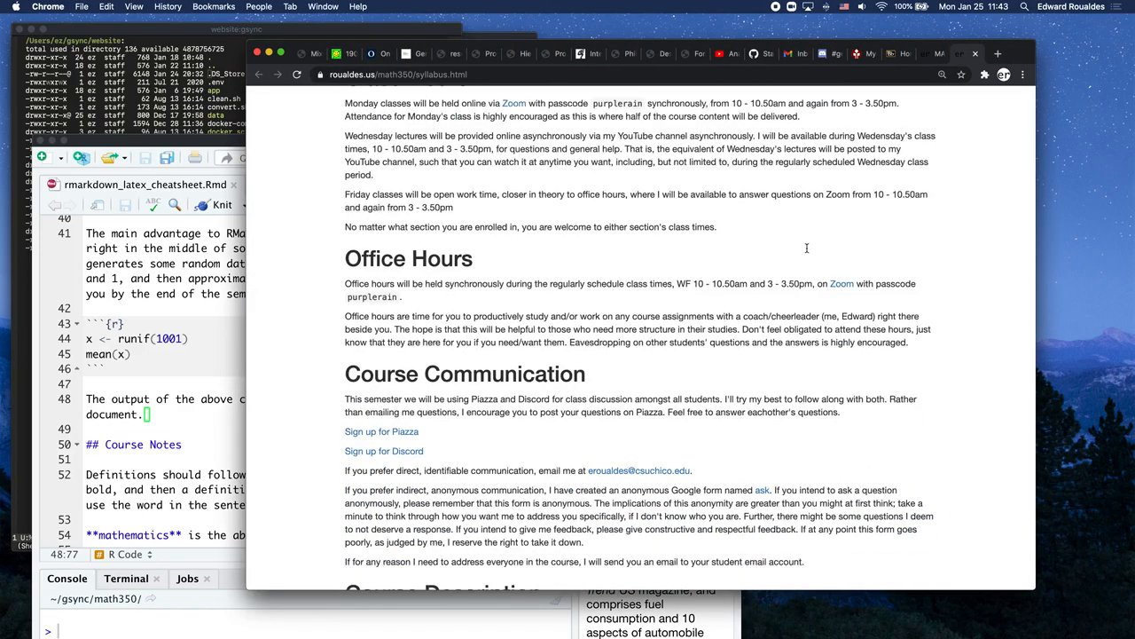
{"action": "scroll", "scroll_direction": "down", "scroll_amount": 3}
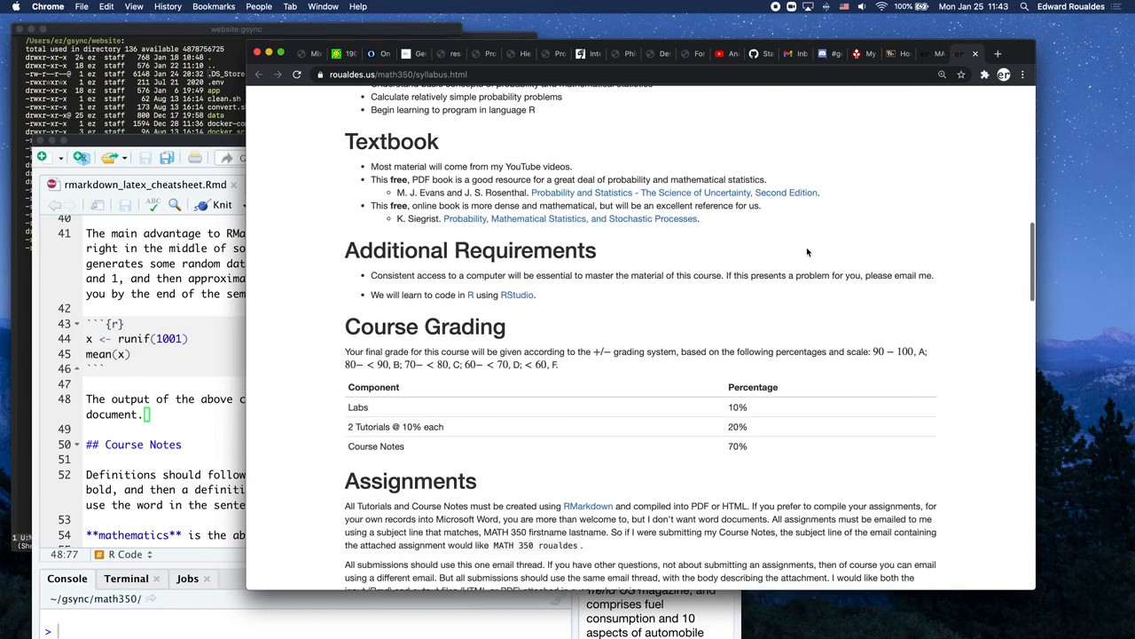
{"action": "scroll", "scroll_direction": "down", "scroll_amount": 3}
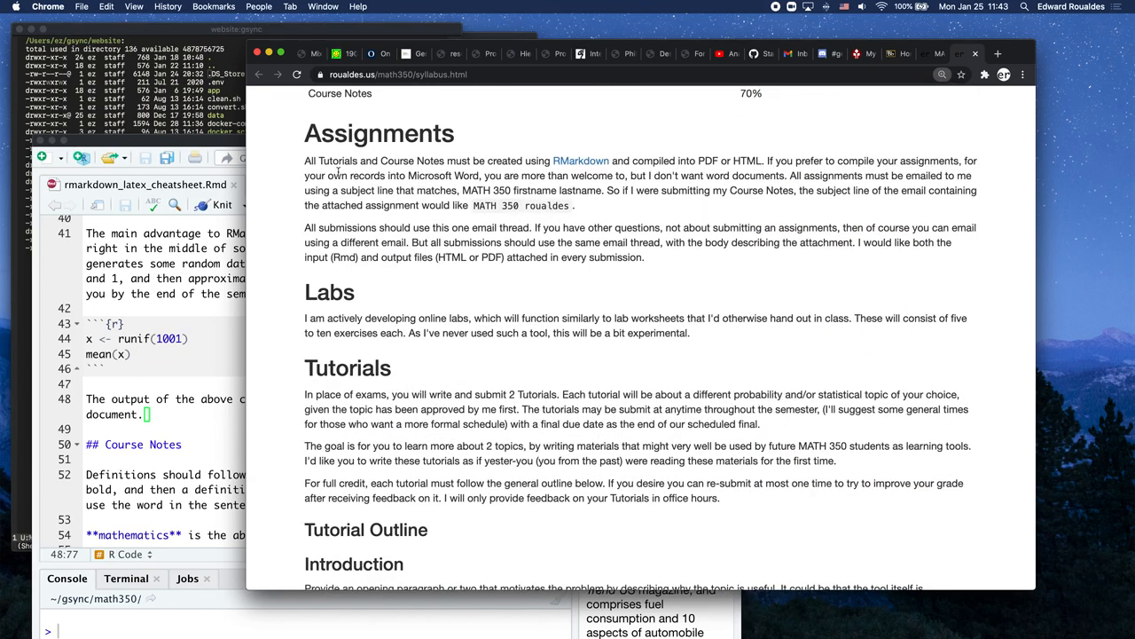
{"action": "mouse_move", "coordinate": [582, 160]}
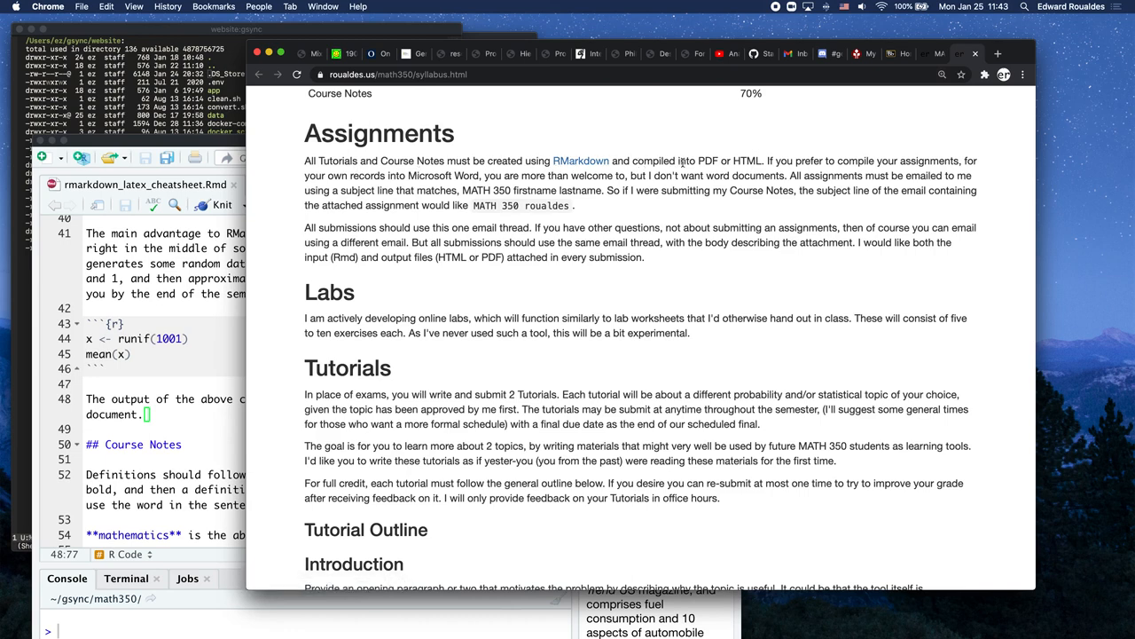
{"action": "mouse_move", "coordinate": [749, 160]}
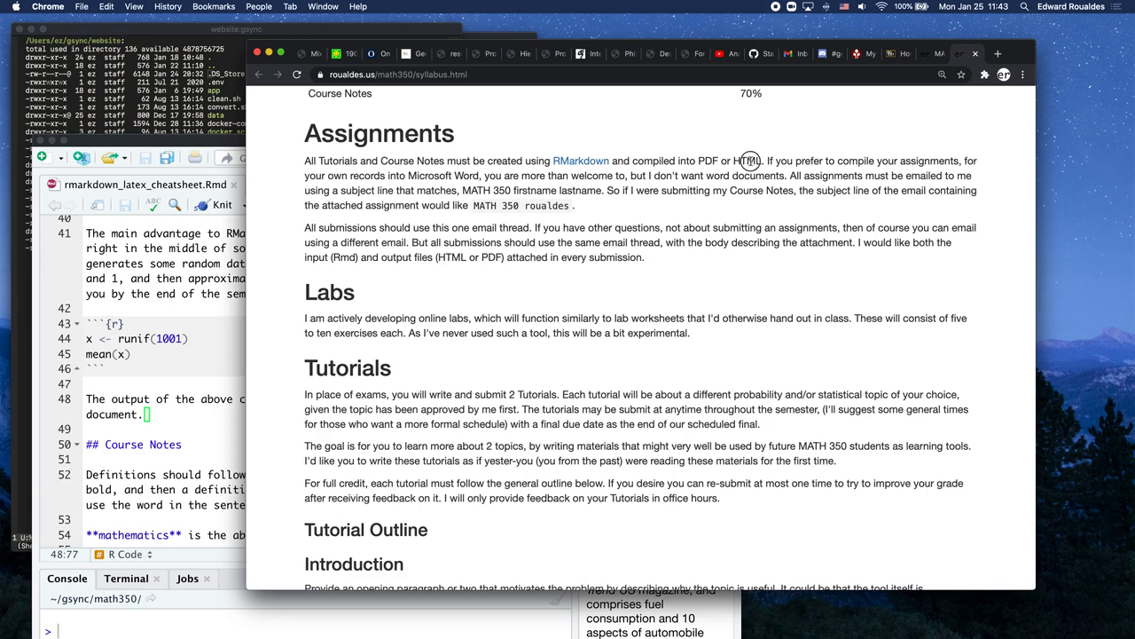
{"action": "double_click", "coordinate": [747, 159]}
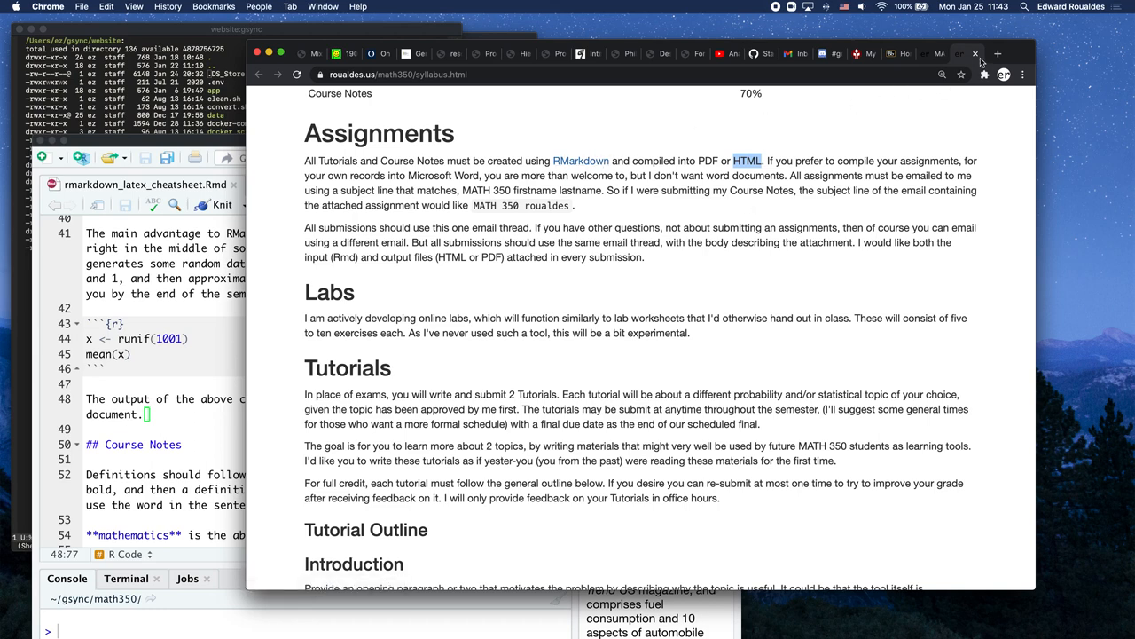
Step: Download the RMarkdown and LaTeX CheatSheet Rmd into the ~/gsync/math350 folder
{"action": "left_click", "coordinate": [259, 74]}
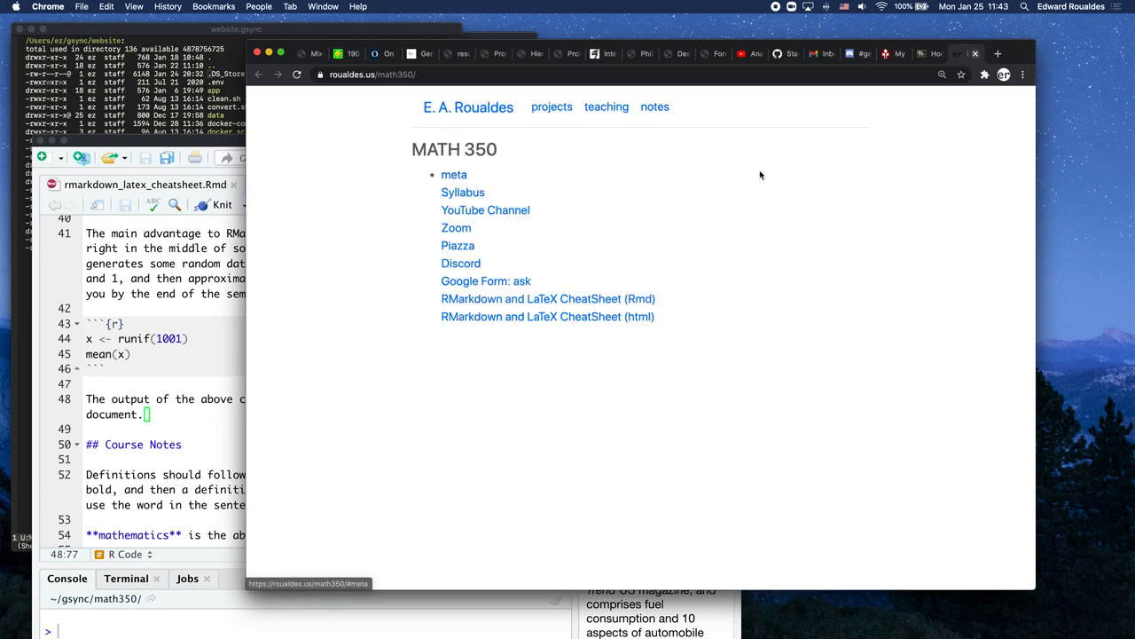
{"action": "mouse_move", "coordinate": [770, 266]}
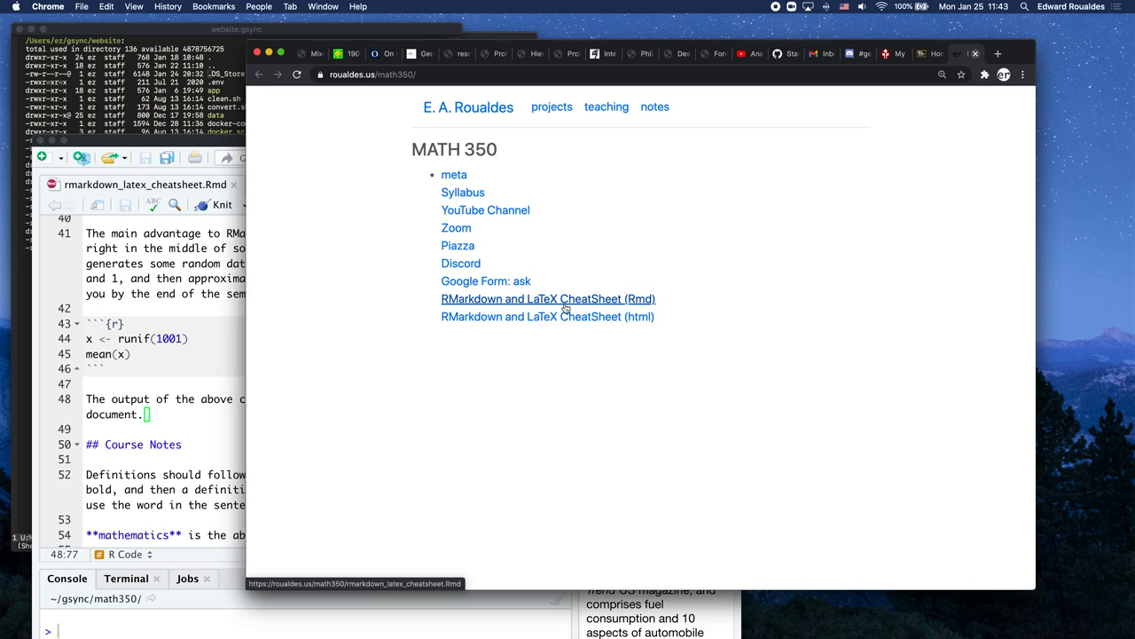
{"action": "left_click", "coordinate": [548, 298]}
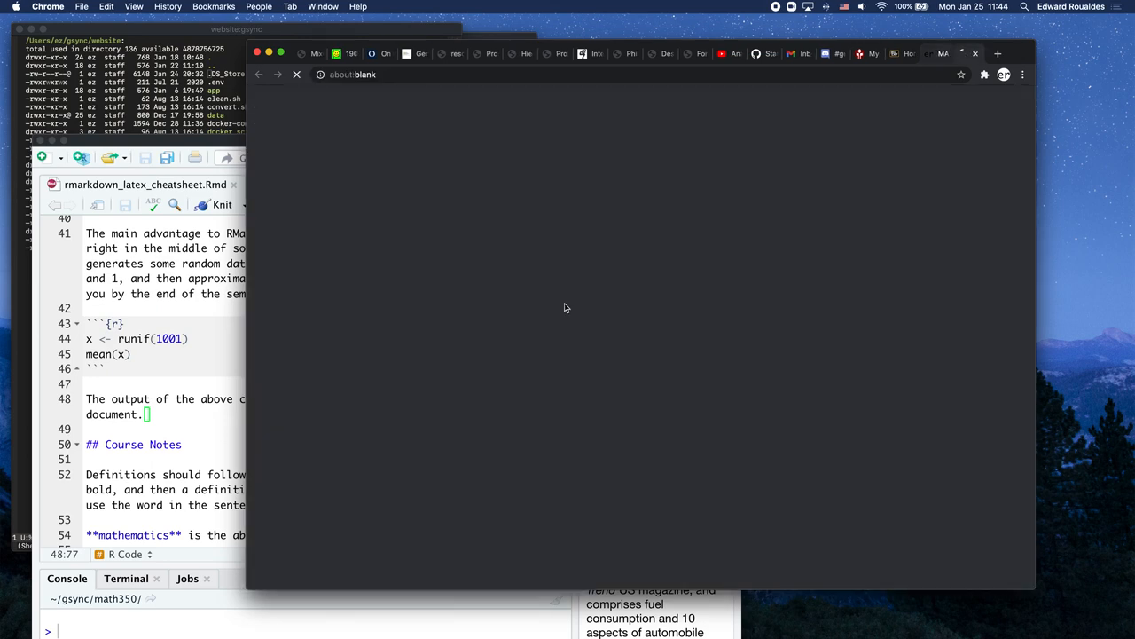
{"action": "key", "text": "cmd+s"}
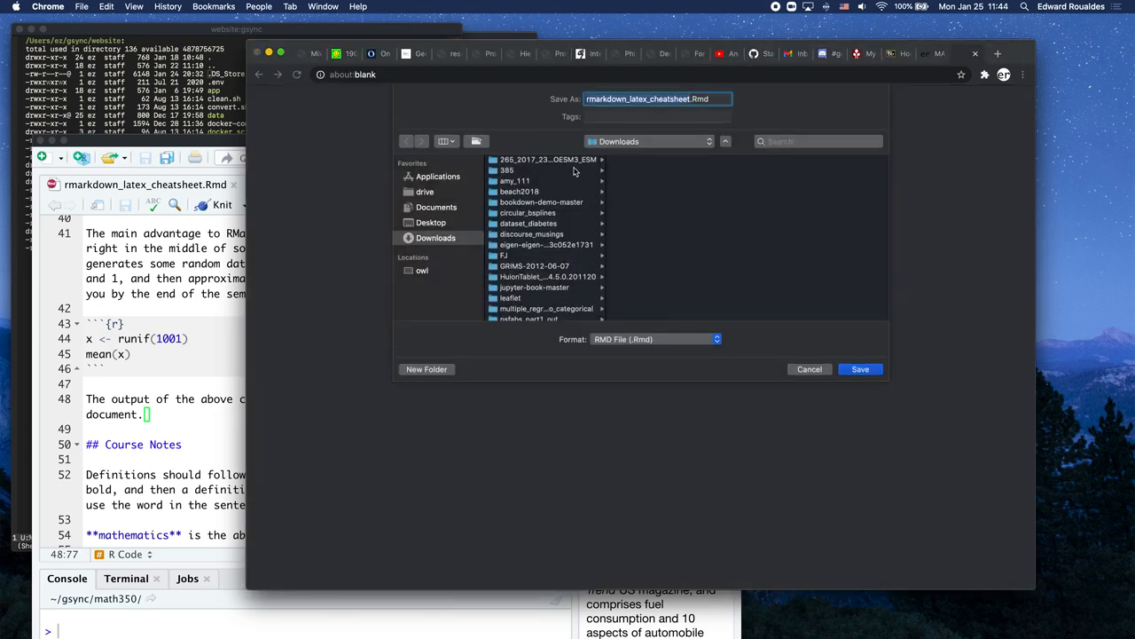
{"action": "key", "text": "cmd+shift+g"}
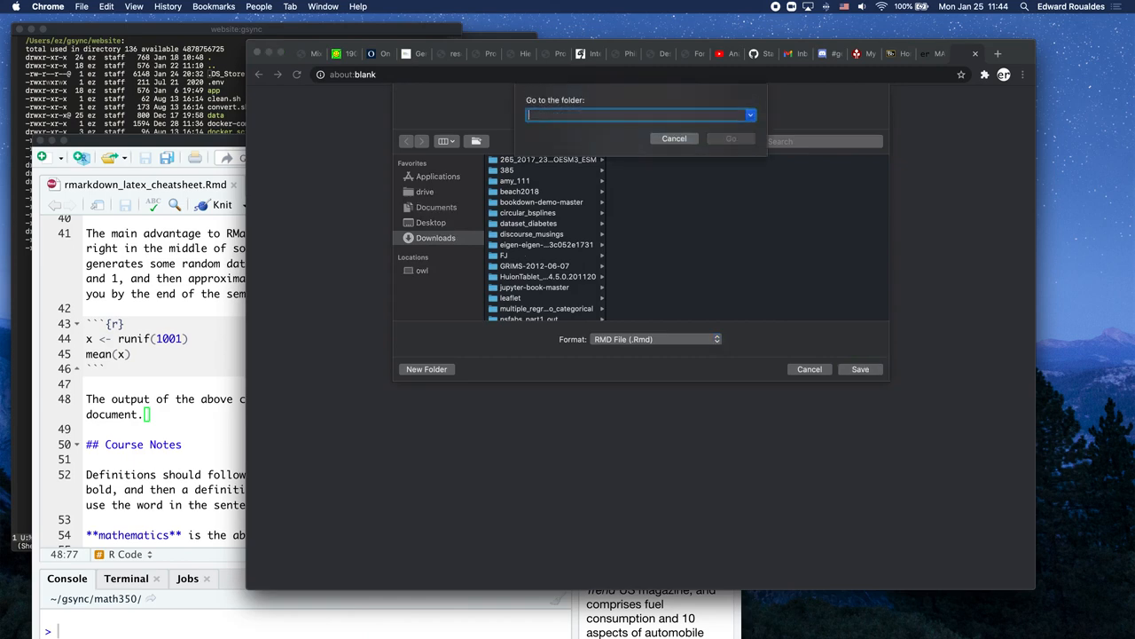
{"action": "type", "text": "~/gsync/ma"}
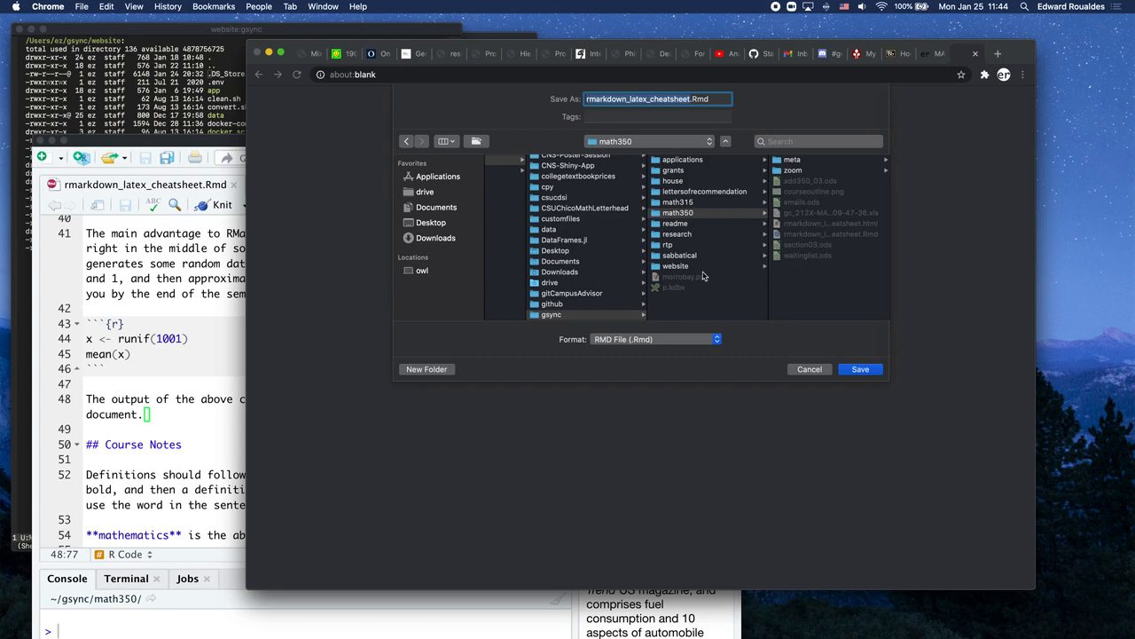
{"action": "mouse_move", "coordinate": [855, 230]}
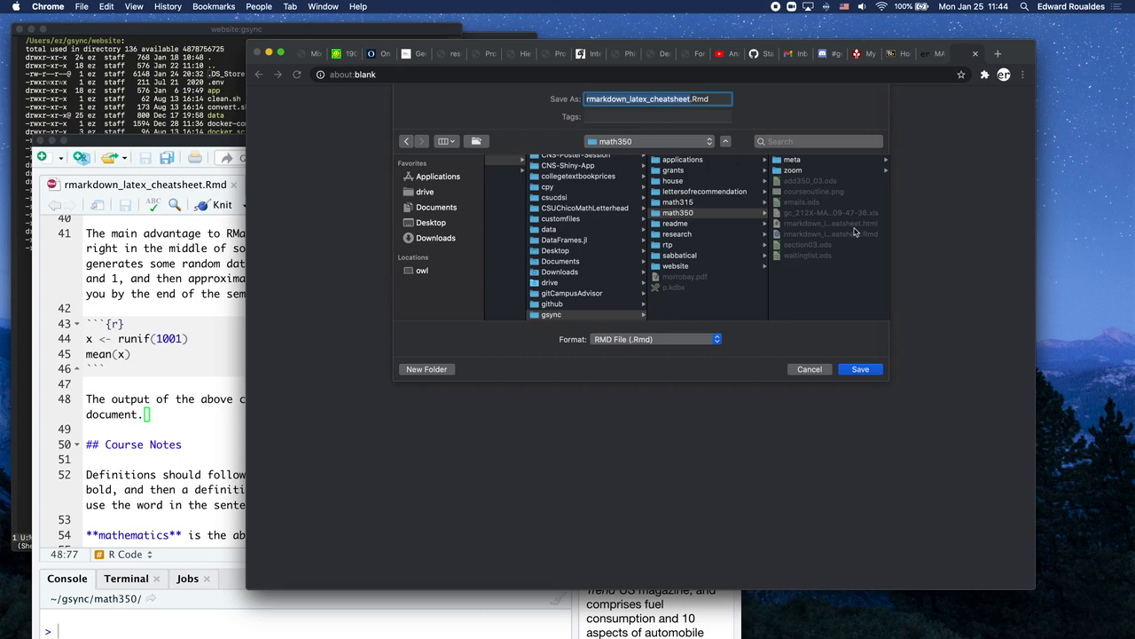
{"action": "mouse_move", "coordinate": [841, 363]}
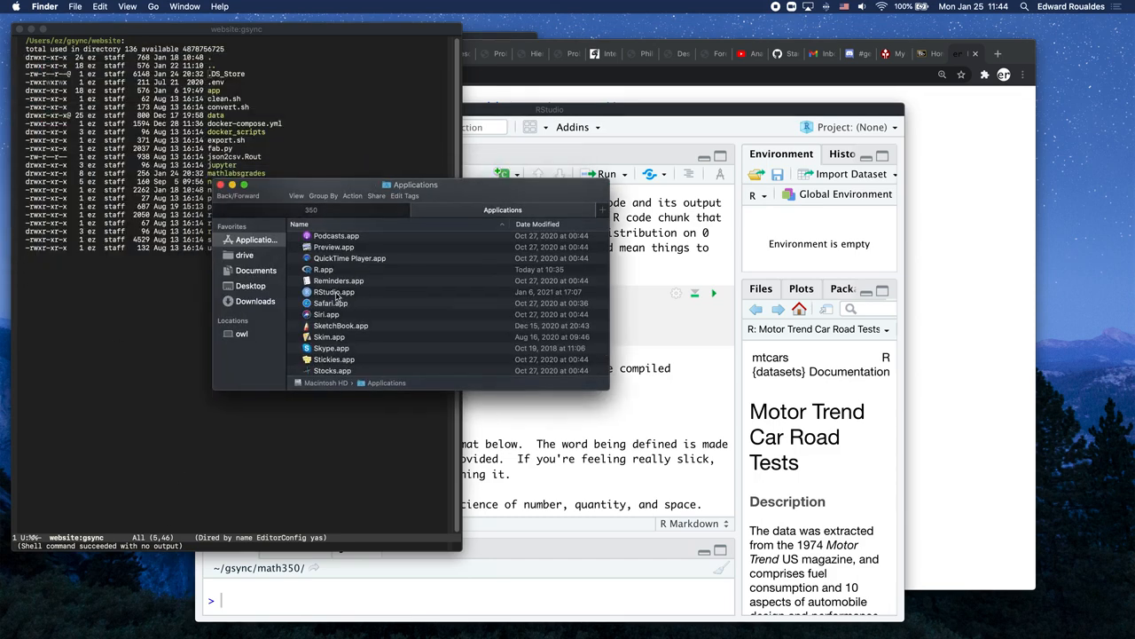
Step: Select RStudio.app in the Finder Applications list
{"action": "left_click", "coordinate": [334, 291]}
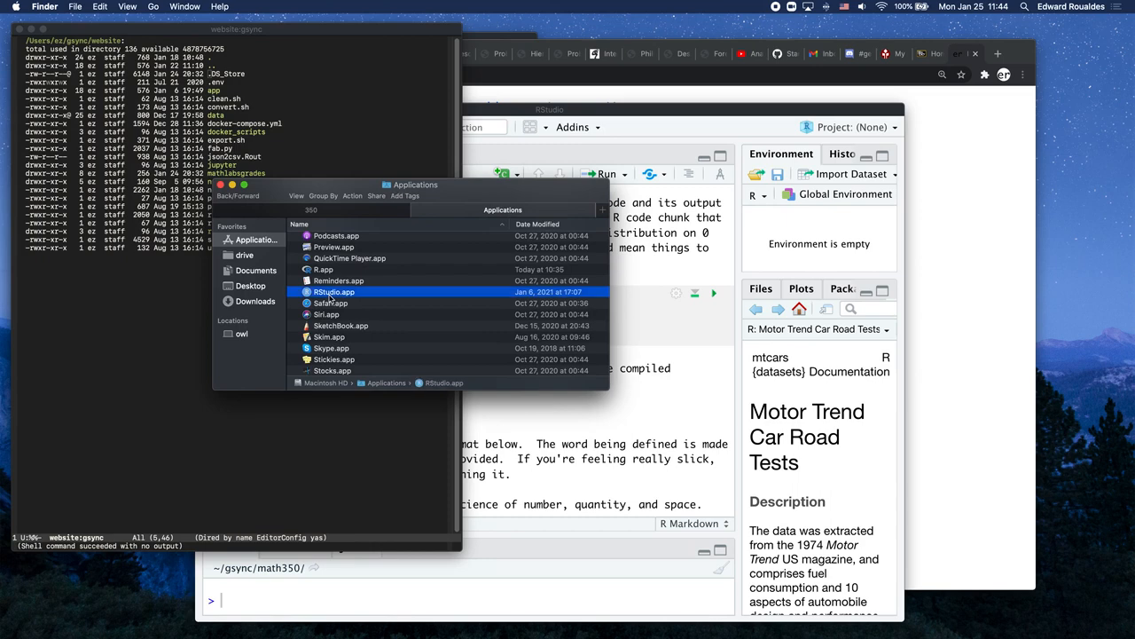
{"action": "mouse_move", "coordinate": [330, 294]}
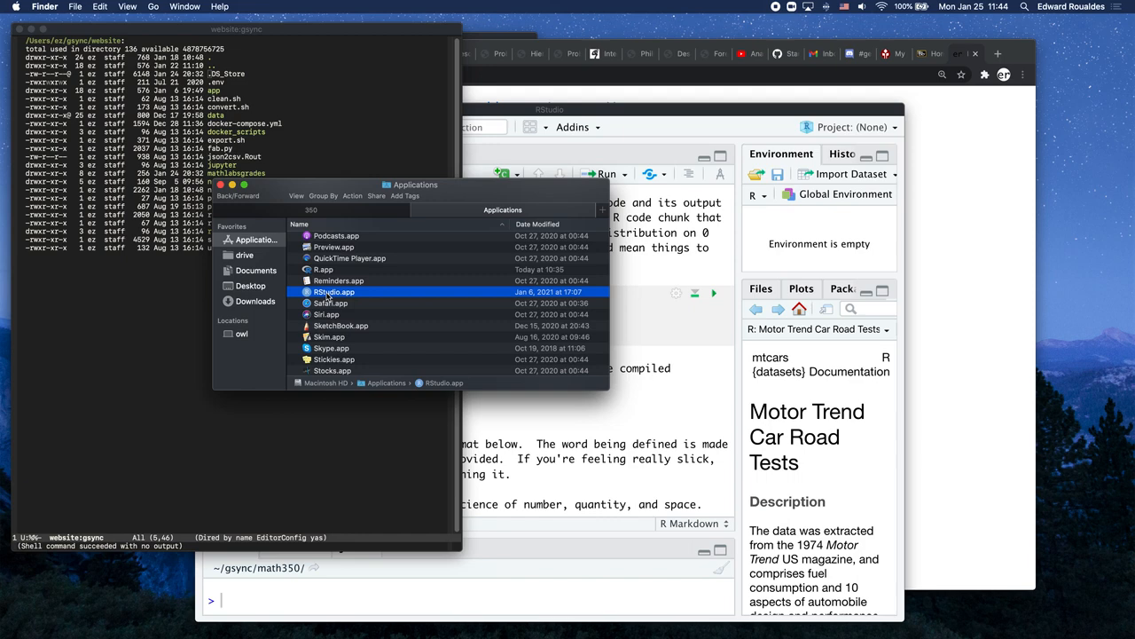
{"action": "mouse_move", "coordinate": [309, 298]}
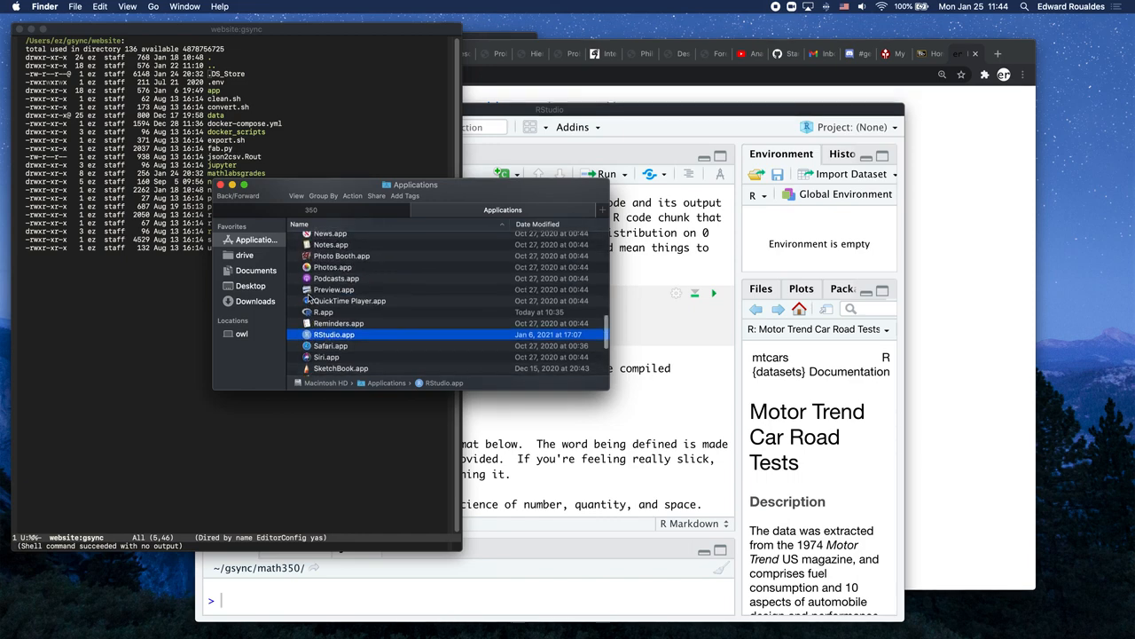
{"action": "scroll", "scroll_direction": "down", "scroll_amount": 3}
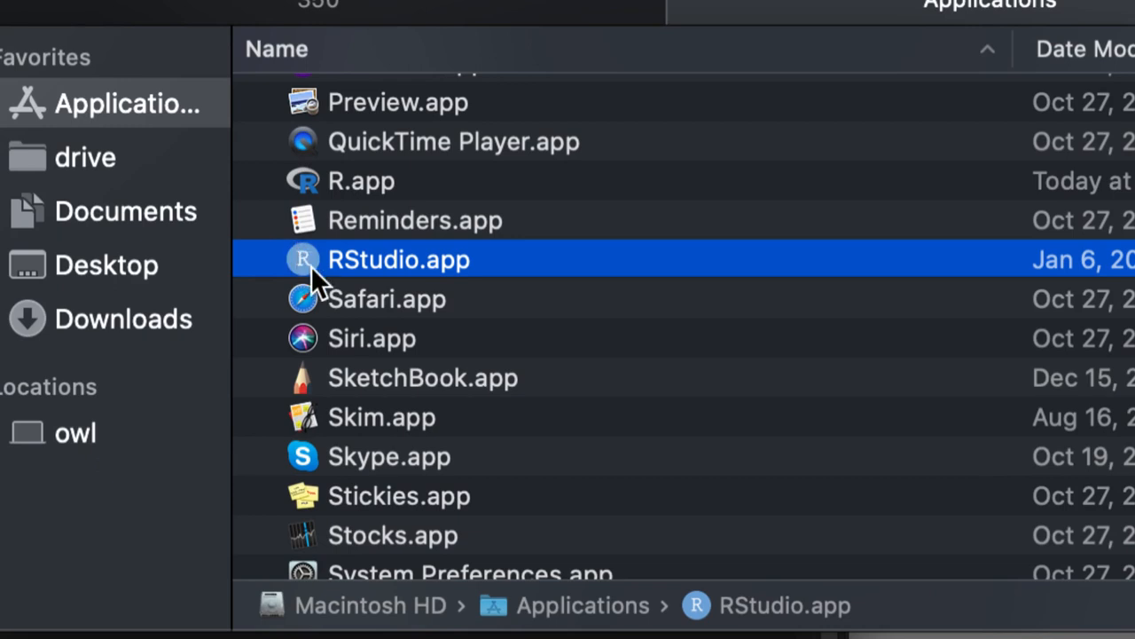
{"action": "mouse_move", "coordinate": [319, 287]}
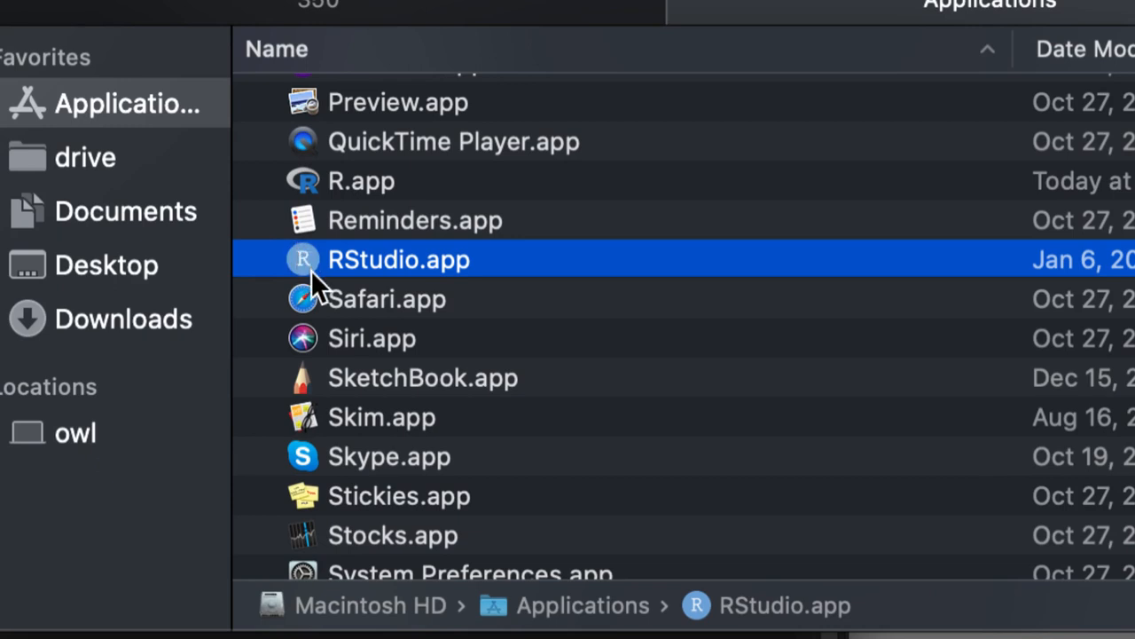
{"action": "mouse_move", "coordinate": [337, 281]}
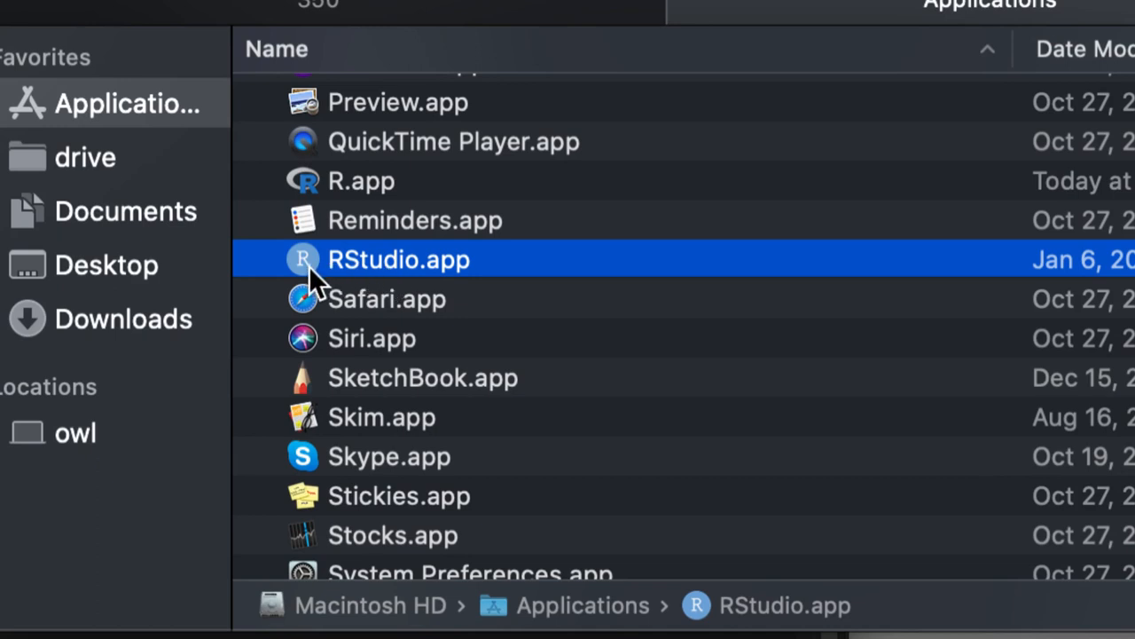
{"action": "mouse_move", "coordinate": [320, 191]}
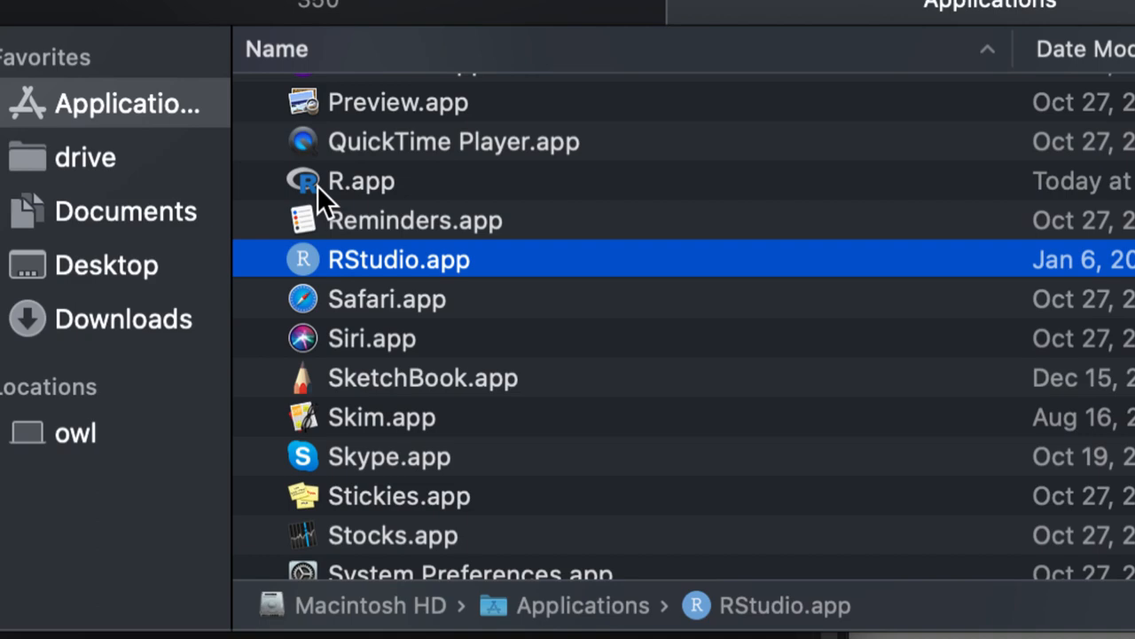
{"action": "mouse_move", "coordinate": [323, 270]}
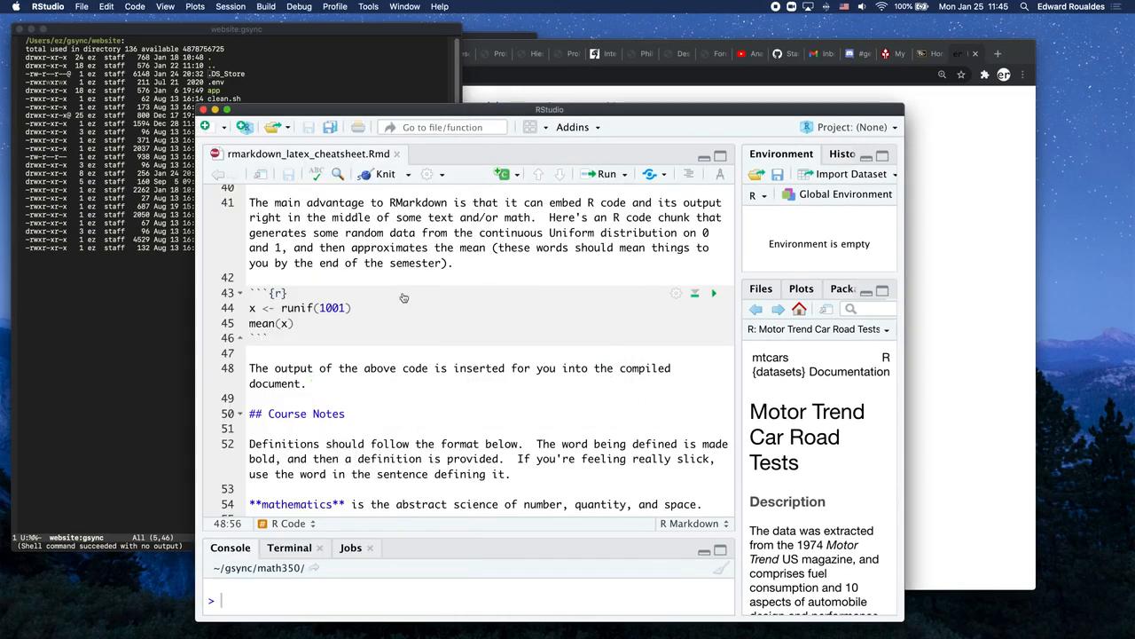
Step: Load rmarkdown_latex_cheatsheet.Rmd into the editor and narrow the RStudio window
{"action": "left_click", "coordinate": [383, 232]}
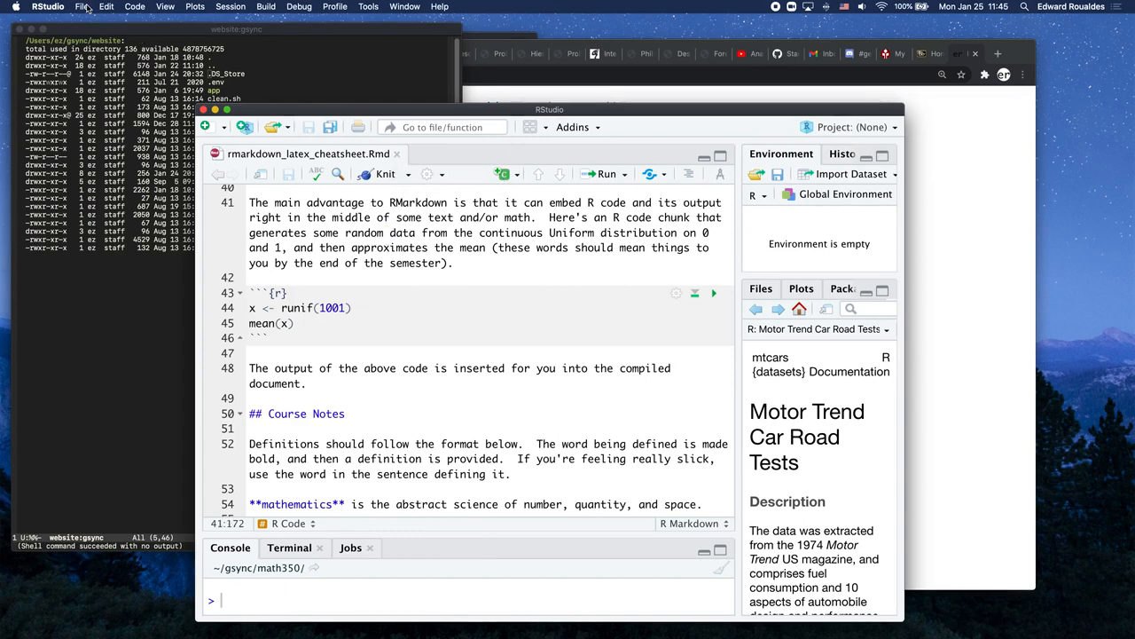
{"action": "left_click", "coordinate": [82, 7]}
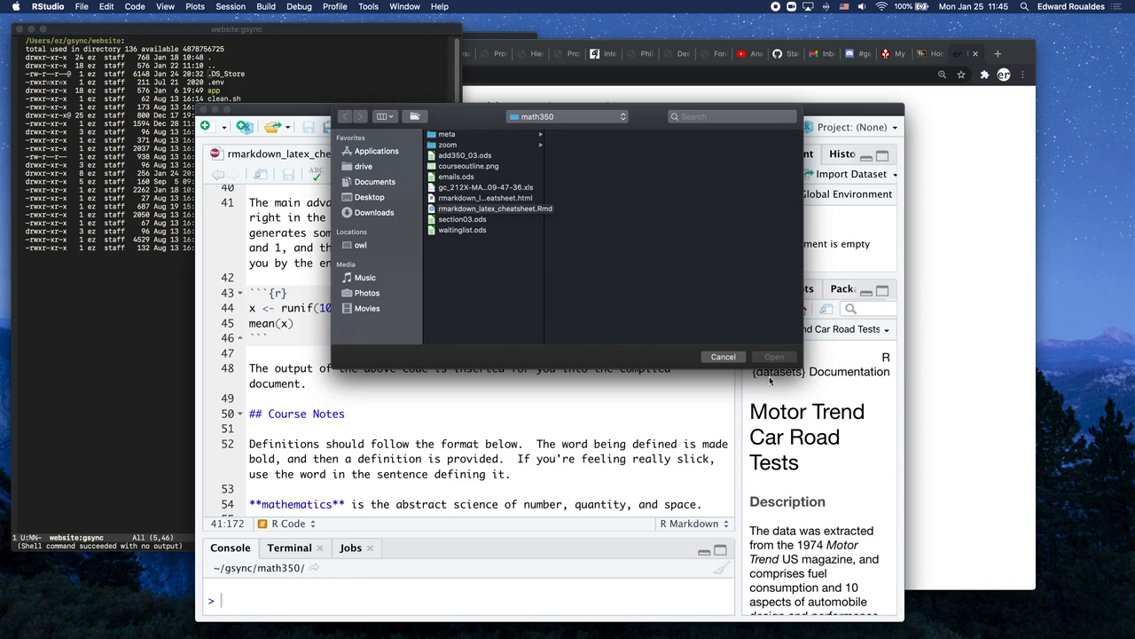
{"action": "left_click", "coordinate": [723, 355]}
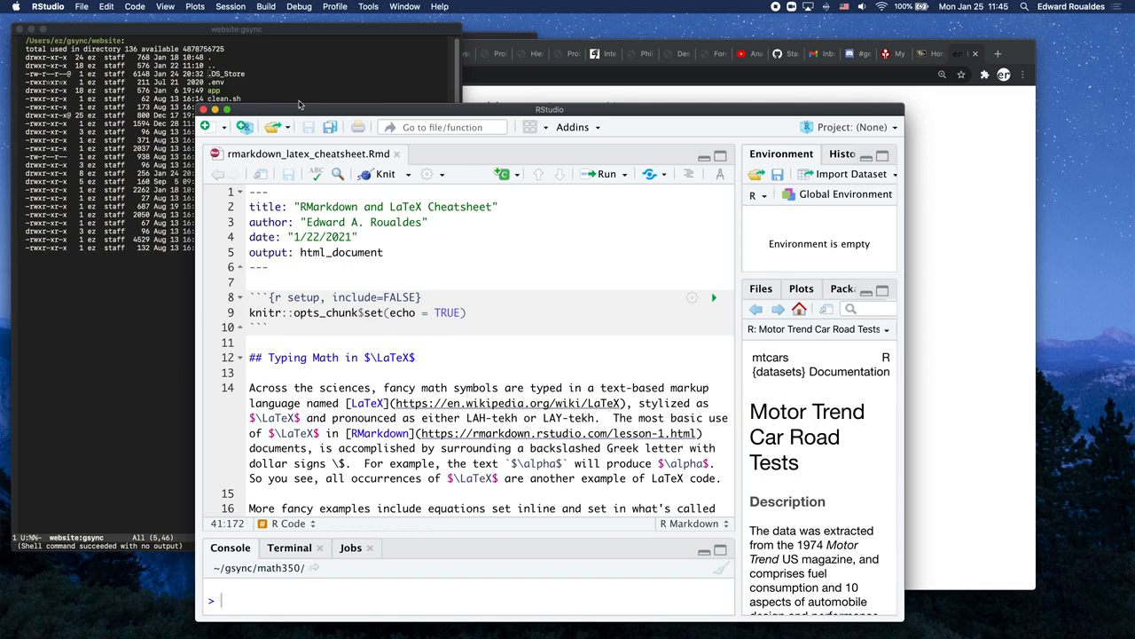
{"action": "left_click_drag", "start_coordinate": [550, 110], "coordinate": [372, 80]}
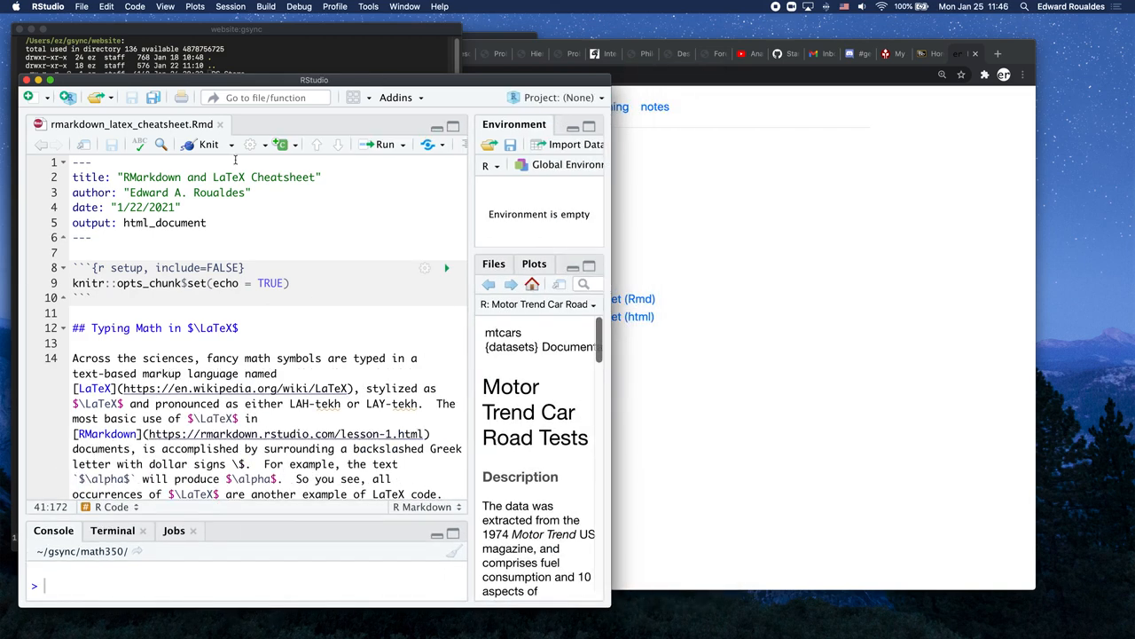
{"action": "mouse_move", "coordinate": [233, 144]}
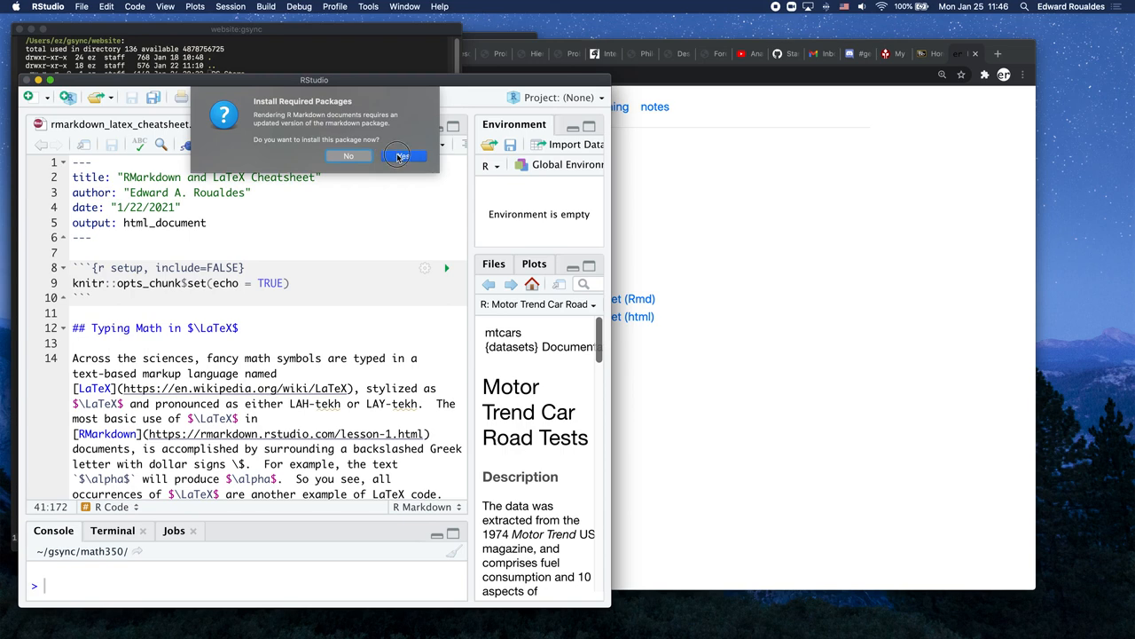
Step: Agree to install the updated rmarkdown package needed for knitting
{"action": "left_click", "coordinate": [401, 156]}
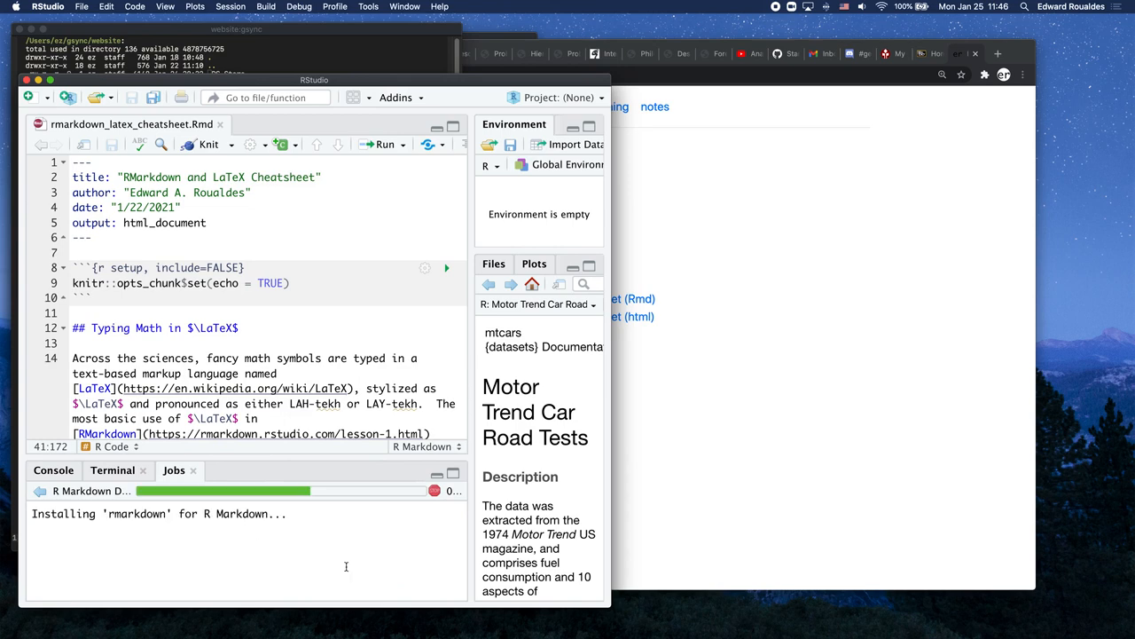
{"action": "mouse_move", "coordinate": [133, 503]}
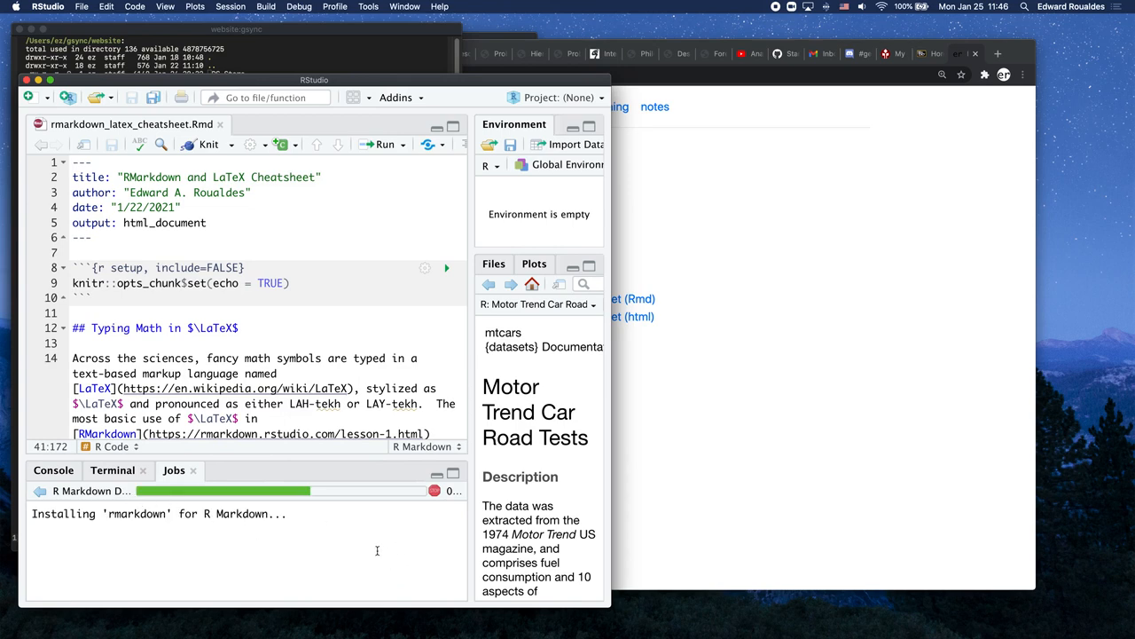
{"action": "mouse_move", "coordinate": [186, 536]}
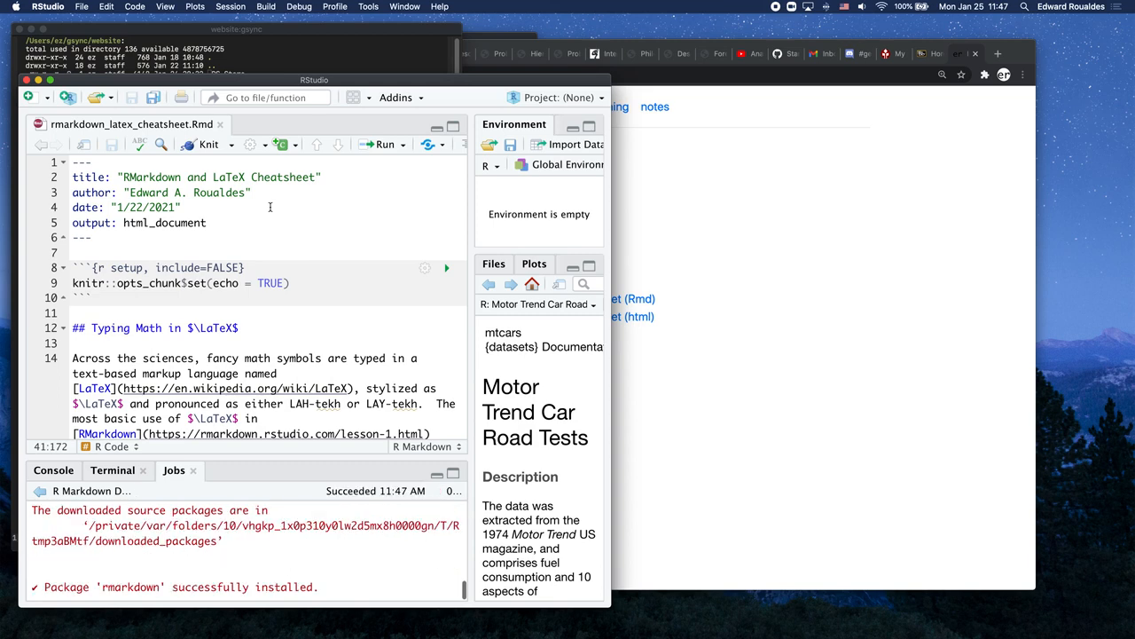
Step: Knit the cheatsheet to HTML and view rmarkdown_latex_cheatsheet.html in the preview window
{"action": "left_click", "coordinate": [53, 470]}
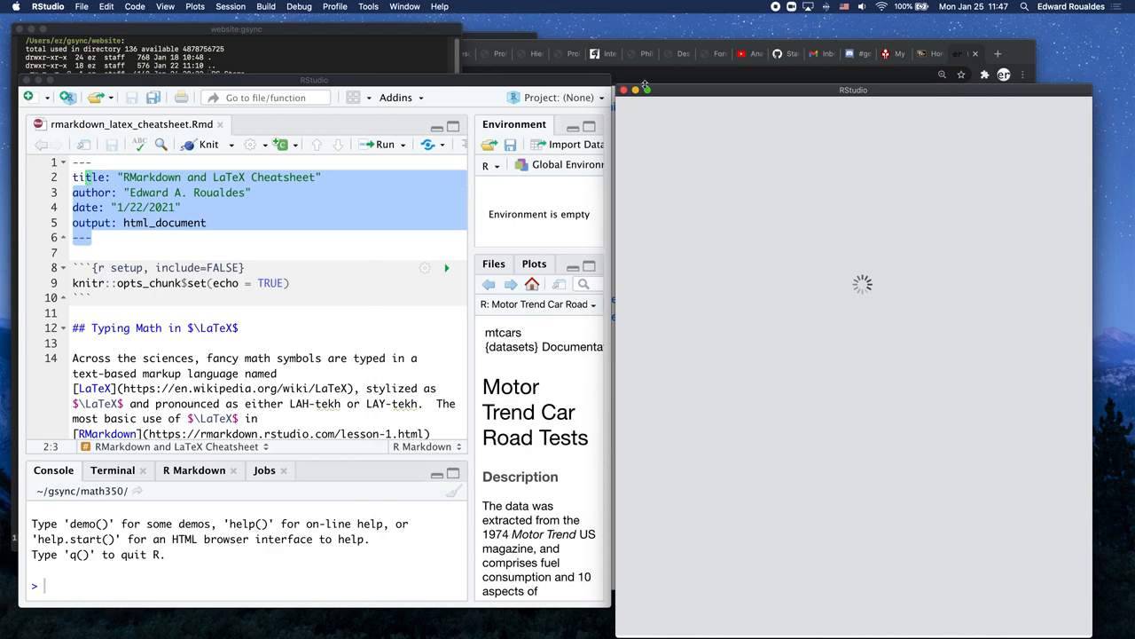
{"action": "left_click", "coordinate": [208, 144]}
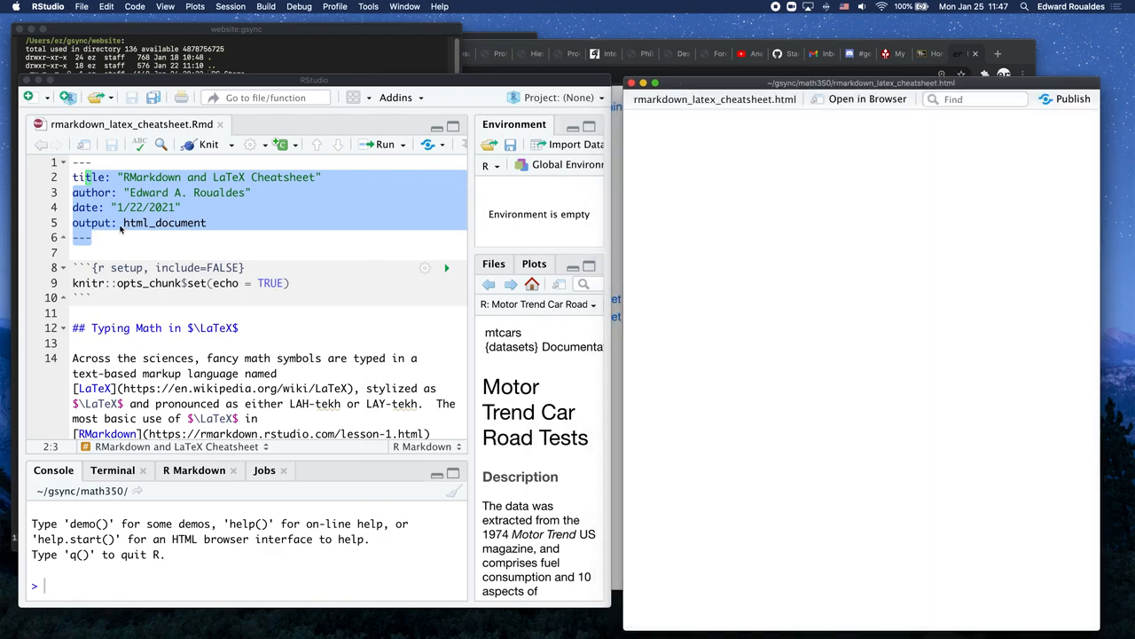
{"action": "left_click", "coordinate": [208, 144]}
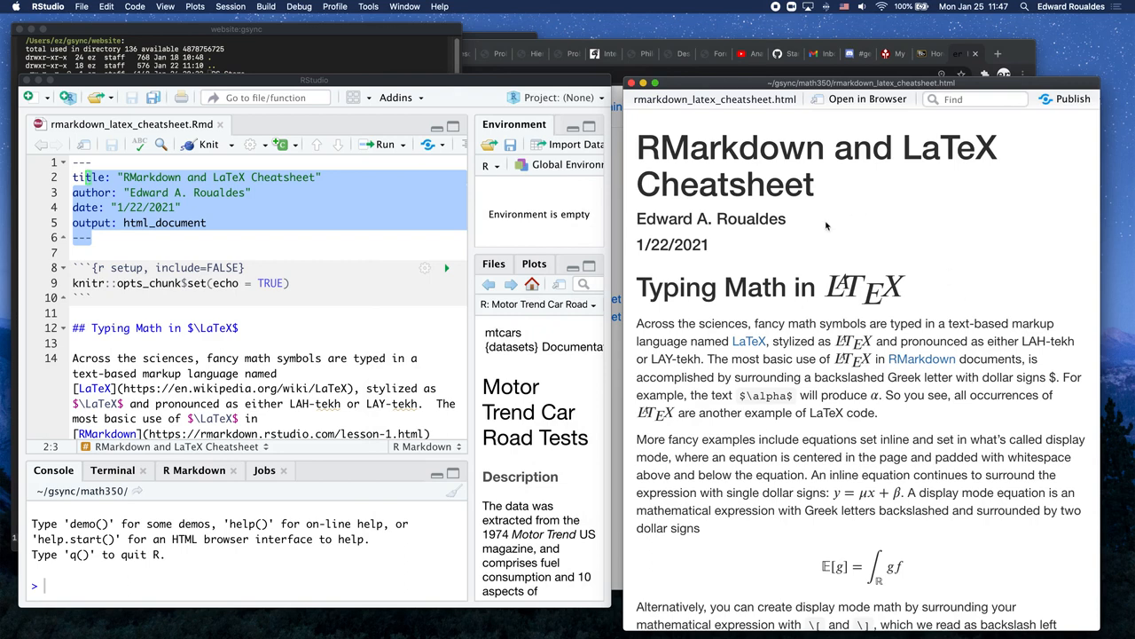
{"action": "mouse_move", "coordinate": [926, 270]}
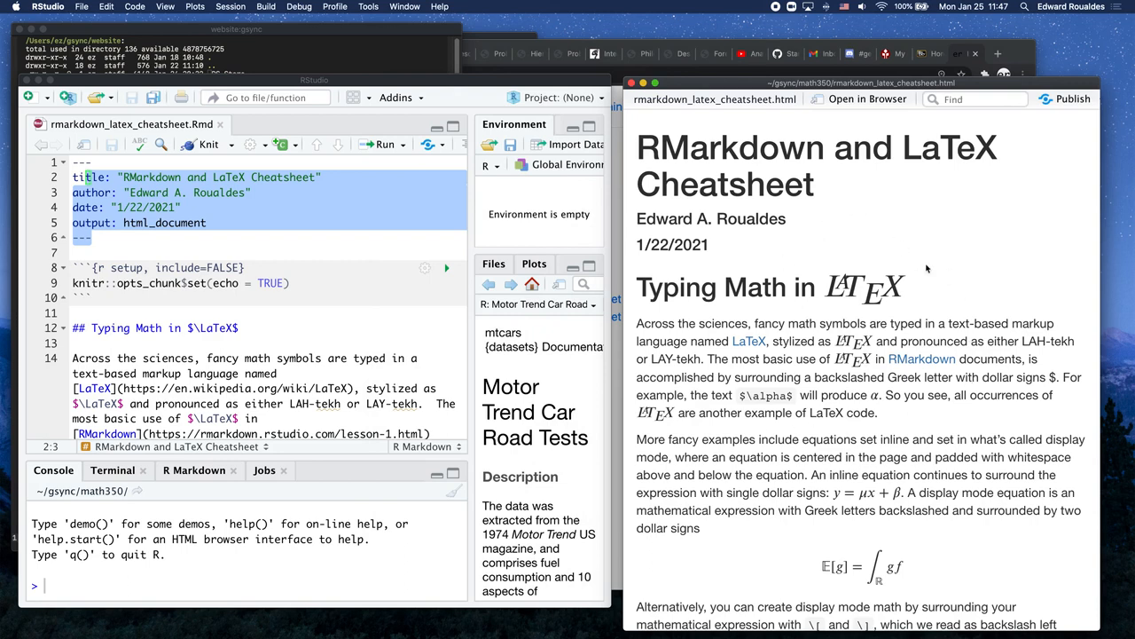
{"action": "mouse_move", "coordinate": [856, 101]}
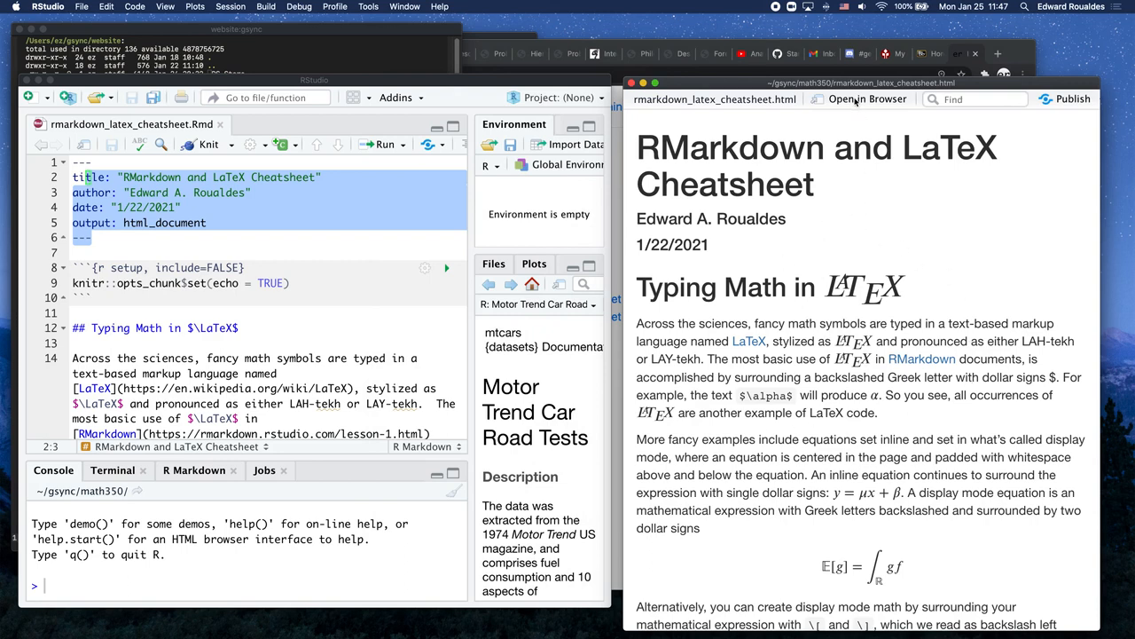
{"action": "left_click", "coordinate": [866, 99]}
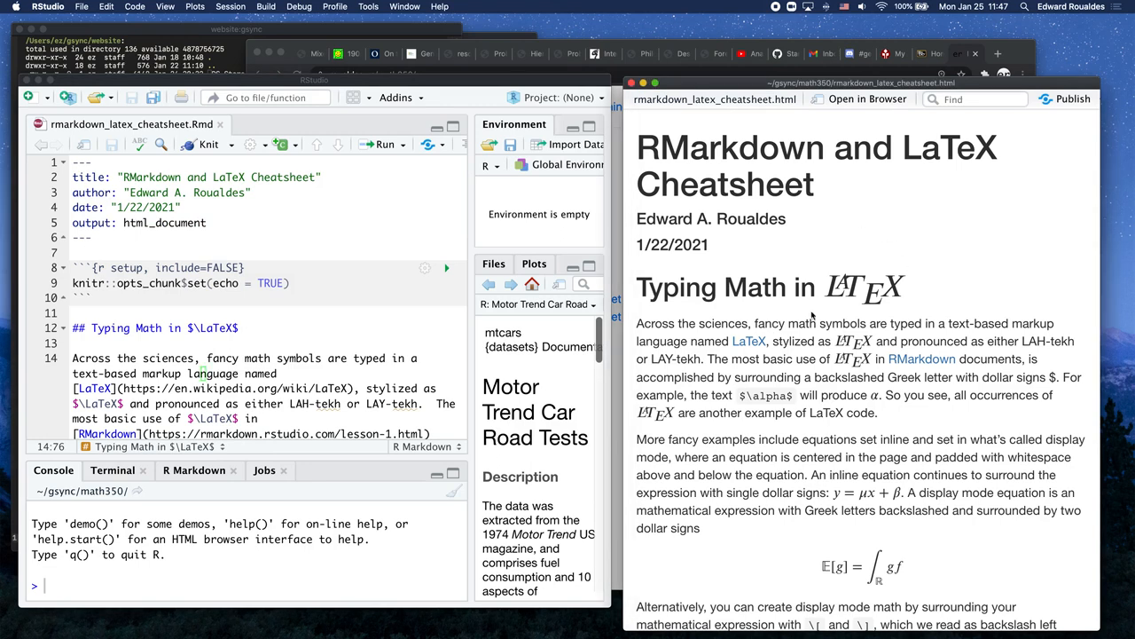
{"action": "mouse_move", "coordinate": [887, 255]}
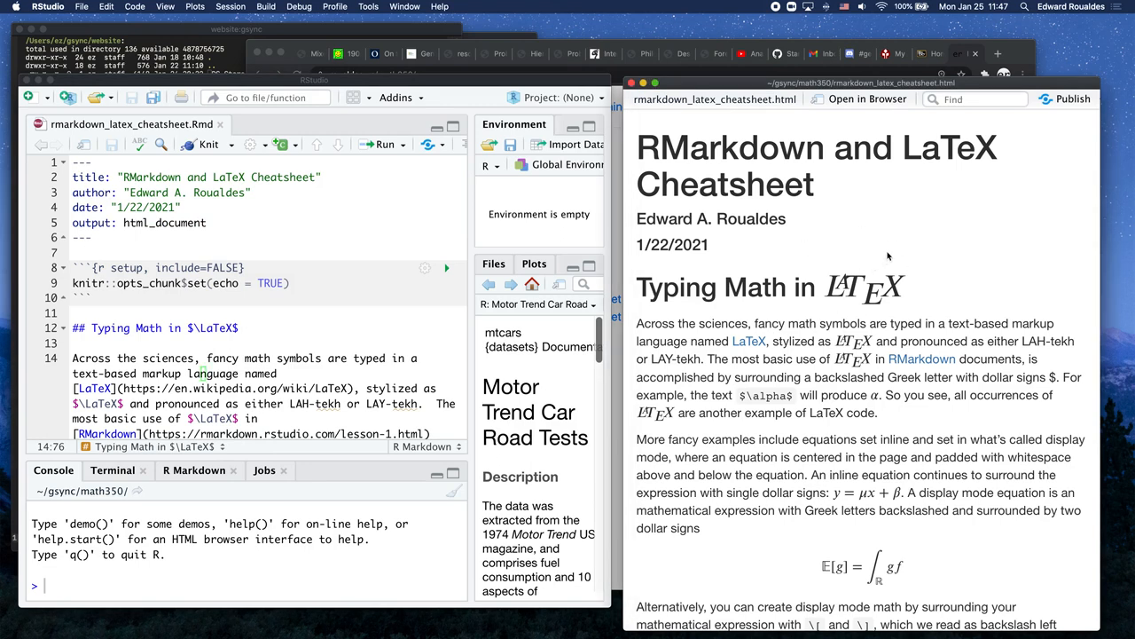
{"action": "mouse_move", "coordinate": [443, 229]}
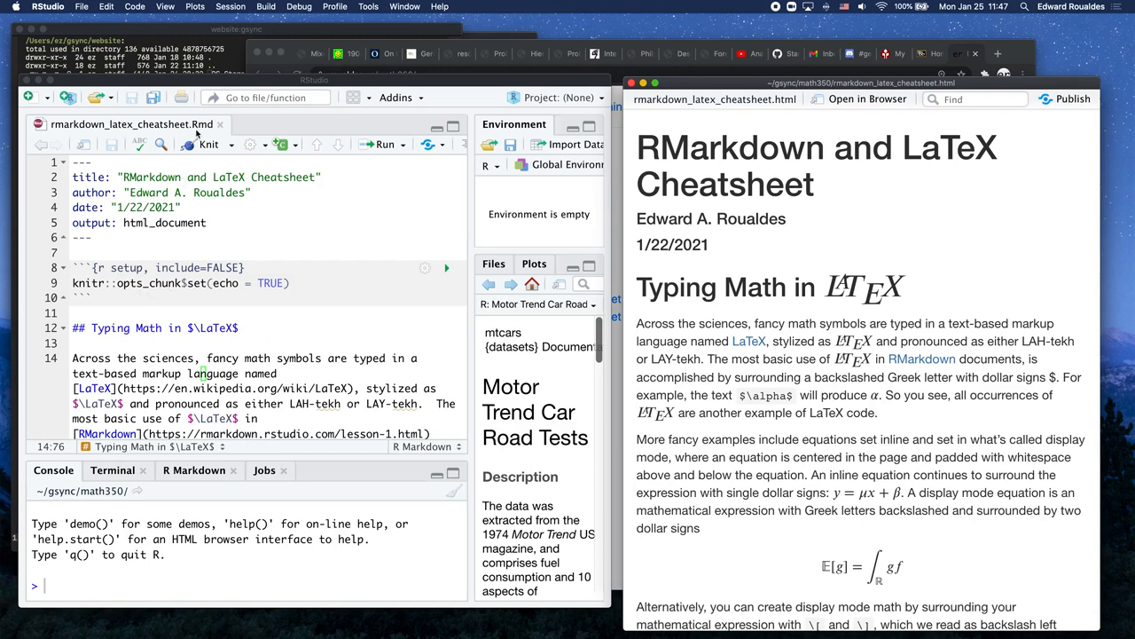
{"action": "mouse_move", "coordinate": [203, 134]}
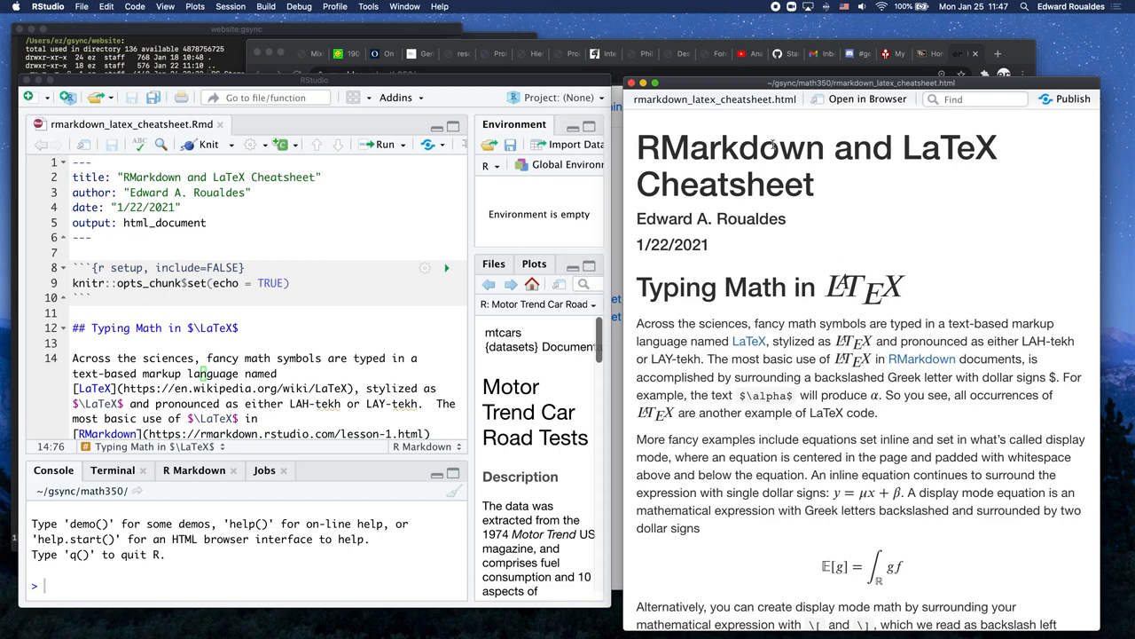
{"action": "mouse_move", "coordinate": [882, 220]}
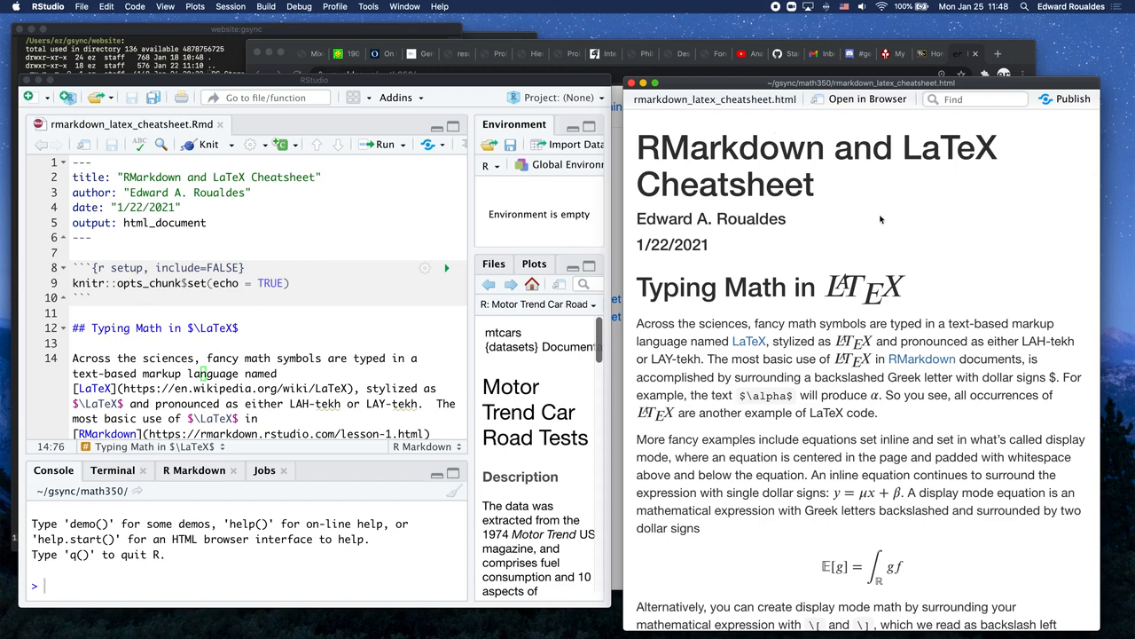
{"action": "mouse_move", "coordinate": [1032, 316]}
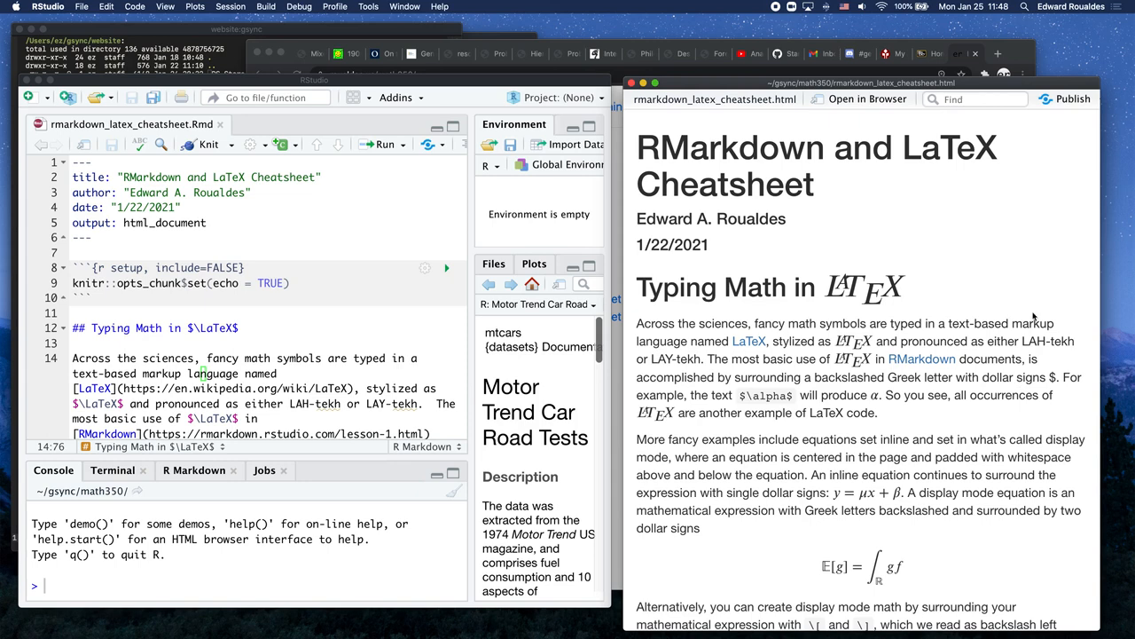
{"action": "scroll", "scroll_direction": "down", "scroll_amount": 3}
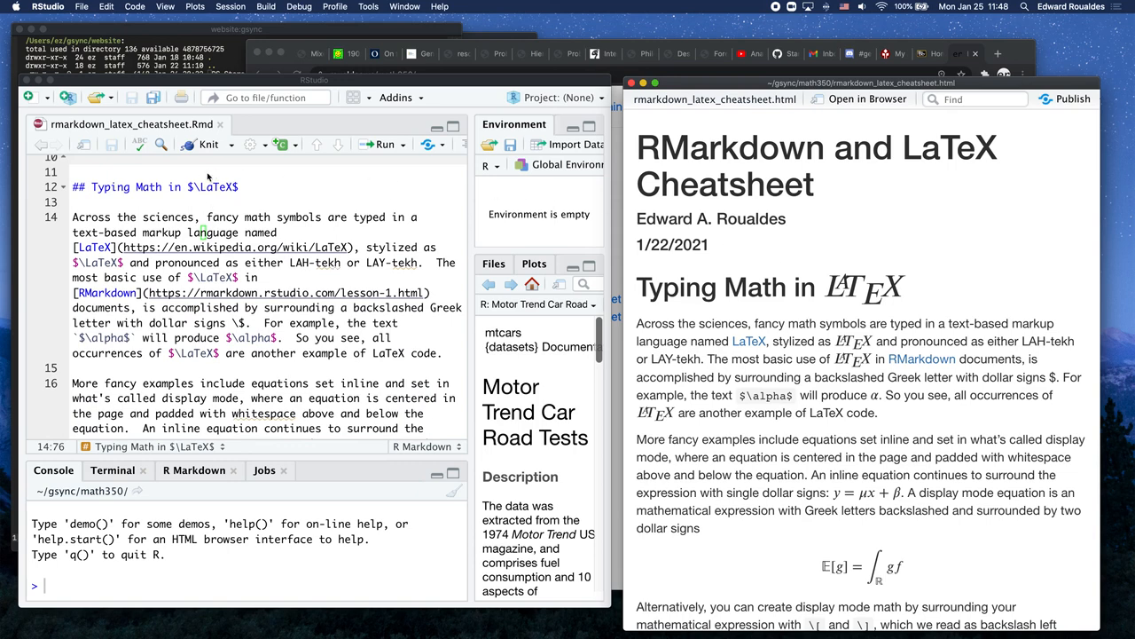
{"action": "mouse_move", "coordinate": [208, 177]}
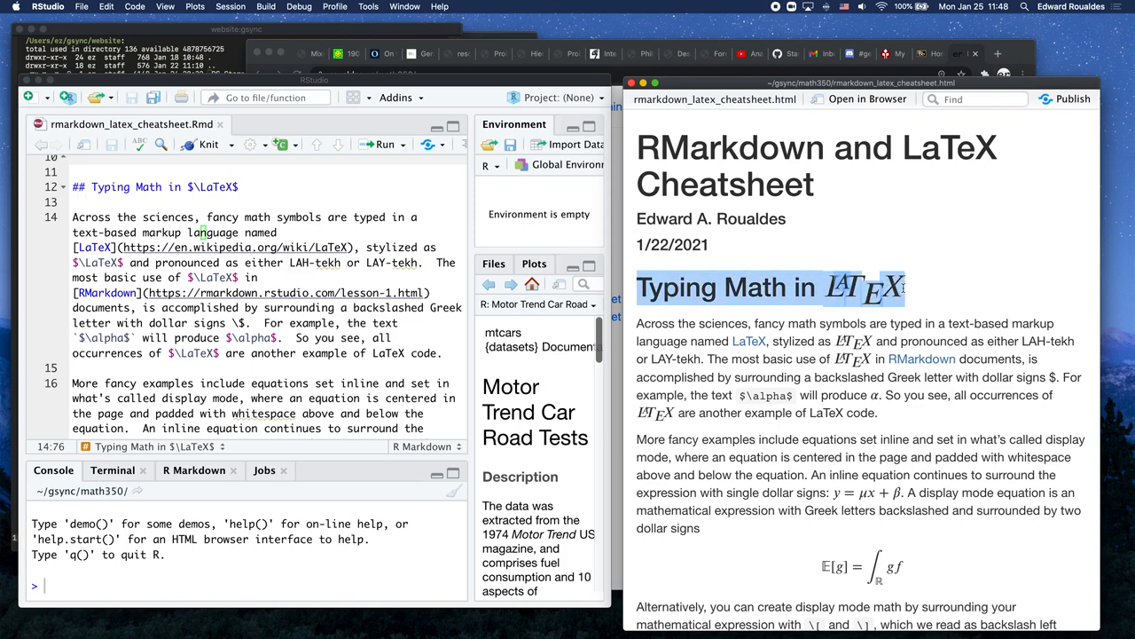
{"action": "scroll", "scroll_direction": "down", "scroll_amount": 3}
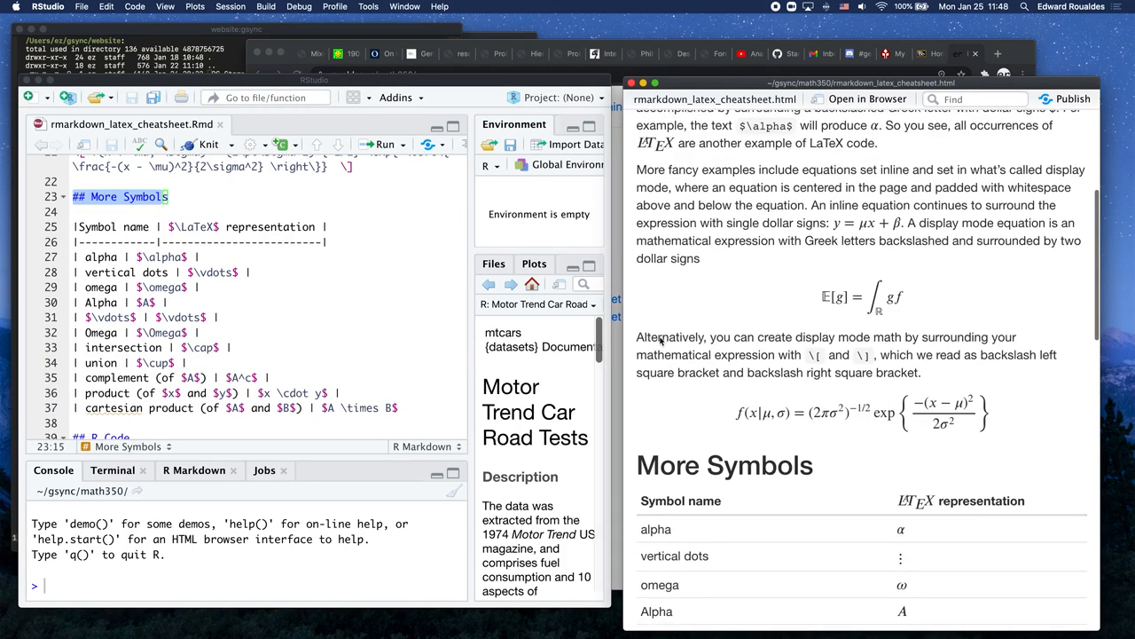
{"action": "scroll", "scroll_direction": "down", "scroll_amount": 3}
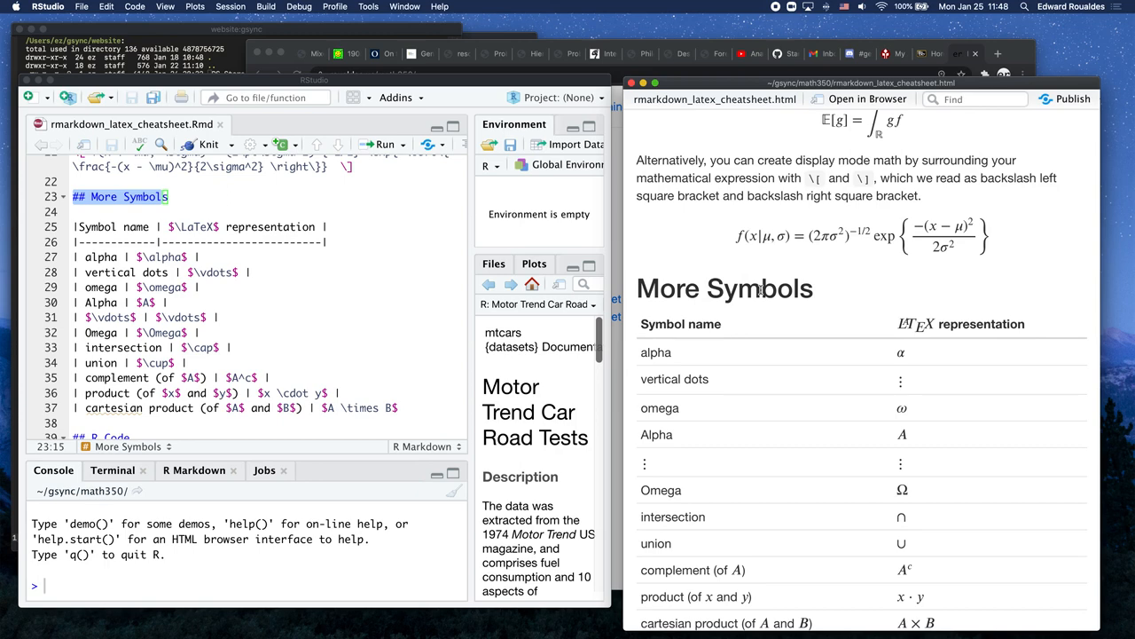
{"action": "left_click_drag", "start_coordinate": [213, 332], "coordinate": [397, 406]}
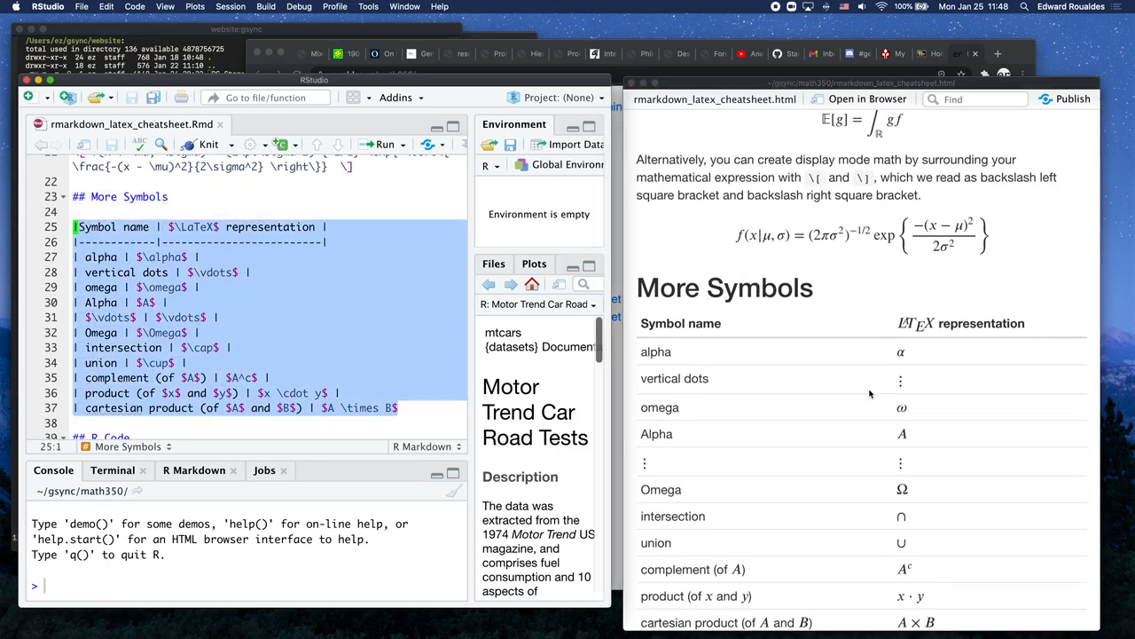
{"action": "scroll", "scroll_direction": "down", "scroll_amount": 3}
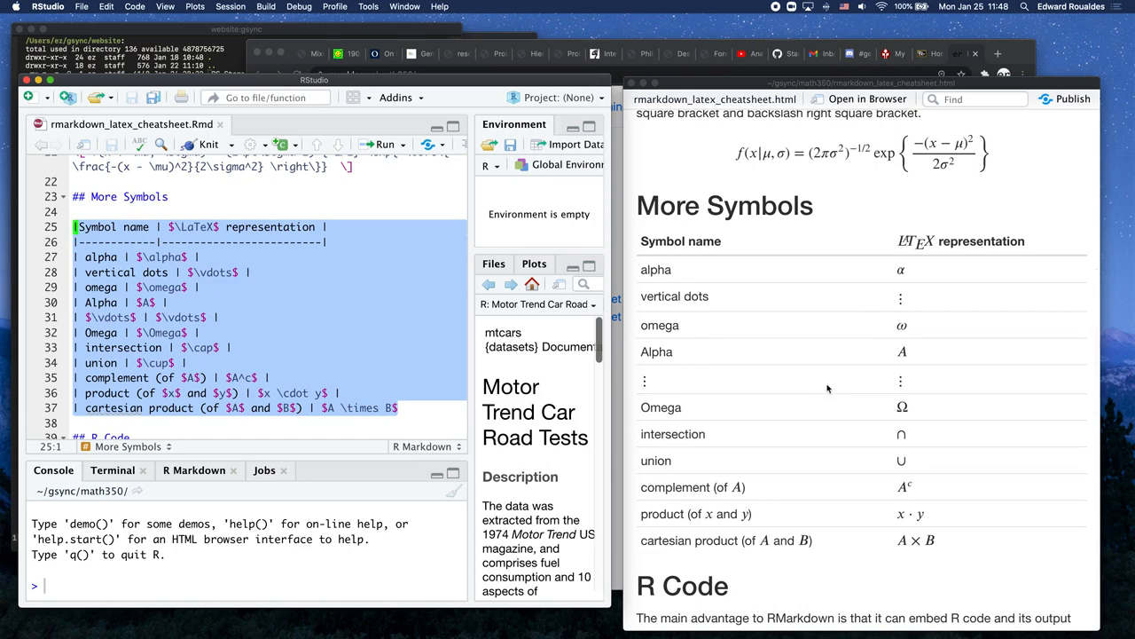
{"action": "left_click", "coordinate": [171, 302]}
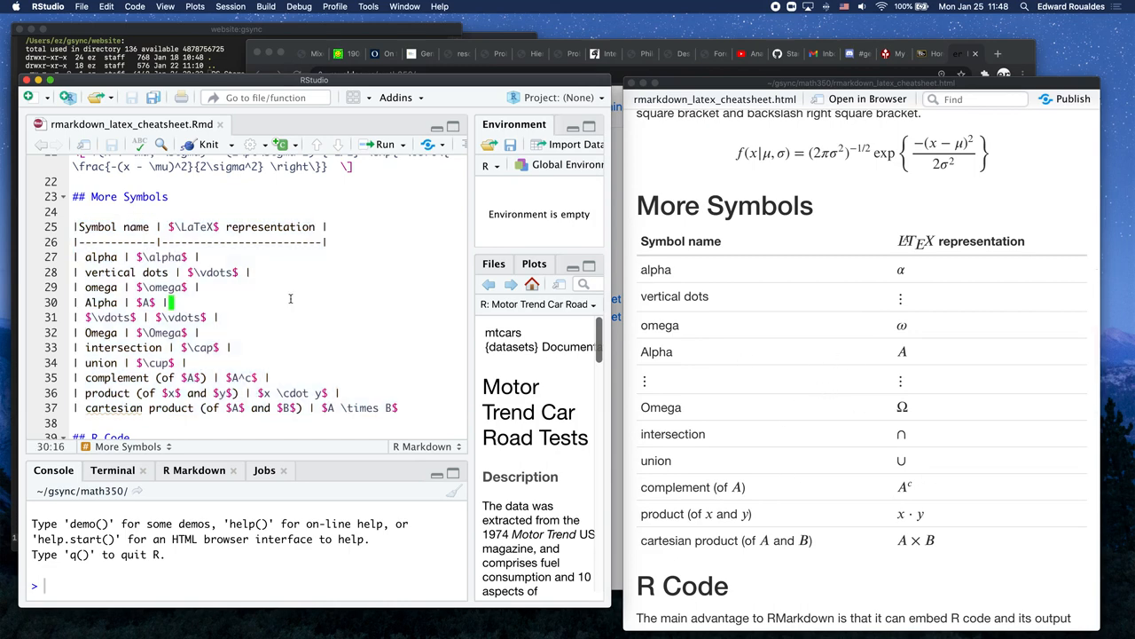
{"action": "double_click", "coordinate": [163, 256]}
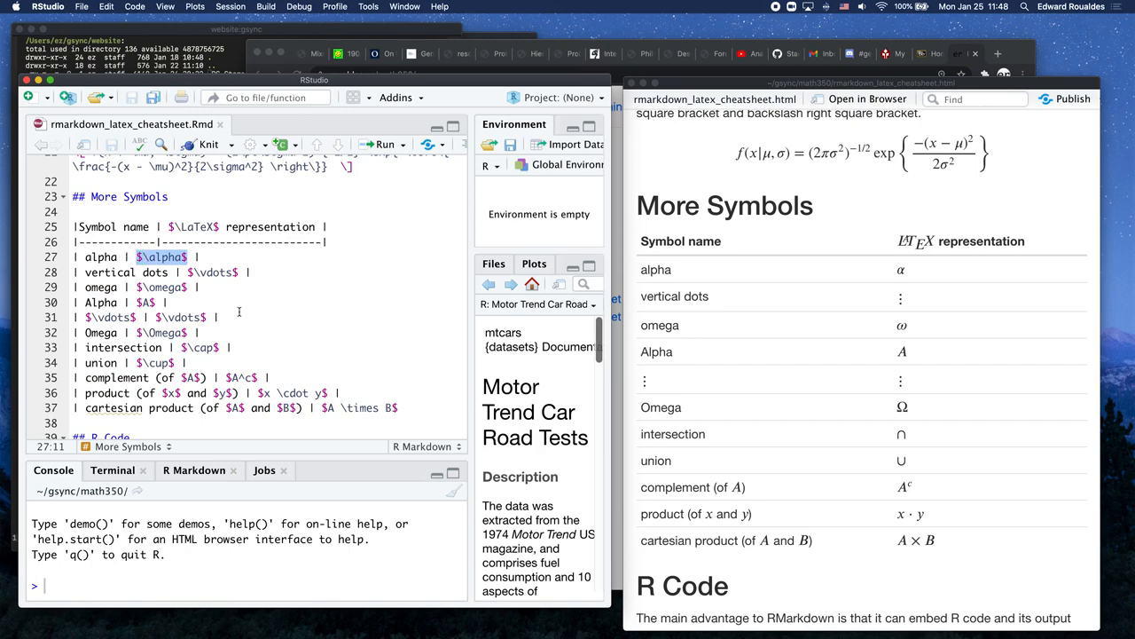
{"action": "mouse_move", "coordinate": [903, 277]}
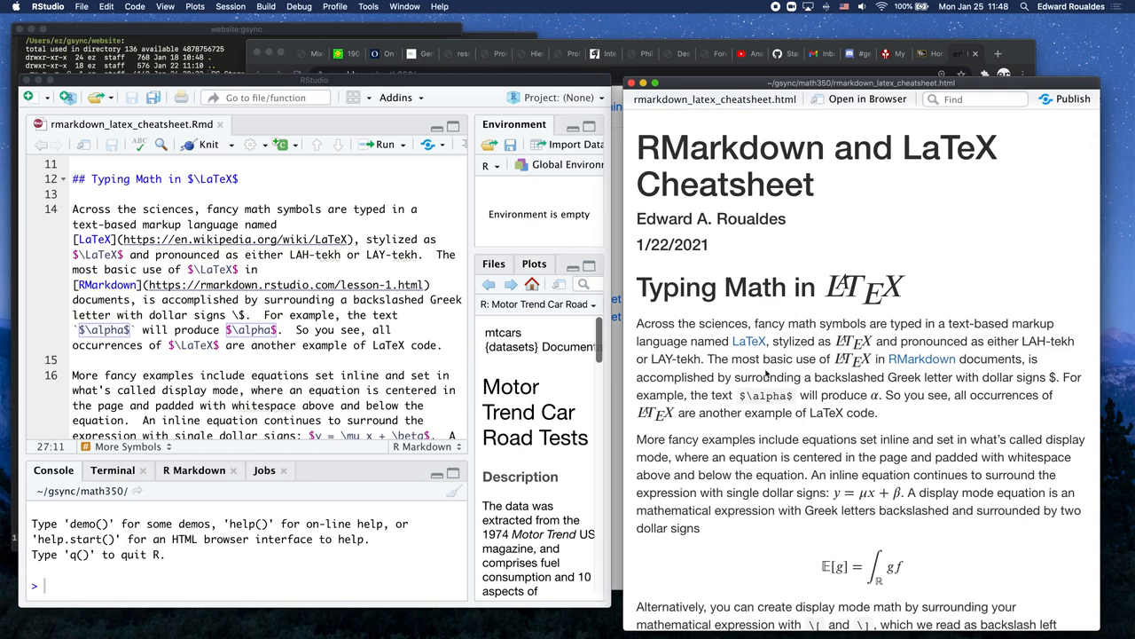
{"action": "mouse_move", "coordinate": [850, 422]}
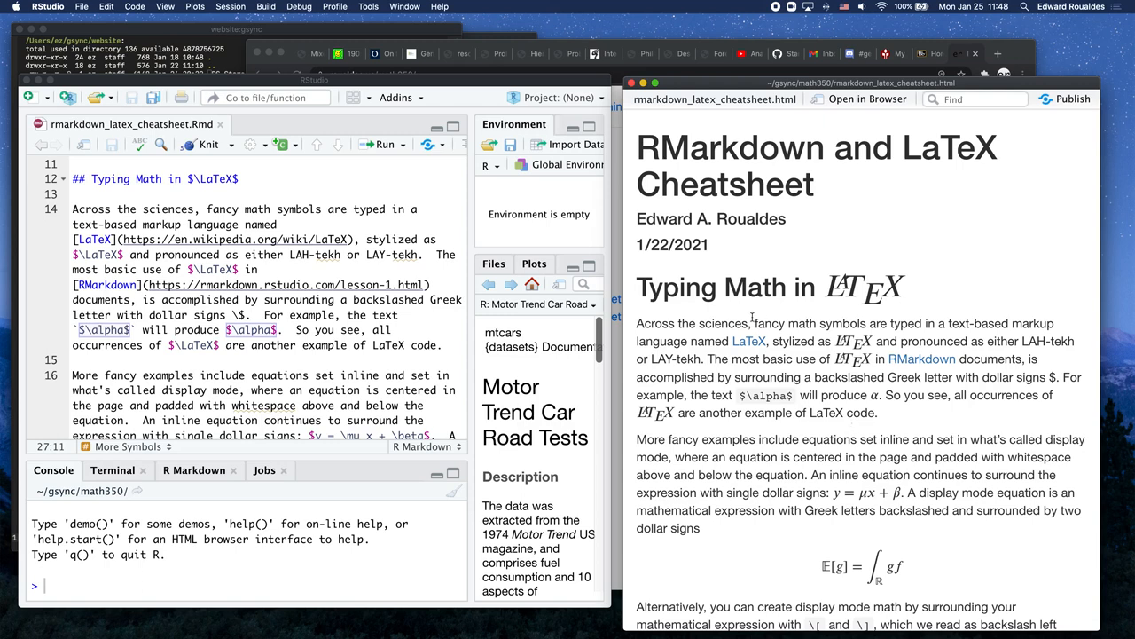
{"action": "mouse_move", "coordinate": [834, 417]}
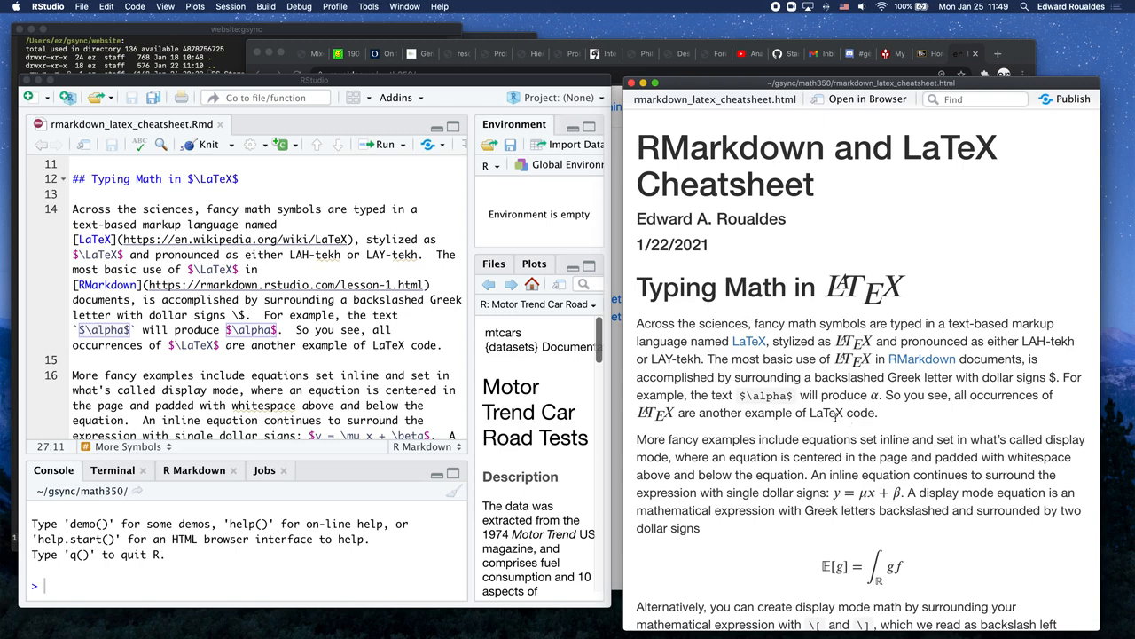
{"action": "mouse_move", "coordinate": [748, 340]}
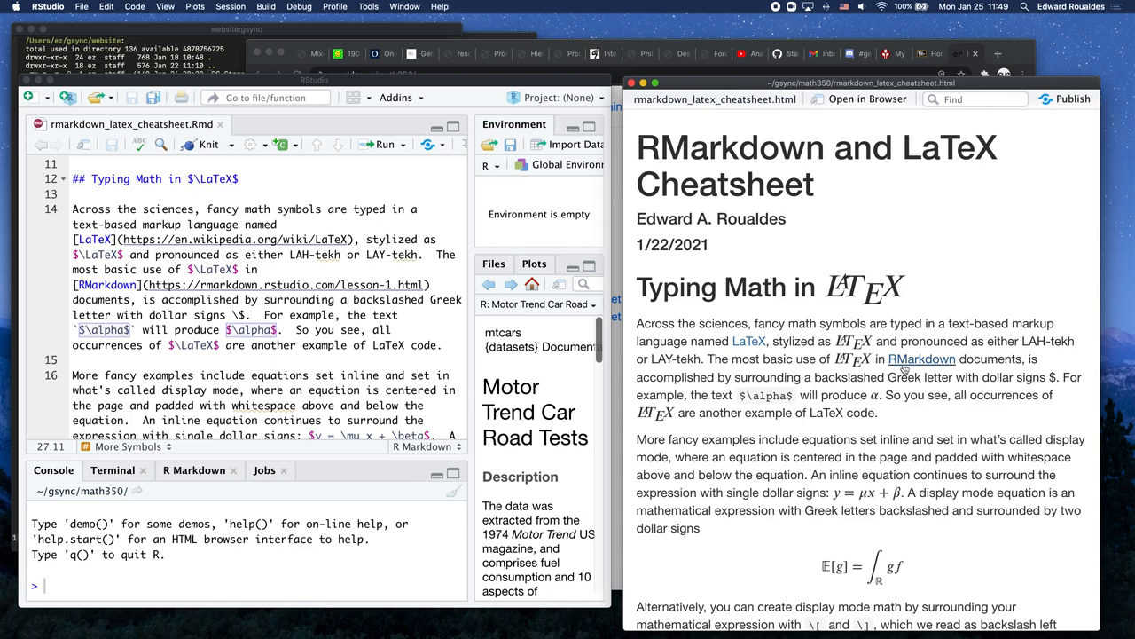
{"action": "scroll", "scroll_direction": "down", "scroll_amount": 3}
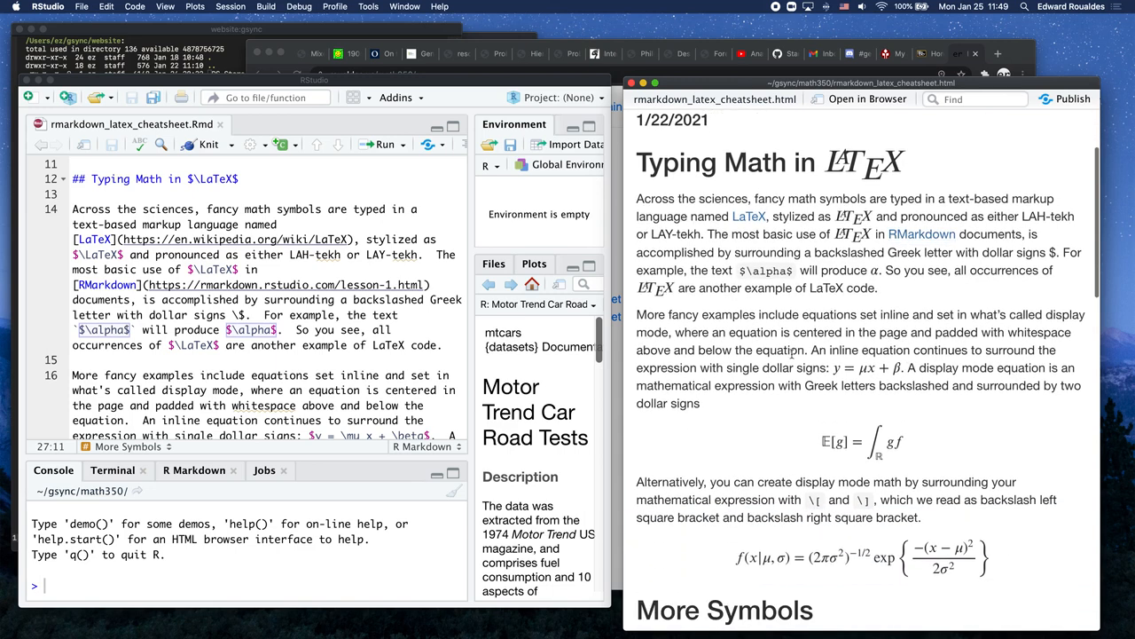
{"action": "scroll", "scroll_direction": "down", "scroll_amount": 3}
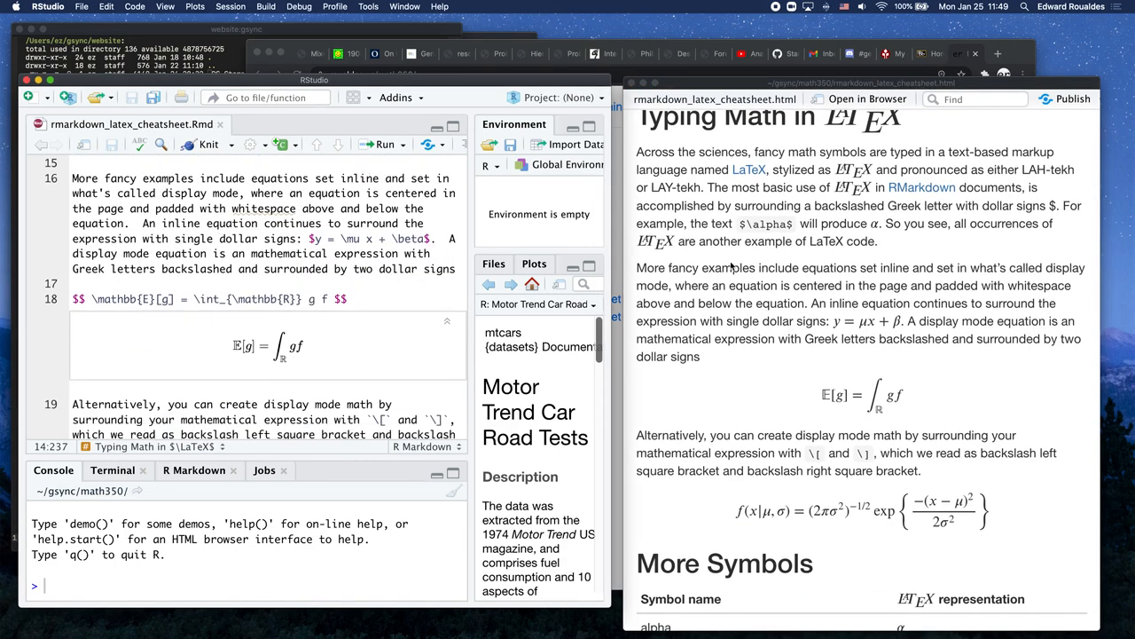
{"action": "left_click", "coordinate": [121, 177]}
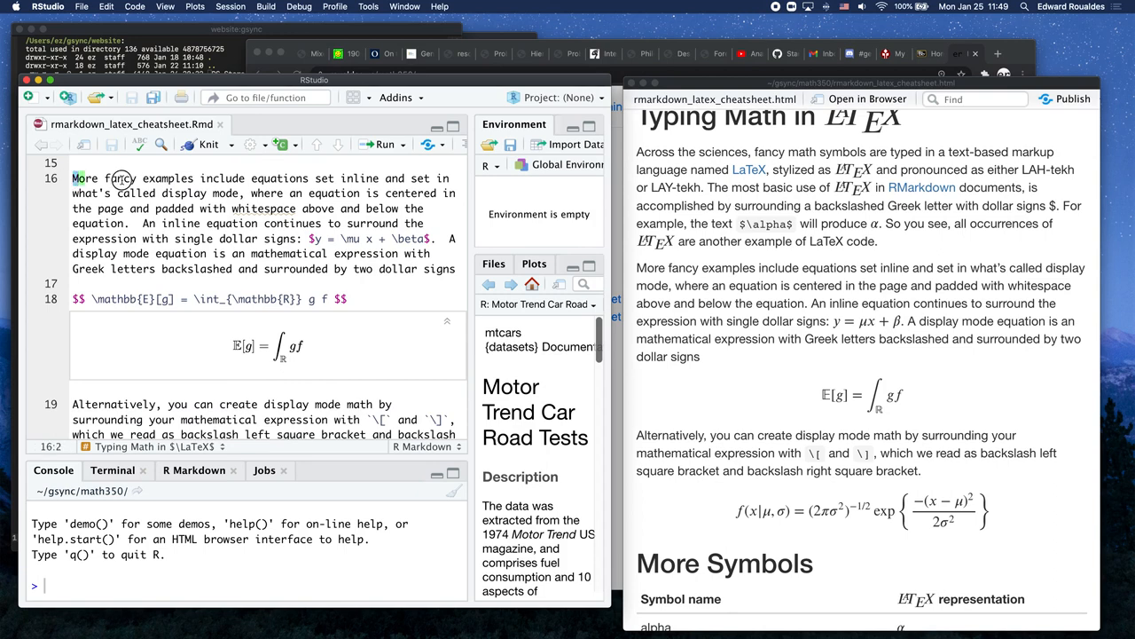
{"action": "left_click_drag", "start_coordinate": [72, 178], "coordinate": [341, 209]}
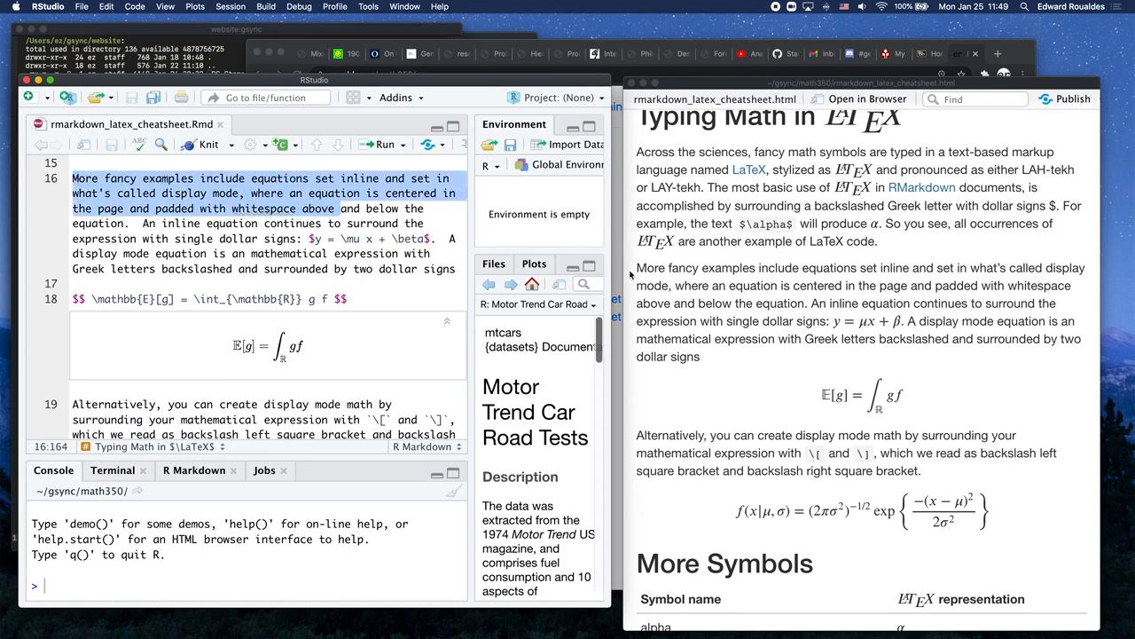
{"action": "left_click_drag", "start_coordinate": [637, 267], "coordinate": [891, 302]}
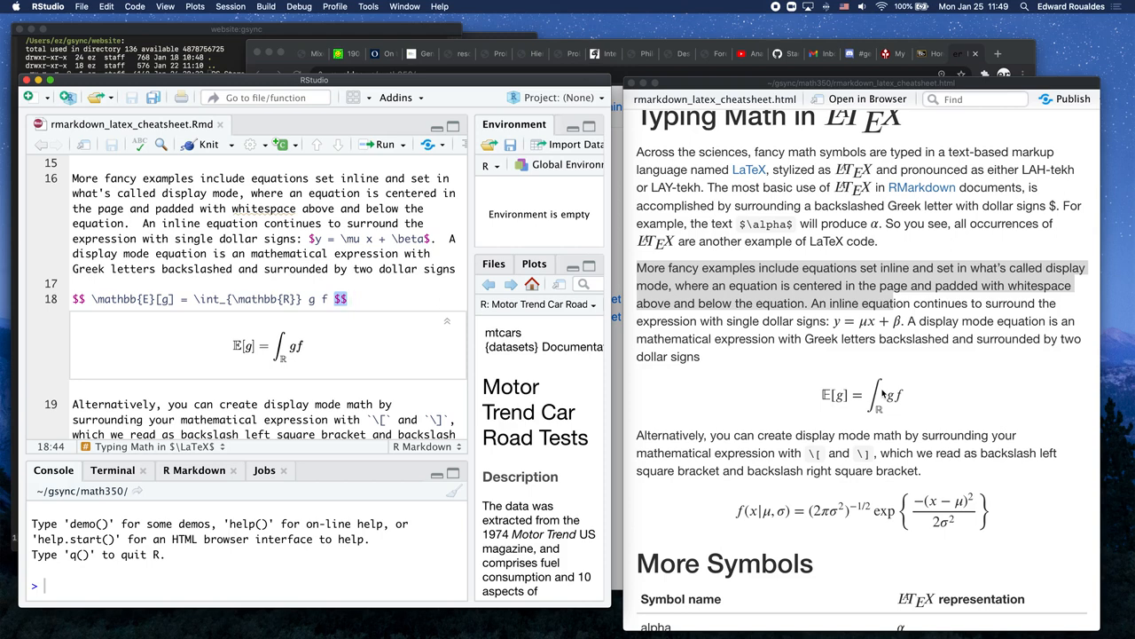
Step: Scroll to the R Code section, select the runif(1001) chunk and show the Insert chunk language list
{"action": "scroll", "scroll_direction": "down", "scroll_amount": 3}
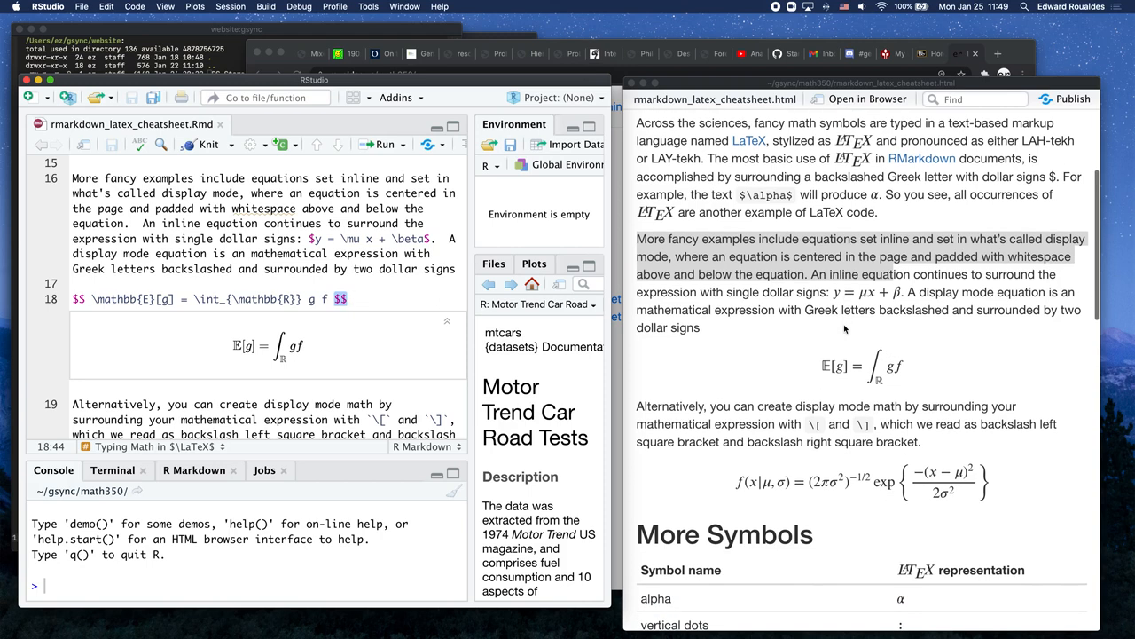
{"action": "scroll", "scroll_direction": "down", "scroll_amount": 3}
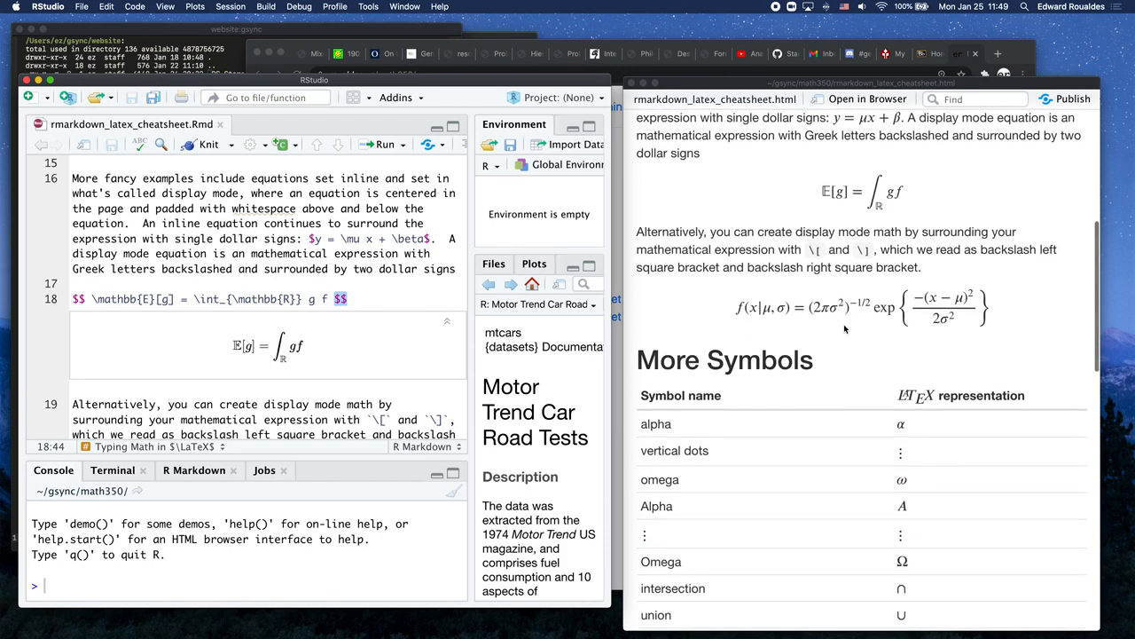
{"action": "scroll", "scroll_direction": "down", "scroll_amount": 3}
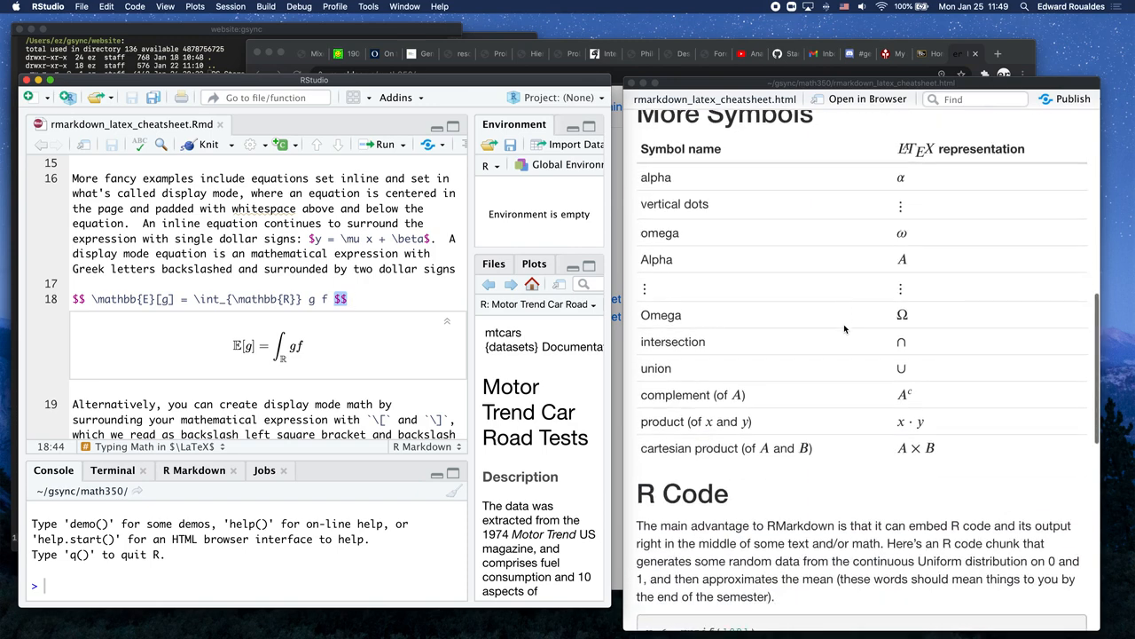
{"action": "scroll", "scroll_direction": "down", "scroll_amount": 3}
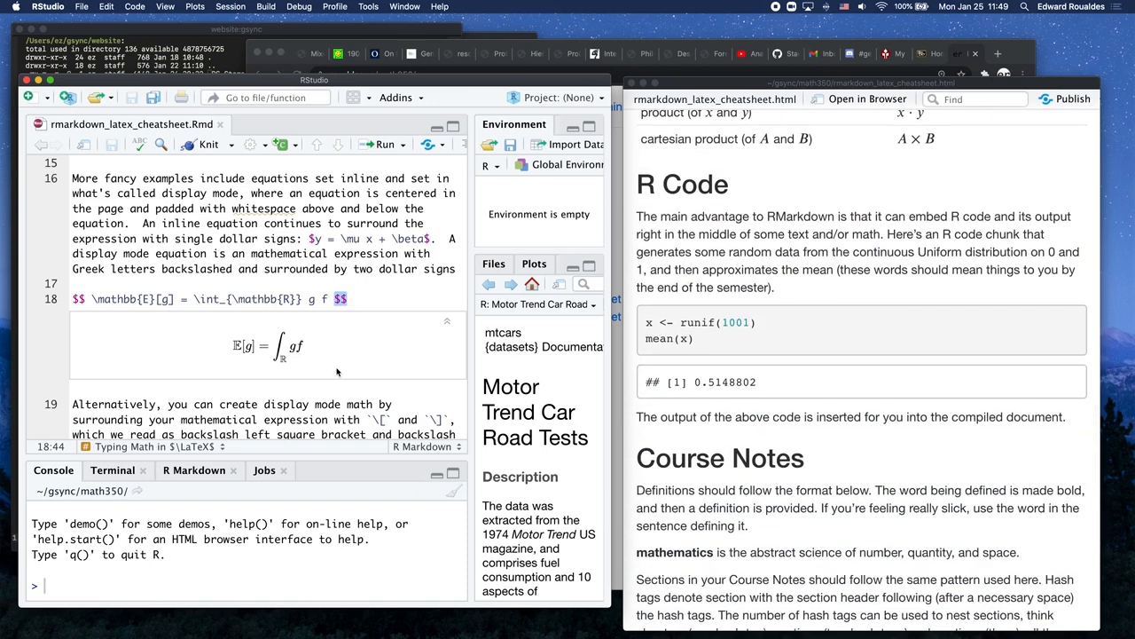
{"action": "scroll", "scroll_direction": "down", "scroll_amount": 3}
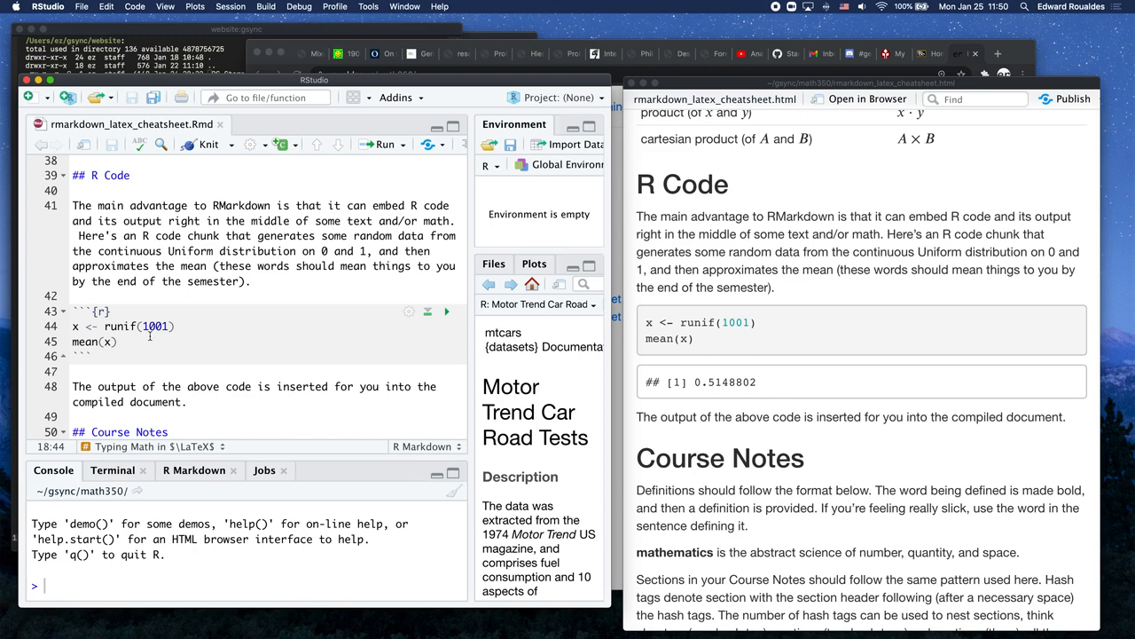
{"action": "left_click", "coordinate": [121, 341]}
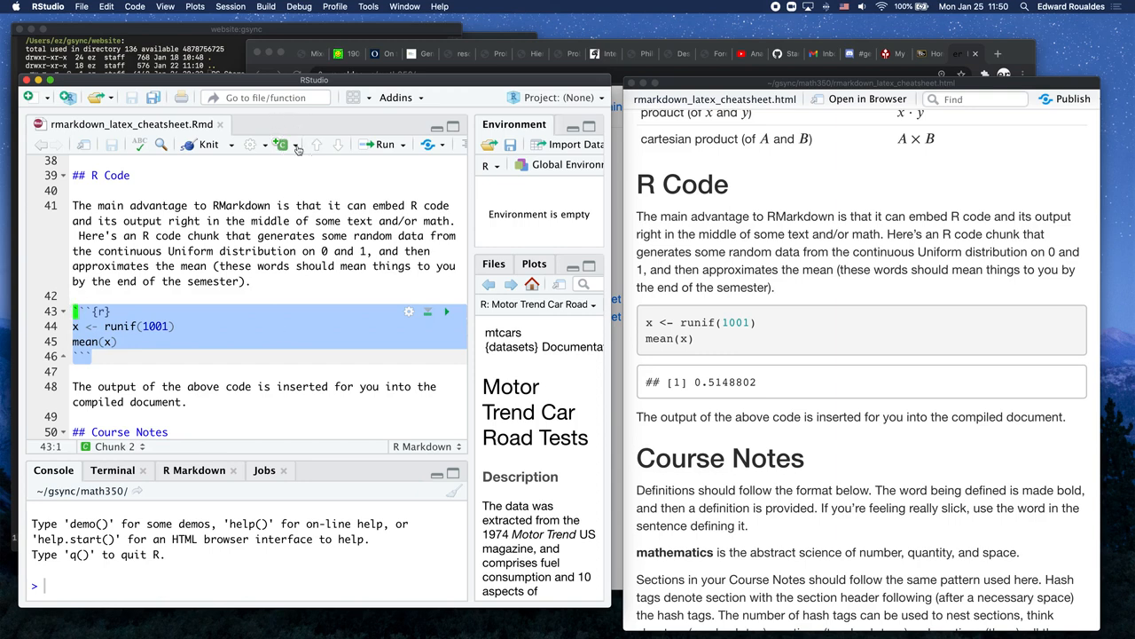
{"action": "left_click", "coordinate": [282, 143]}
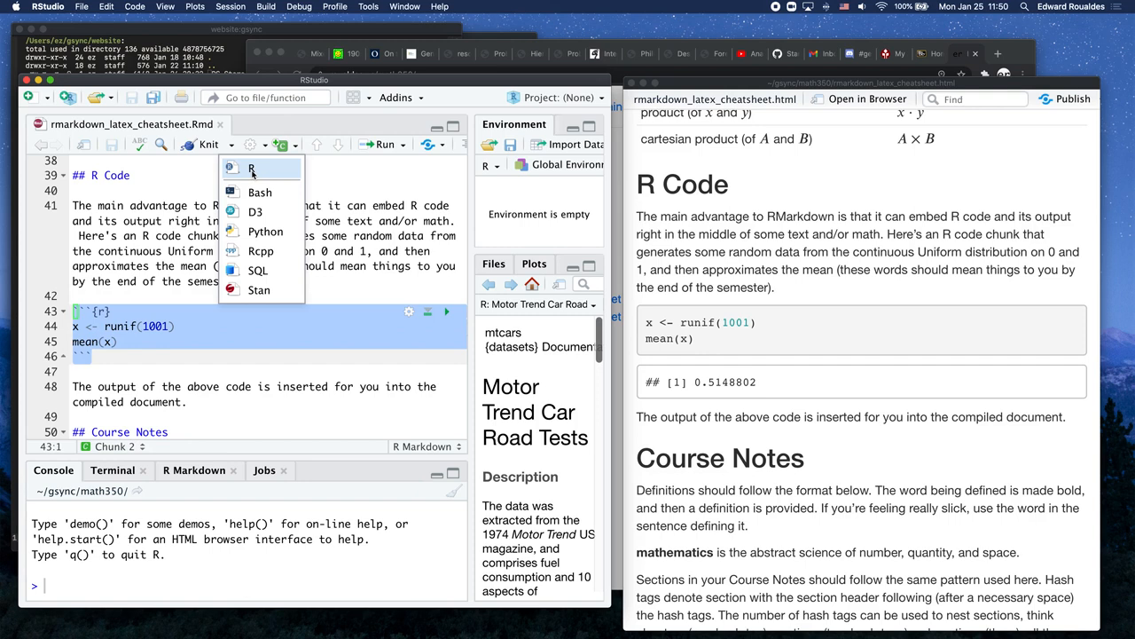
{"action": "mouse_move", "coordinate": [252, 169]}
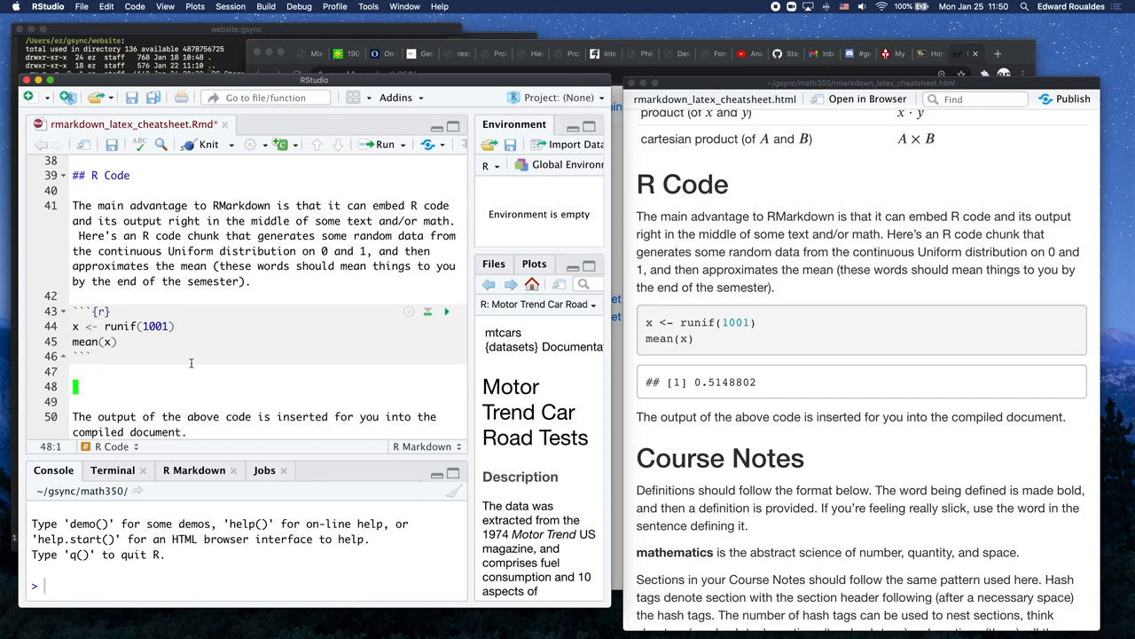
Step: Insert a new R chunk below runif containing y <- 3.14 and y
{"action": "left_click", "coordinate": [282, 146]}
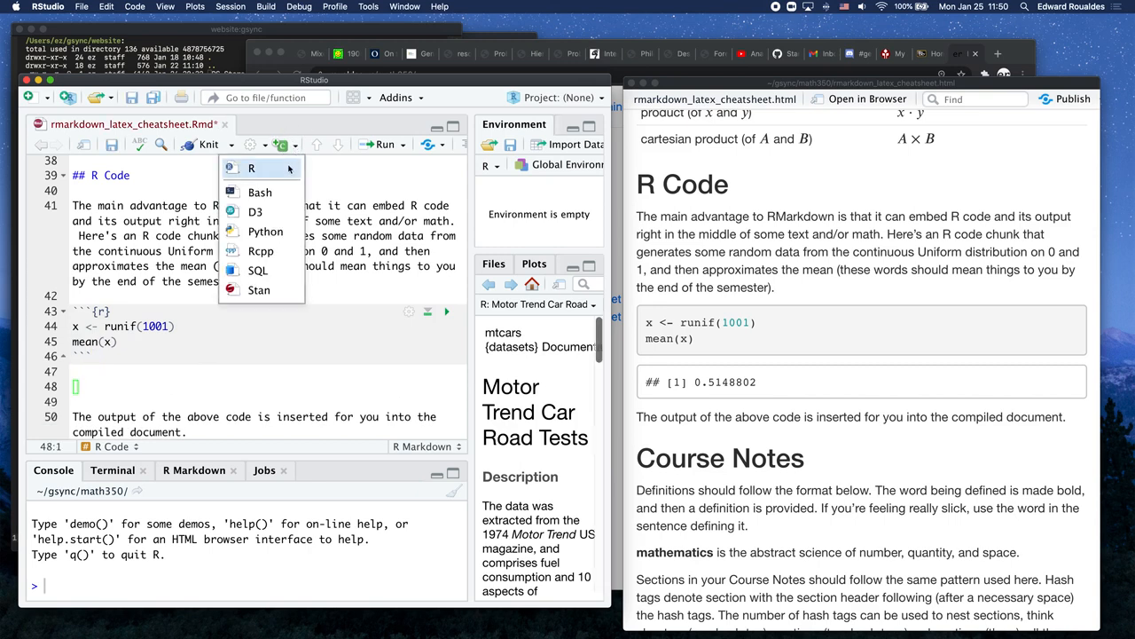
{"action": "left_click", "coordinate": [252, 167]}
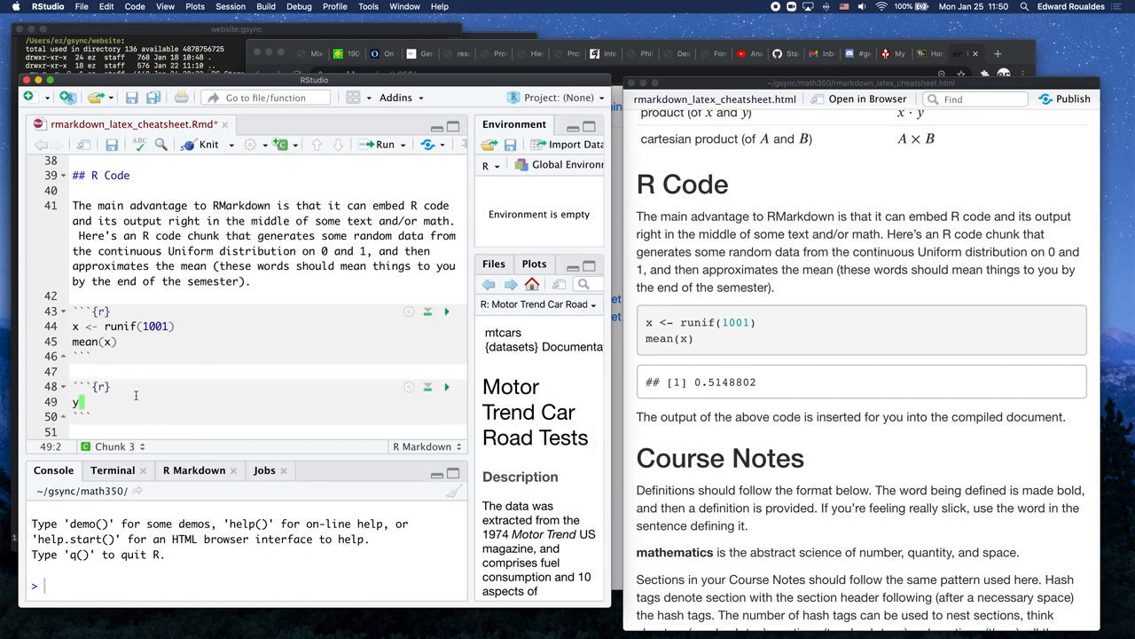
{"action": "type", "text": "<-"}
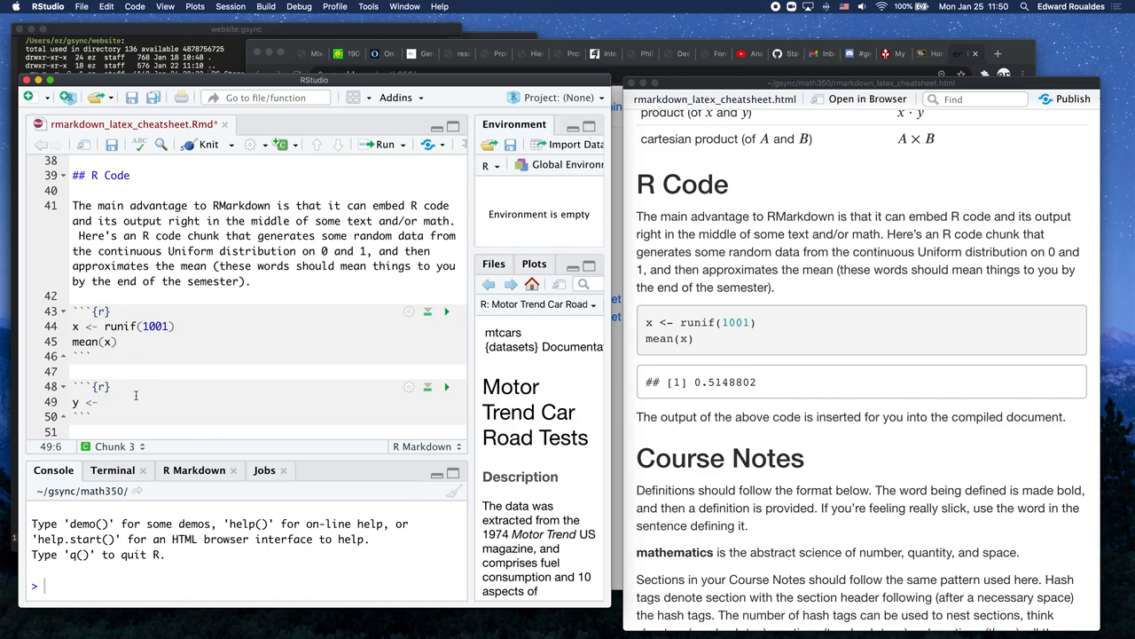
{"action": "type", "text": "3.14"}
{"action": "type", "text": "y"}
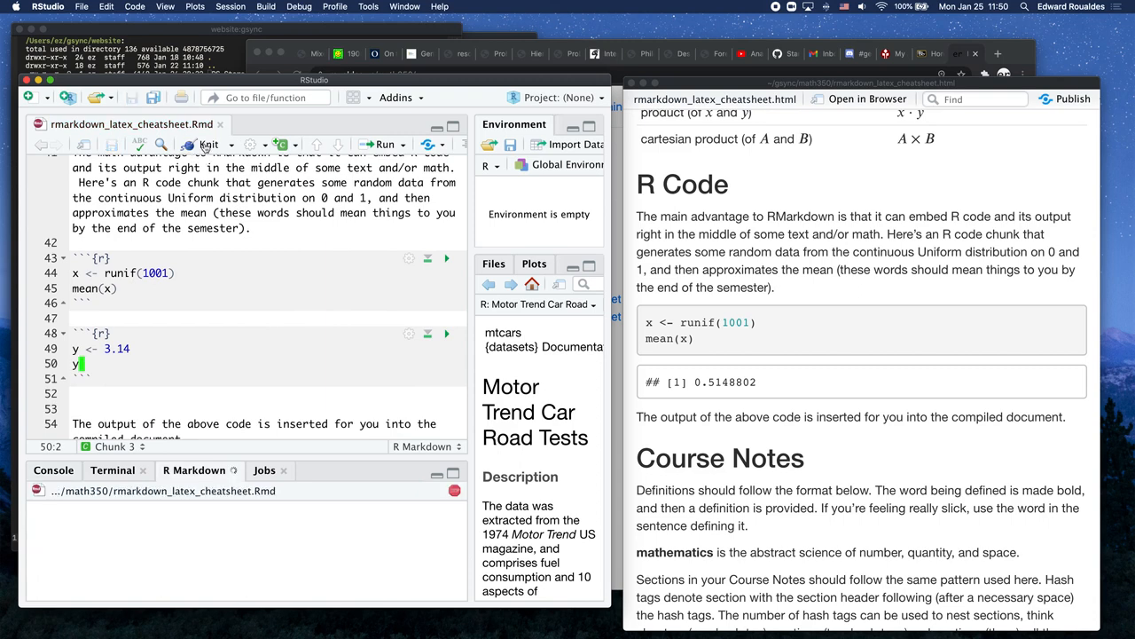
Step: Re-knit so the preview prints 3.14, then select the y <- 3.14 chunk for deletion
{"action": "left_click", "coordinate": [207, 144]}
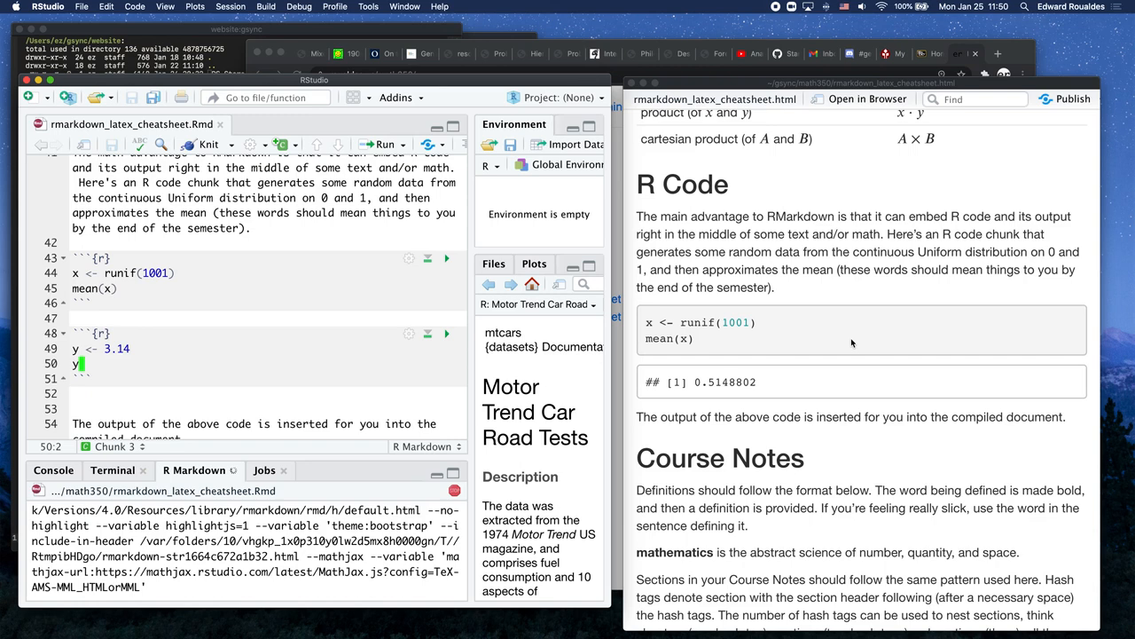
{"action": "left_click", "coordinate": [209, 144]}
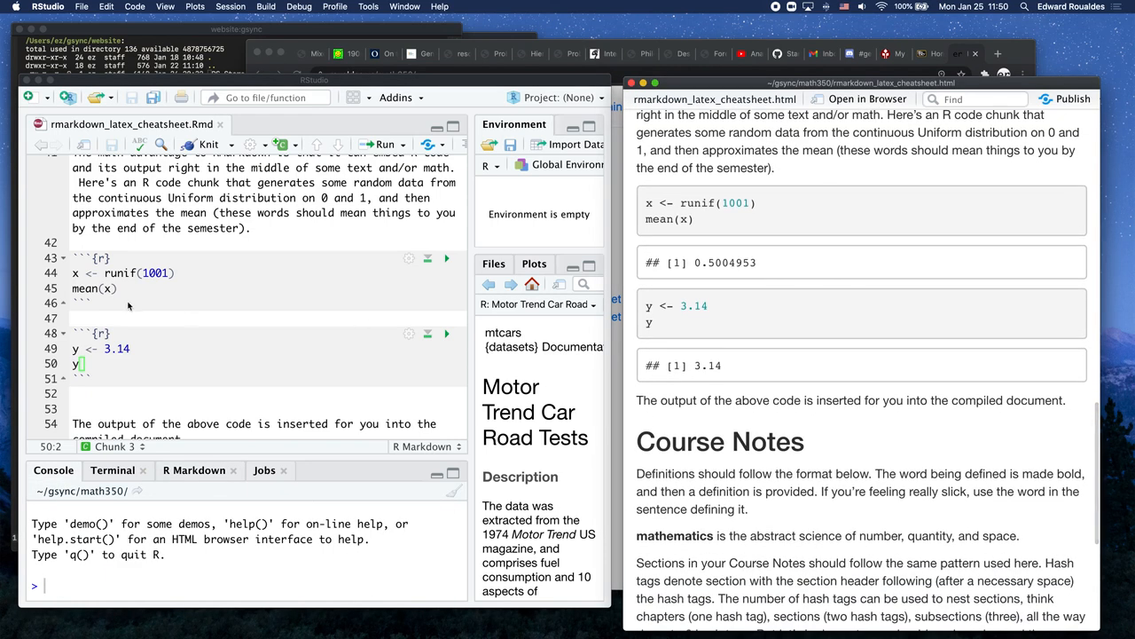
{"action": "mouse_move", "coordinate": [667, 281]}
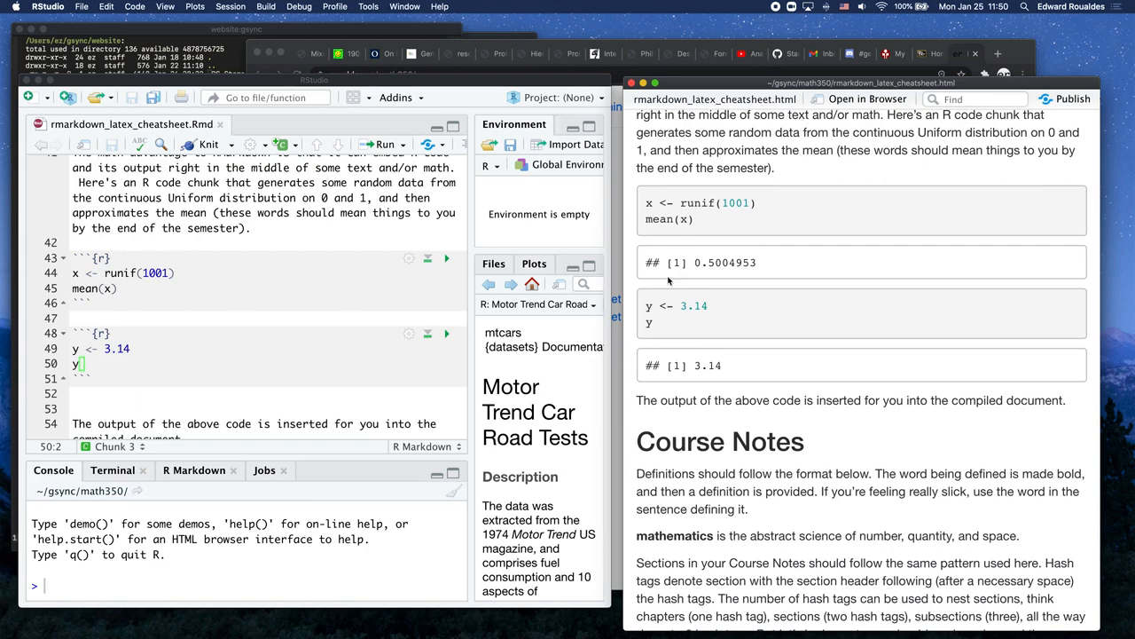
{"action": "mouse_move", "coordinate": [703, 217]}
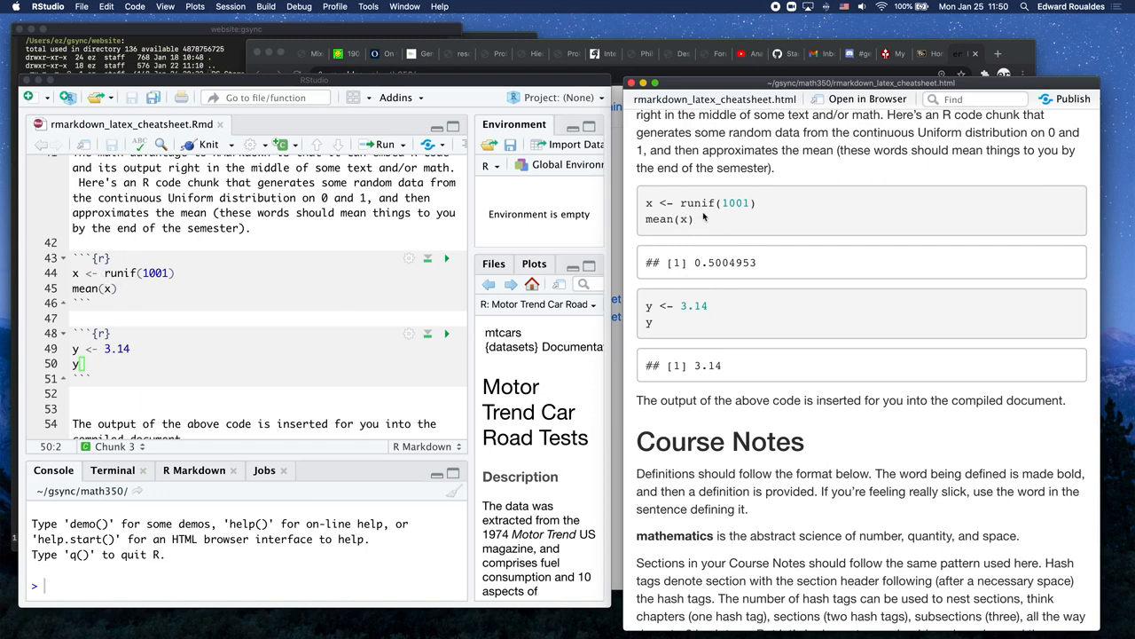
{"action": "double_click", "coordinate": [719, 263]}
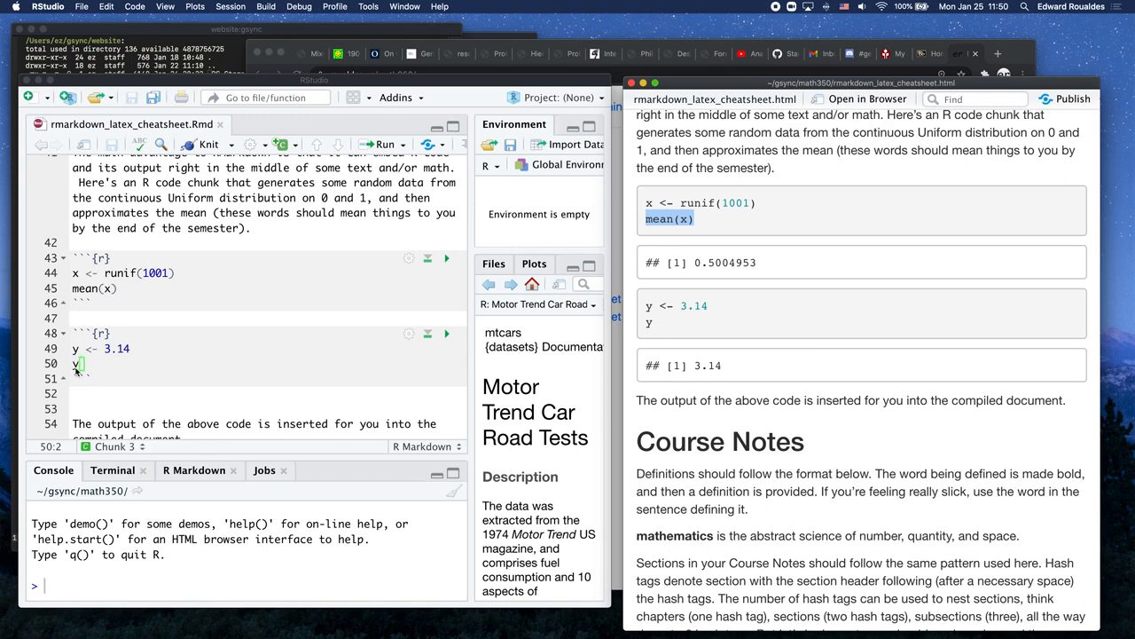
{"action": "mouse_move", "coordinate": [717, 372]}
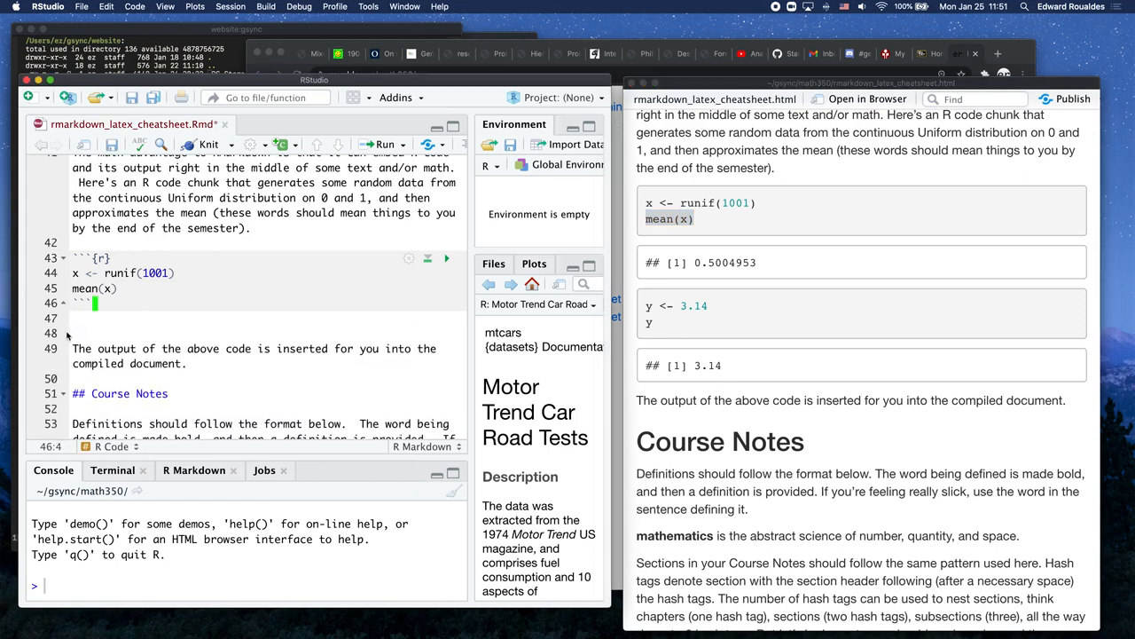
Step: Scroll the source to More References and switch to the MATH 350 course page in Chrome
{"action": "scroll", "scroll_direction": "down", "scroll_amount": 3}
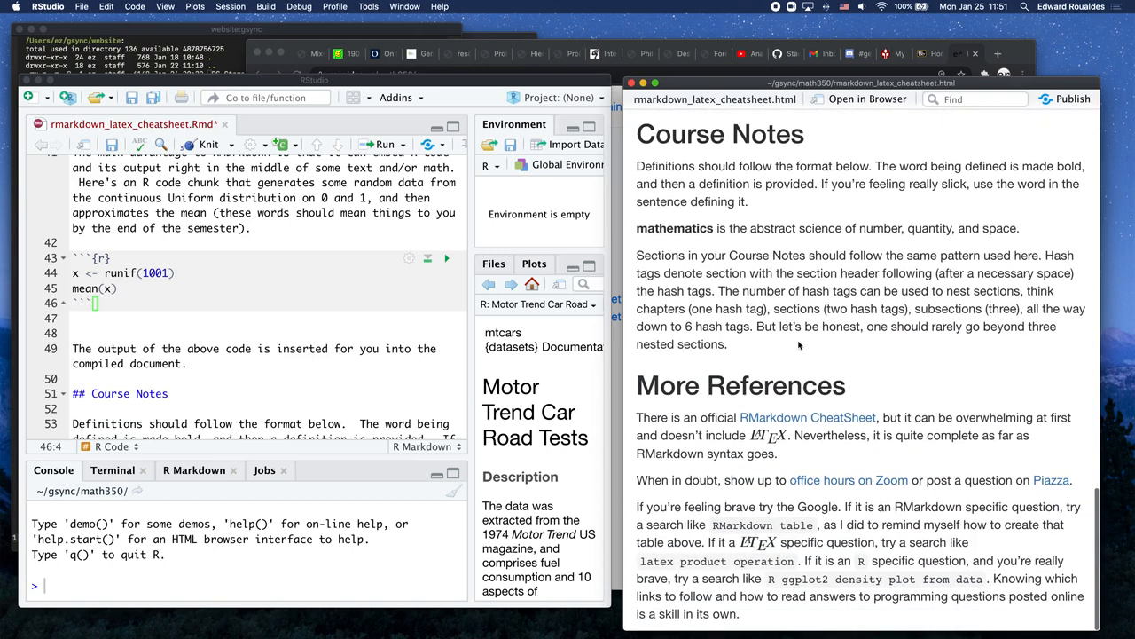
{"action": "mouse_move", "coordinate": [765, 295]}
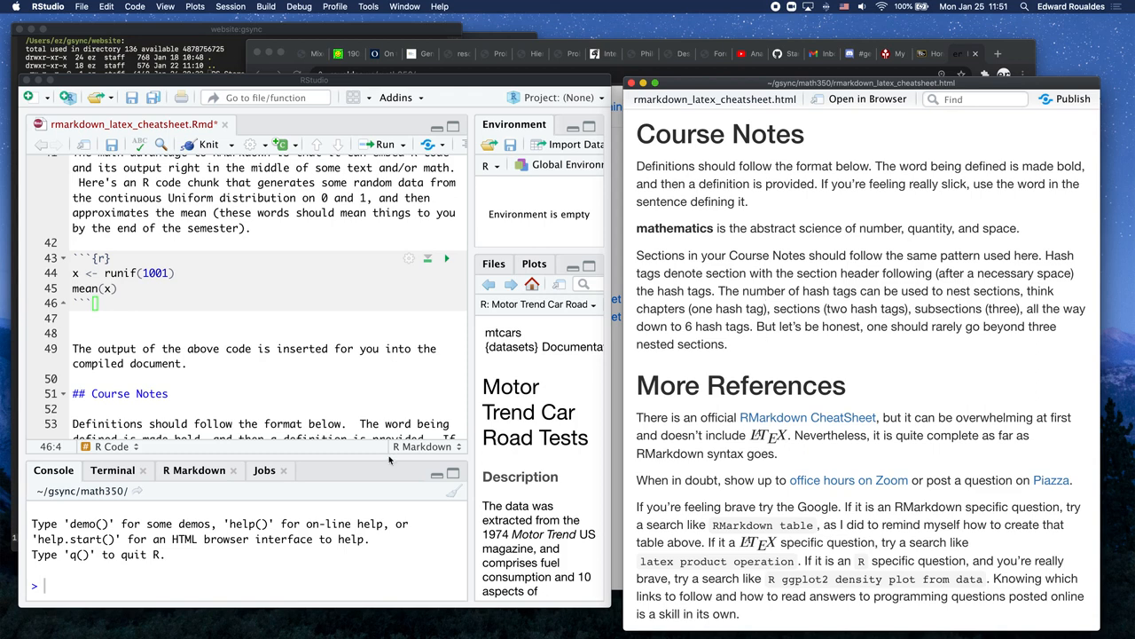
{"action": "scroll", "scroll_direction": "down", "scroll_amount": 3}
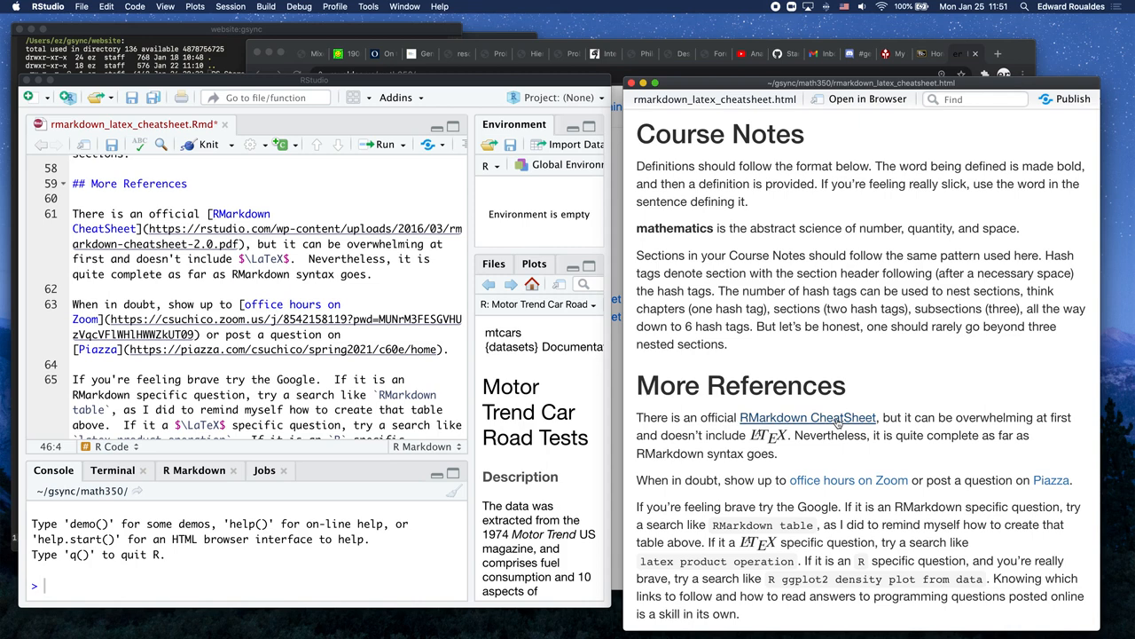
{"action": "left_click", "coordinate": [806, 417]}
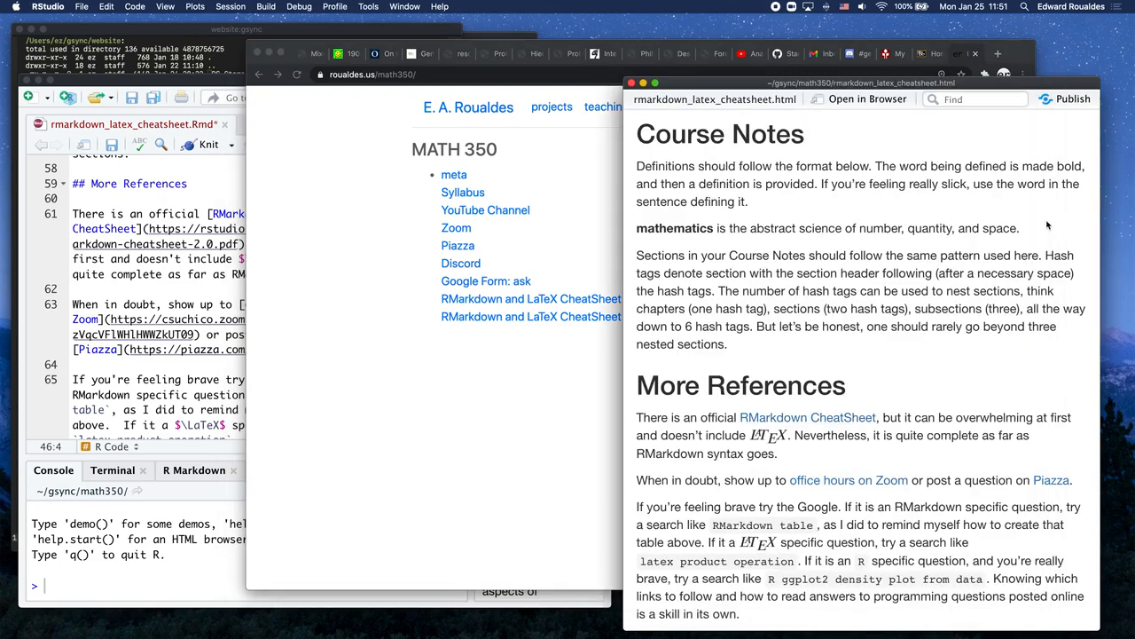
{"action": "mouse_move", "coordinate": [731, 479]}
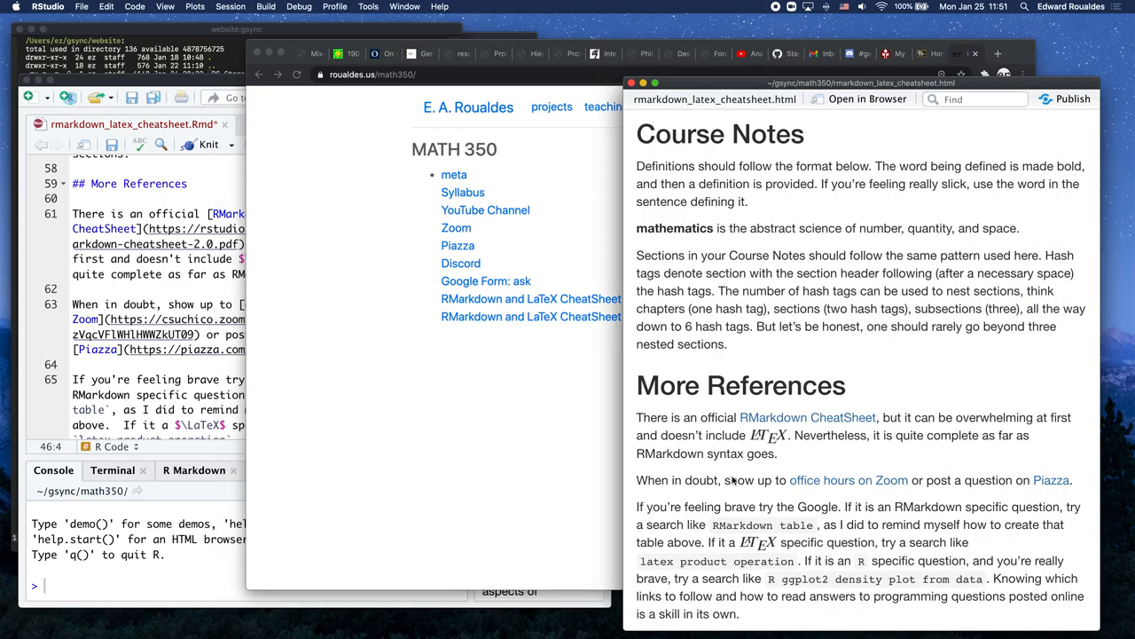
{"action": "mouse_move", "coordinate": [692, 397]}
{"action": "type", "text": " or on "}
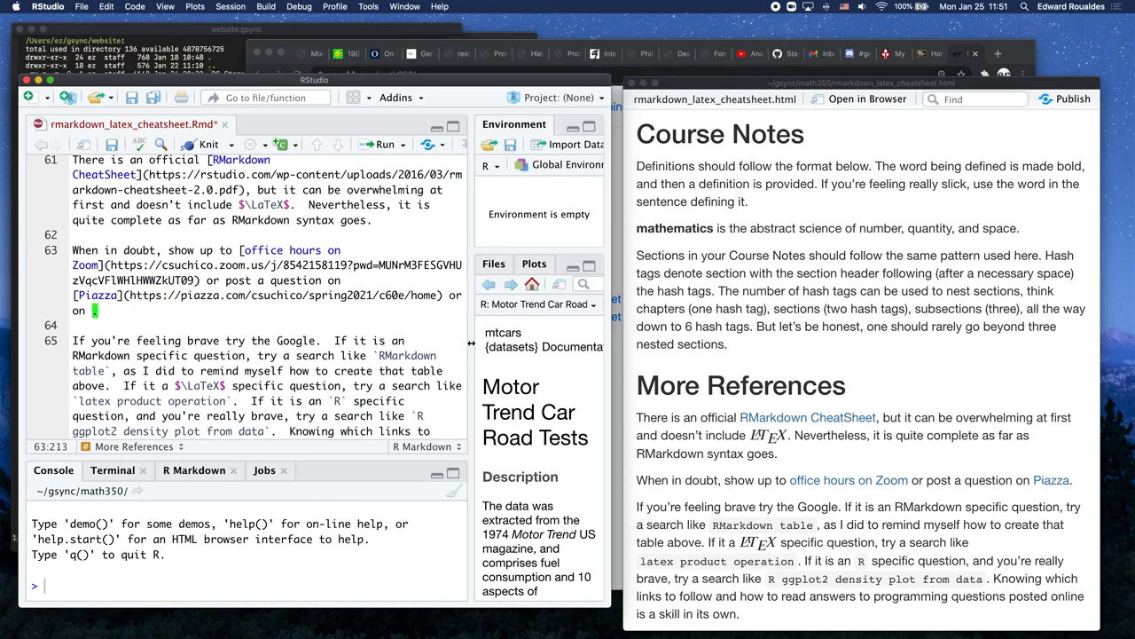
Step: Write '[Discord]' with the copied Discord URL in More References and re-knit the cheatsheet
{"action": "type", "text": "Discord]"}
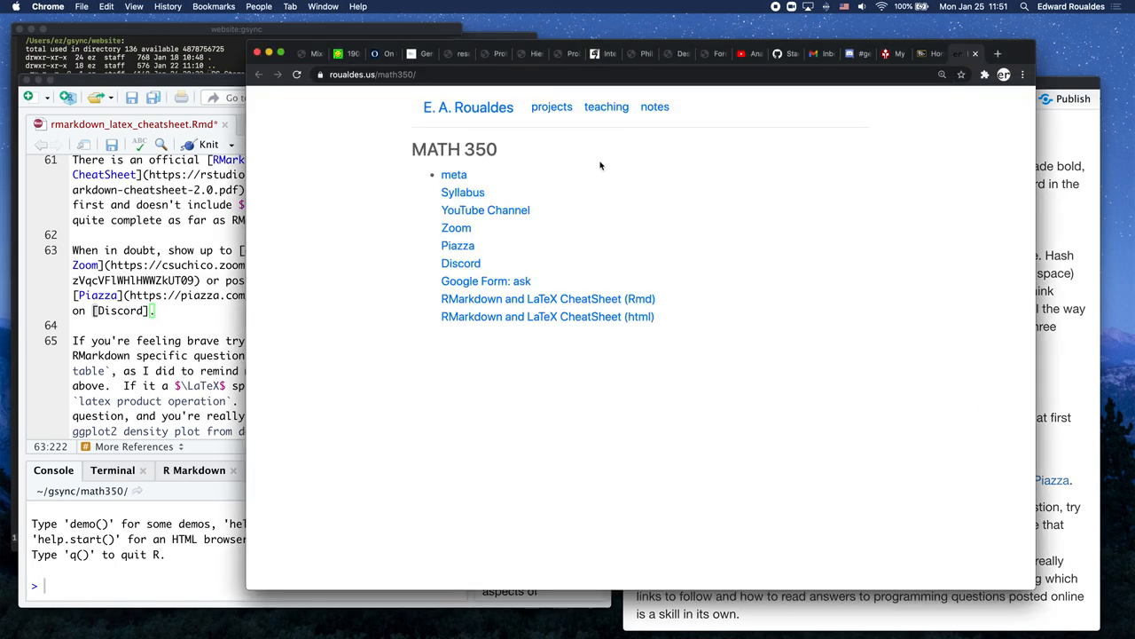
{"action": "right_click", "coordinate": [461, 262]}
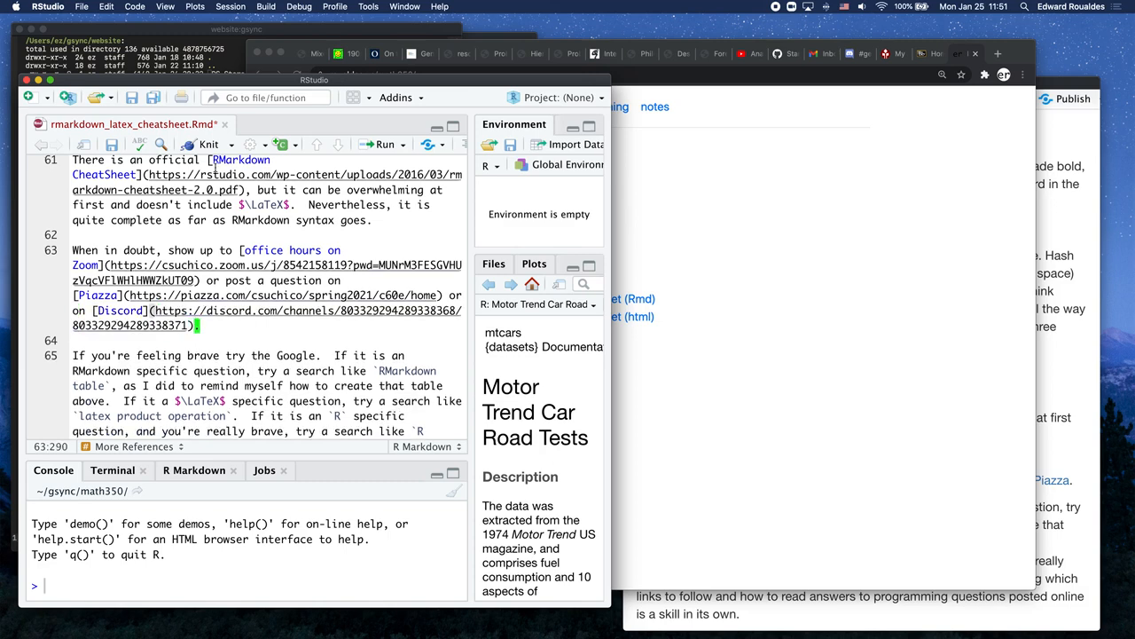
{"action": "left_click", "coordinate": [209, 143]}
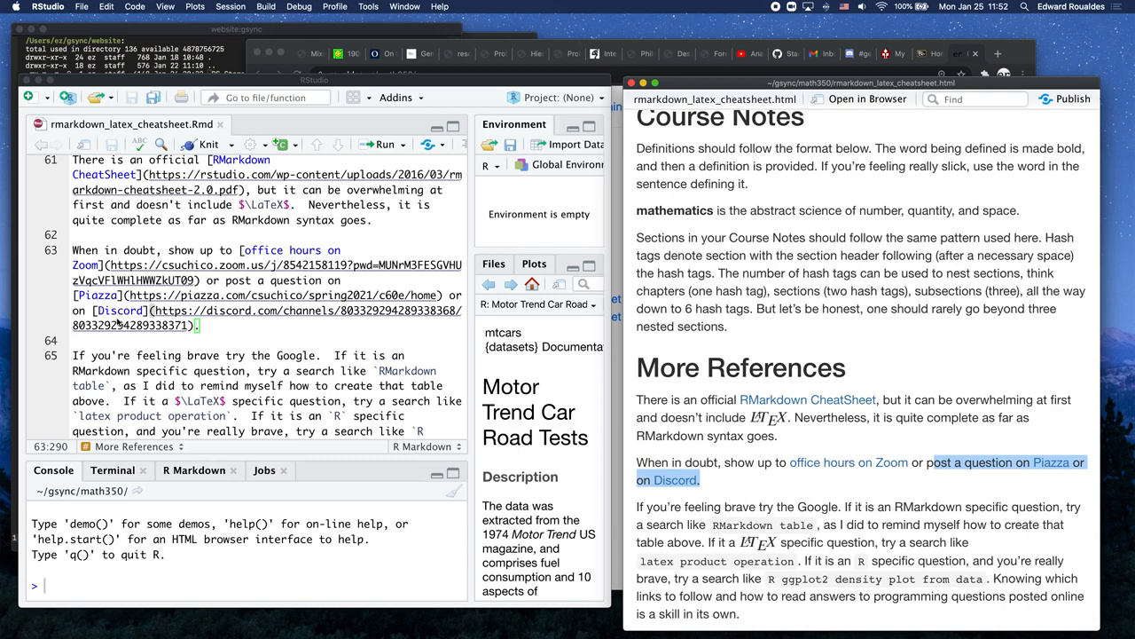
{"action": "mouse_move", "coordinate": [266, 370]}
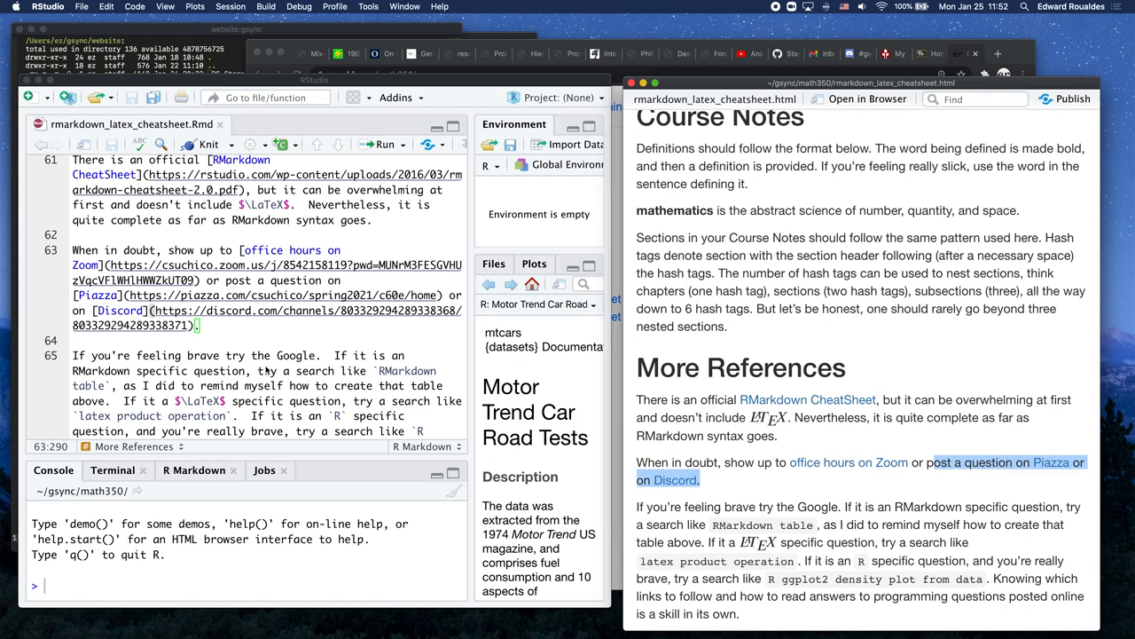
Step: Return the preview to the cheatsheet title and show the New File type list
{"action": "scroll", "scroll_direction": "down", "scroll_amount": 3}
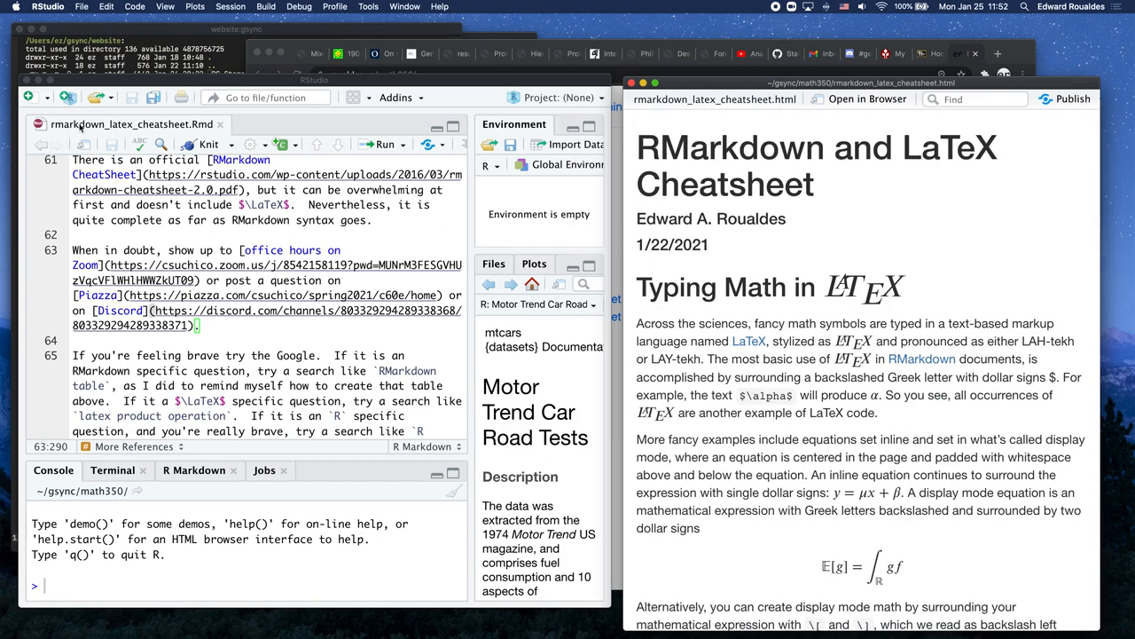
{"action": "left_click", "coordinate": [28, 96]}
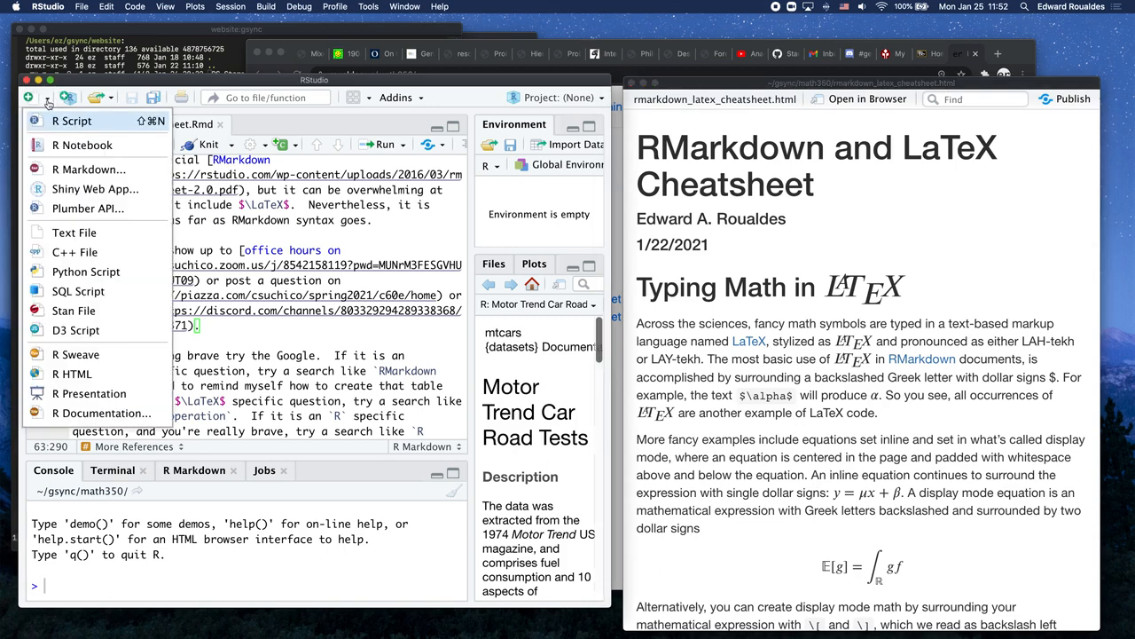
{"action": "mouse_move", "coordinate": [88, 170]}
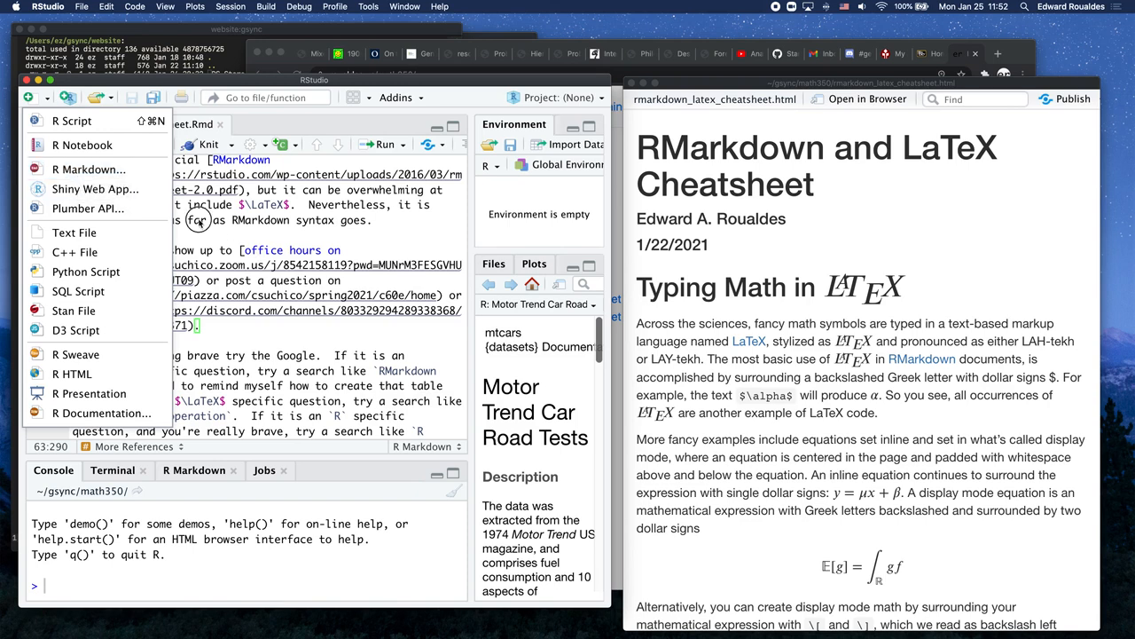
{"action": "mouse_move", "coordinate": [89, 168]}
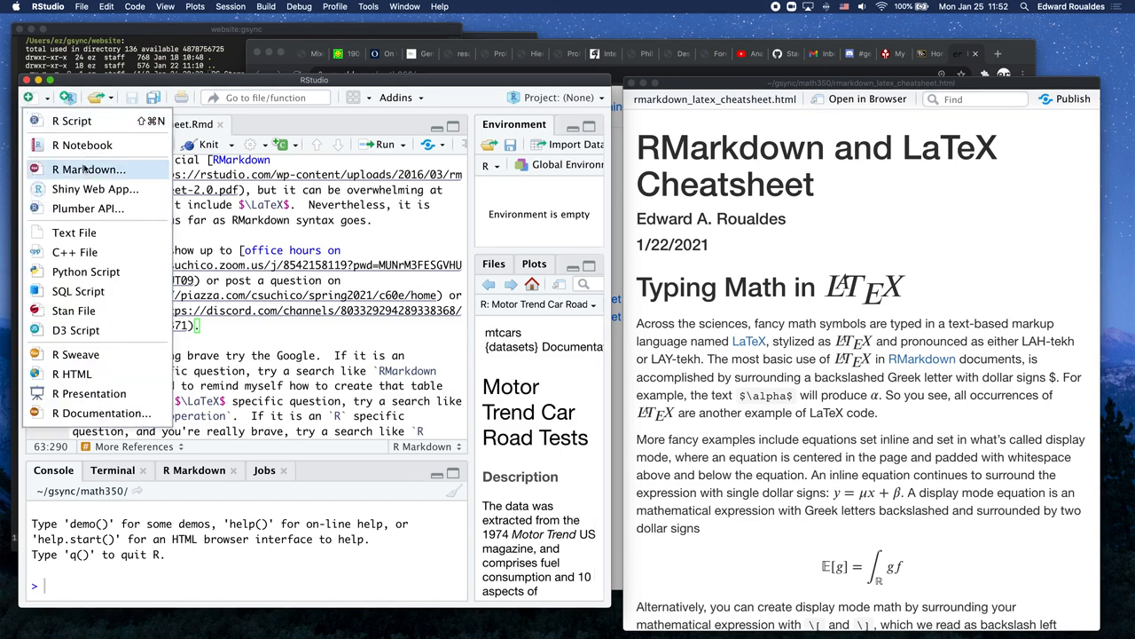
Step: Start a new R Markdown document, reaching its Untitled HTML settings dialog
{"action": "left_click", "coordinate": [89, 169]}
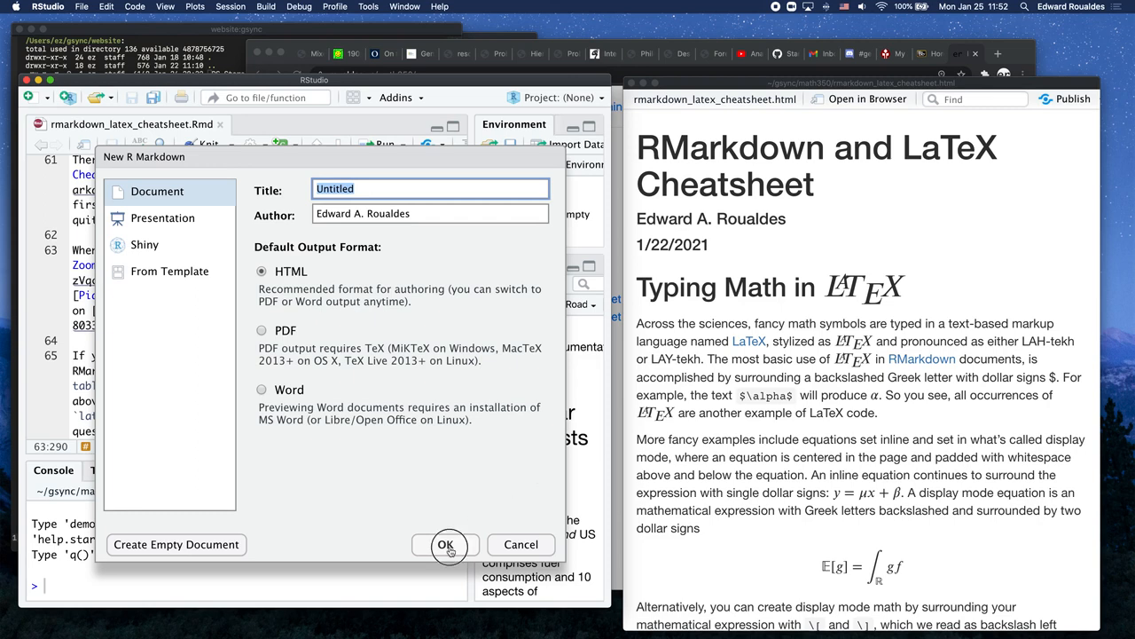
Step: Confirm the Untitled1 HTML document and review its default template with title, author, date
{"action": "left_click", "coordinate": [447, 543]}
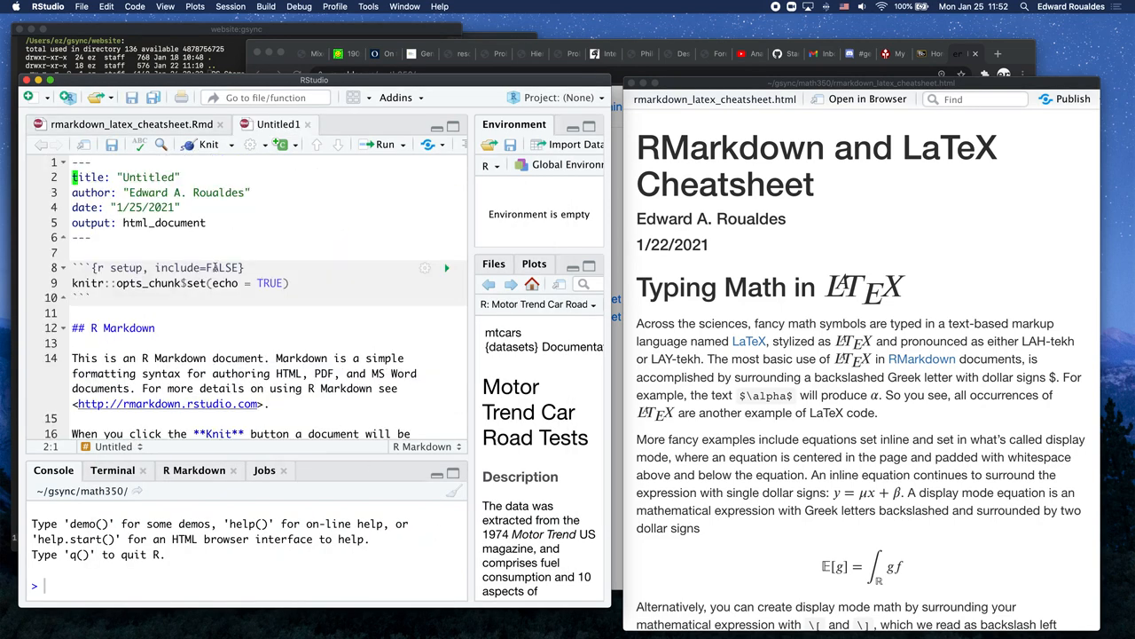
{"action": "scroll", "scroll_direction": "down", "scroll_amount": 3}
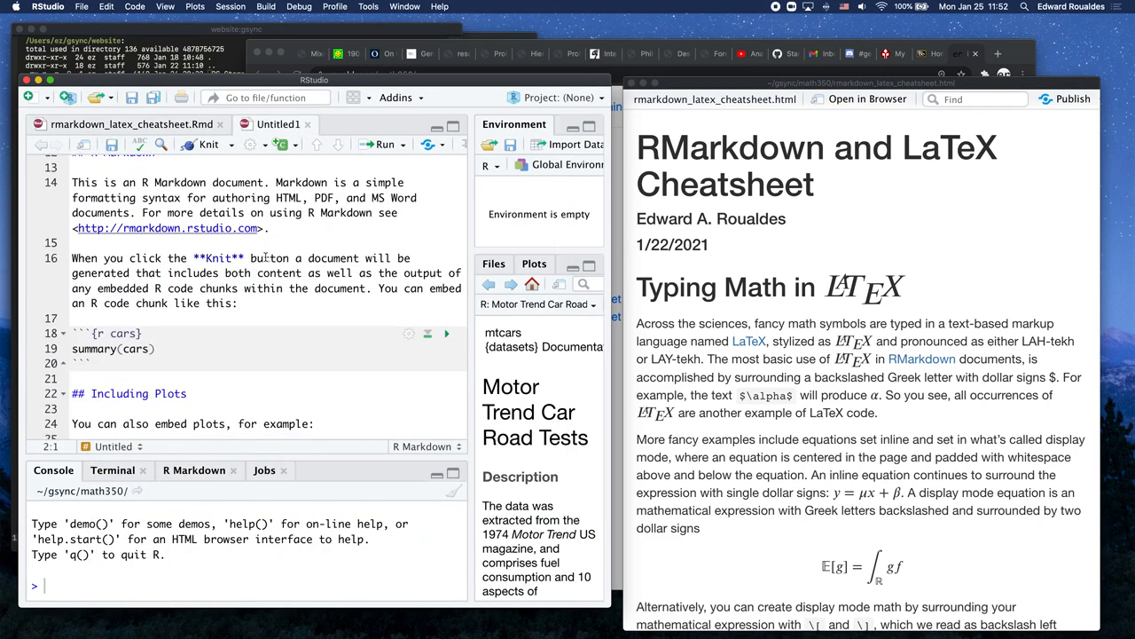
{"action": "scroll", "scroll_direction": "down", "scroll_amount": 3}
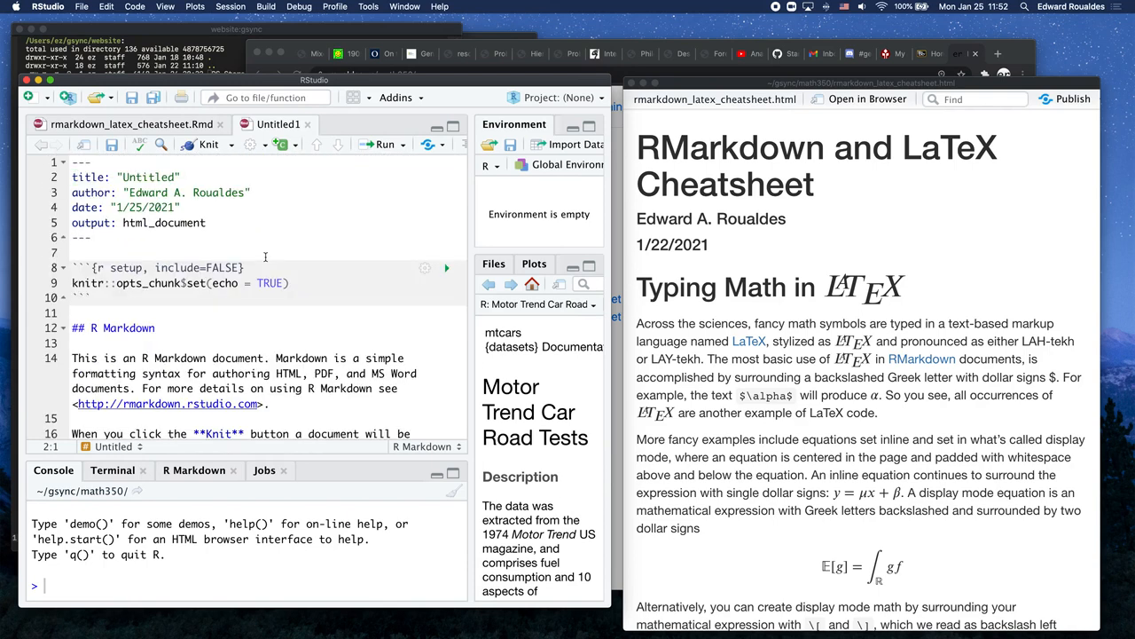
{"action": "mouse_move", "coordinate": [210, 144]}
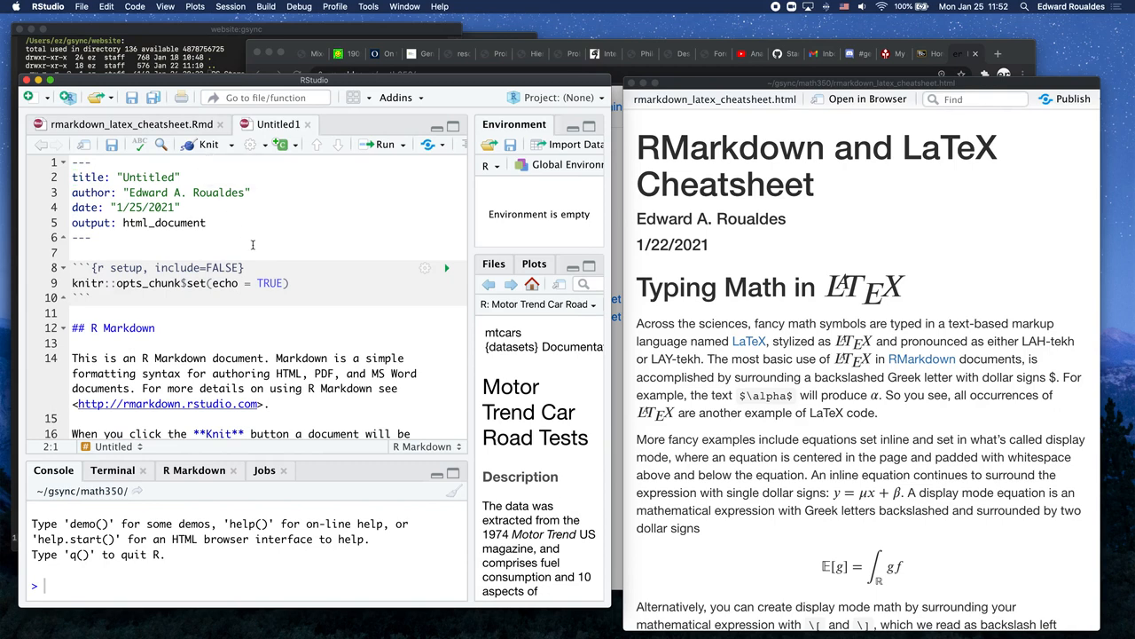
{"action": "mouse_move", "coordinate": [273, 207]}
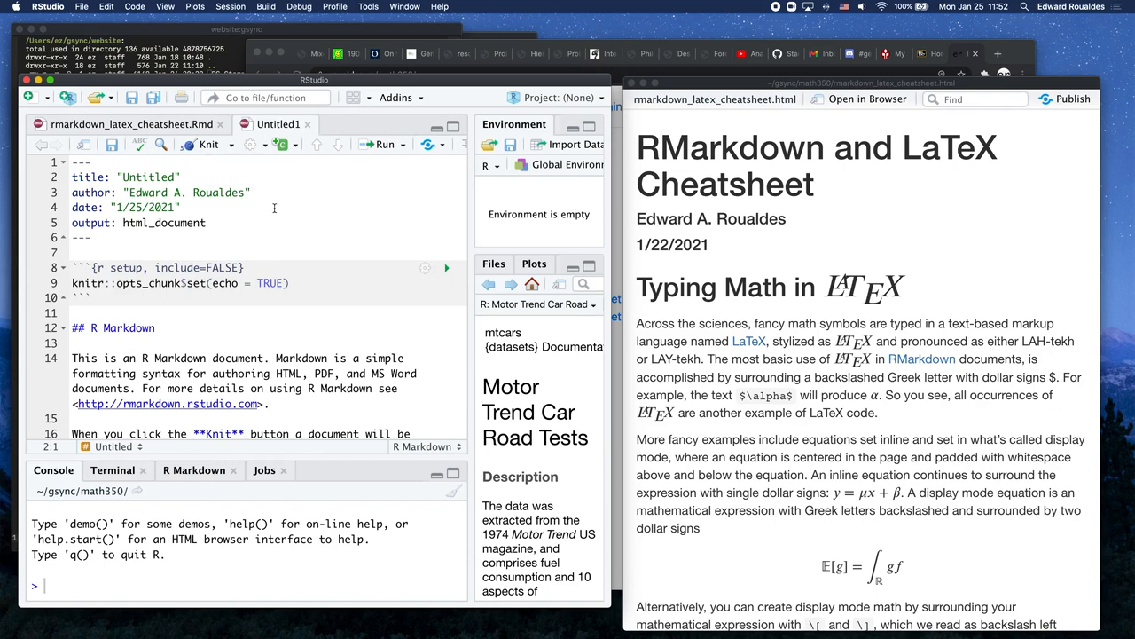